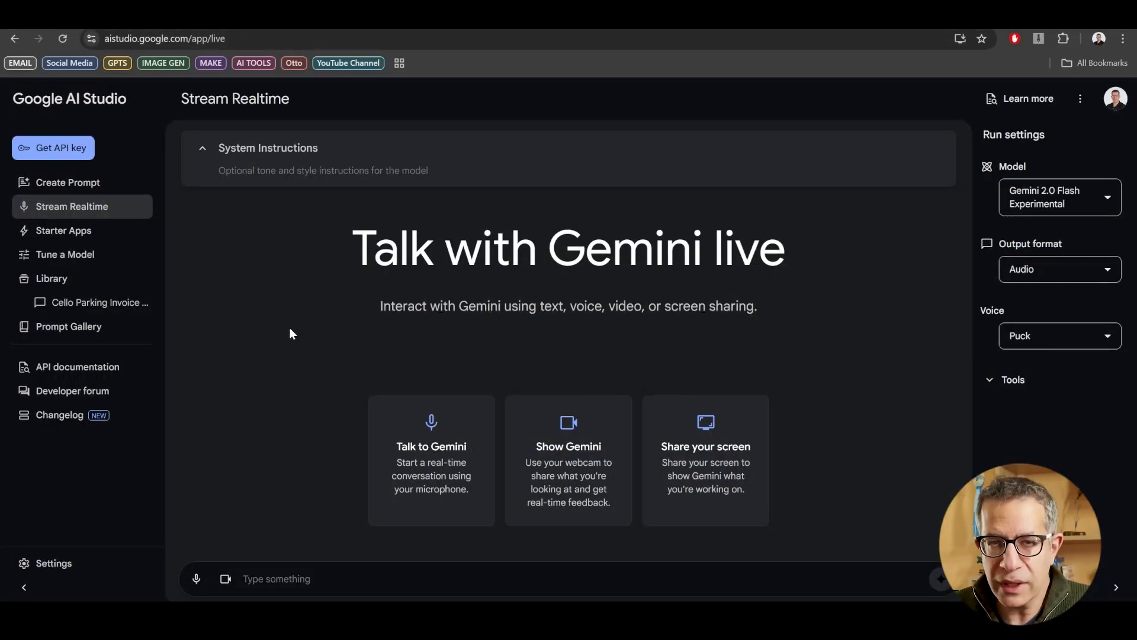
{"action": "mouse_move", "coordinate": [912, 350]}
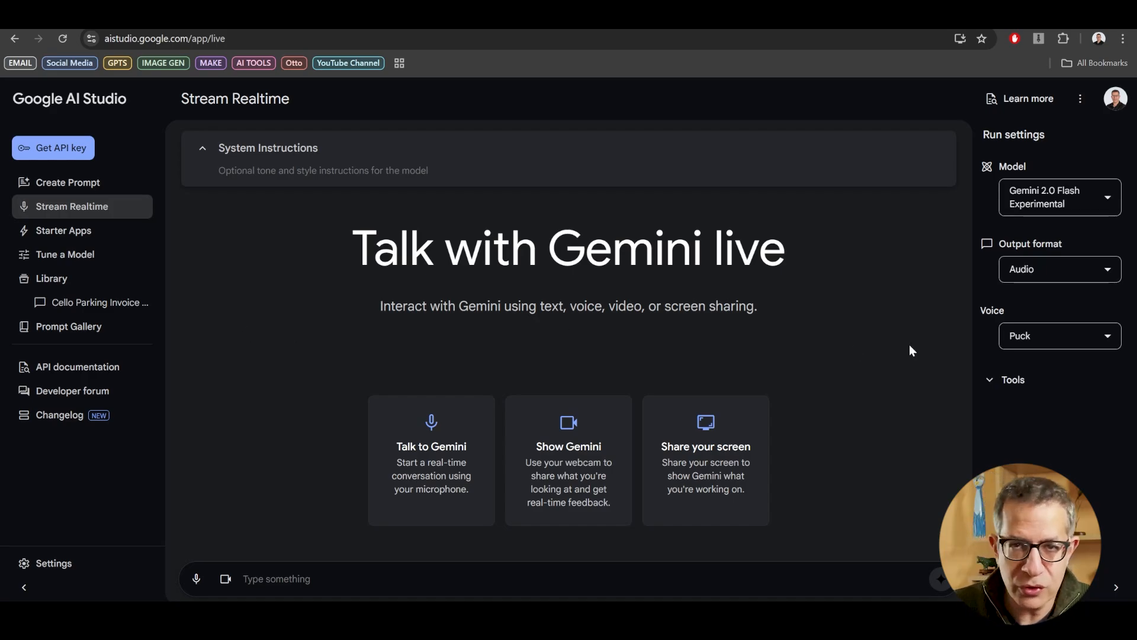
{"action": "mouse_move", "coordinate": [869, 323]}
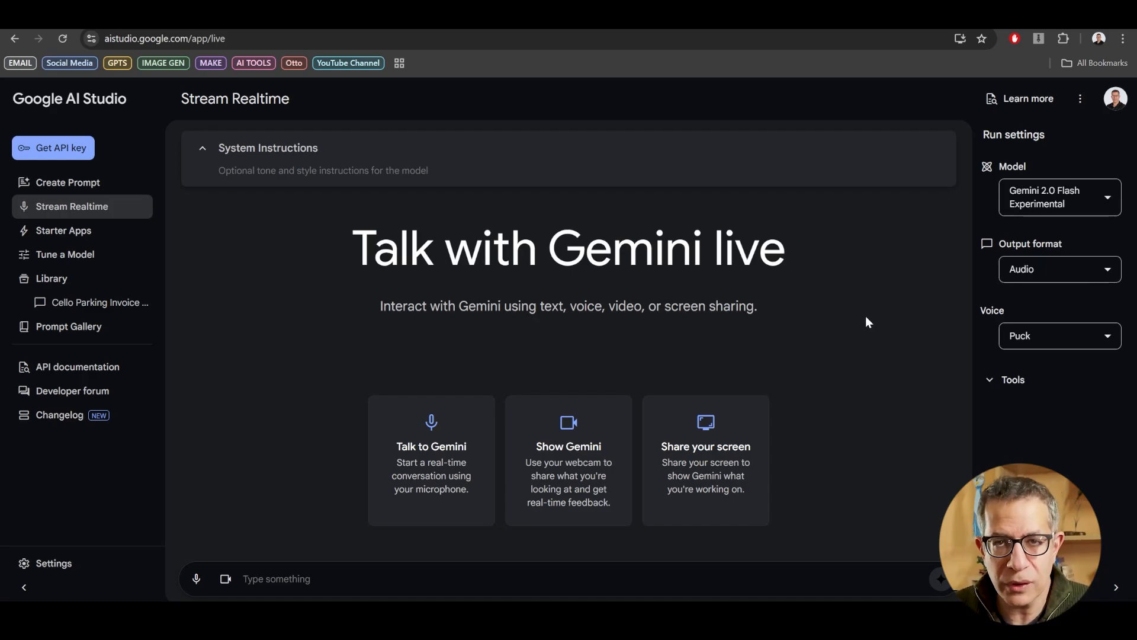
{"action": "mouse_move", "coordinate": [382, 453]}
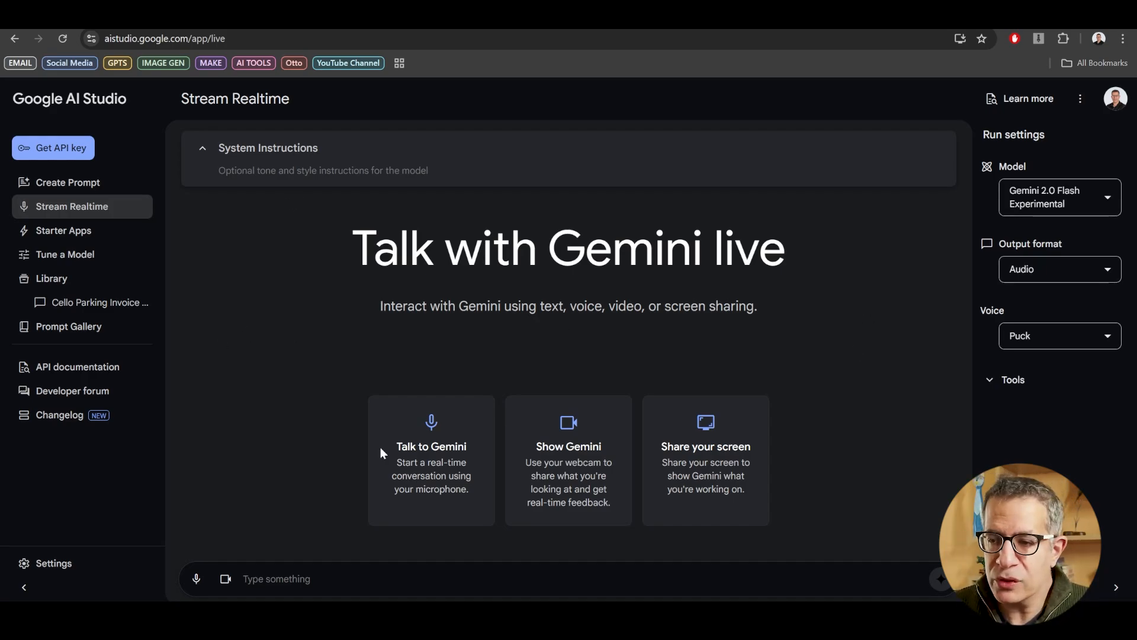
{"action": "mouse_move", "coordinate": [798, 287]}
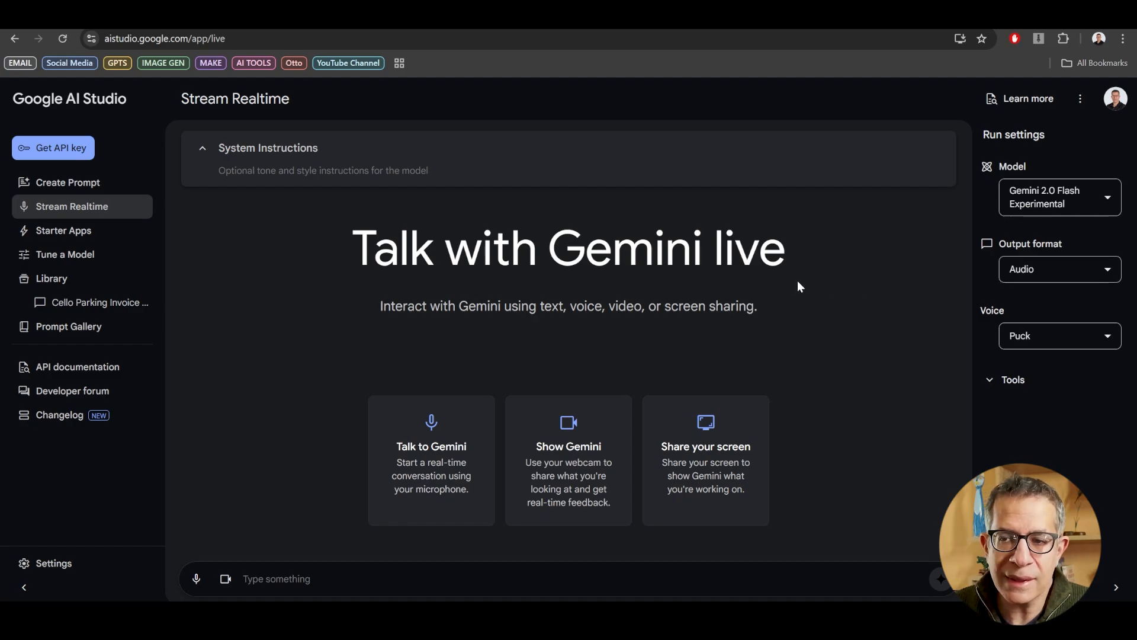
{"action": "mouse_move", "coordinate": [794, 285]}
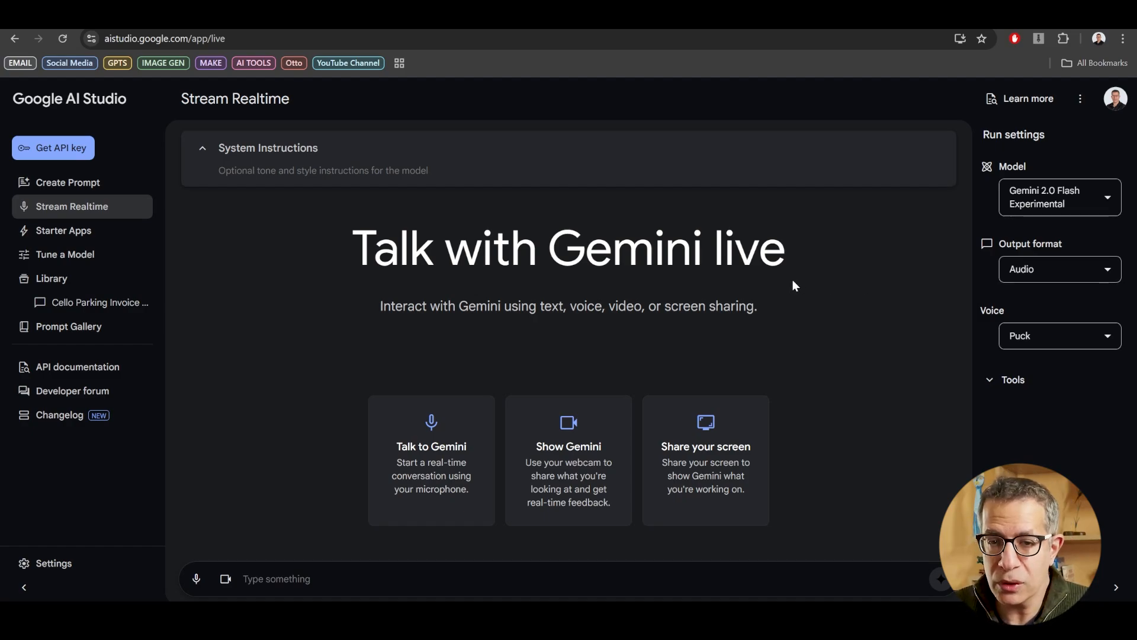
{"action": "mouse_move", "coordinate": [286, 516]}
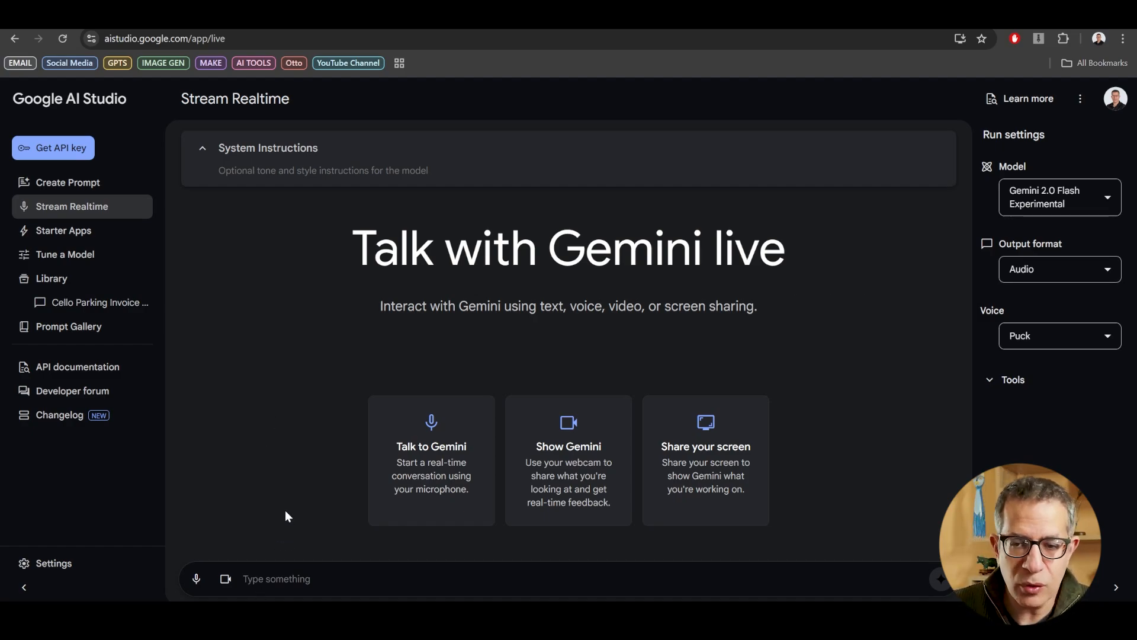
{"action": "mouse_move", "coordinate": [264, 407]}
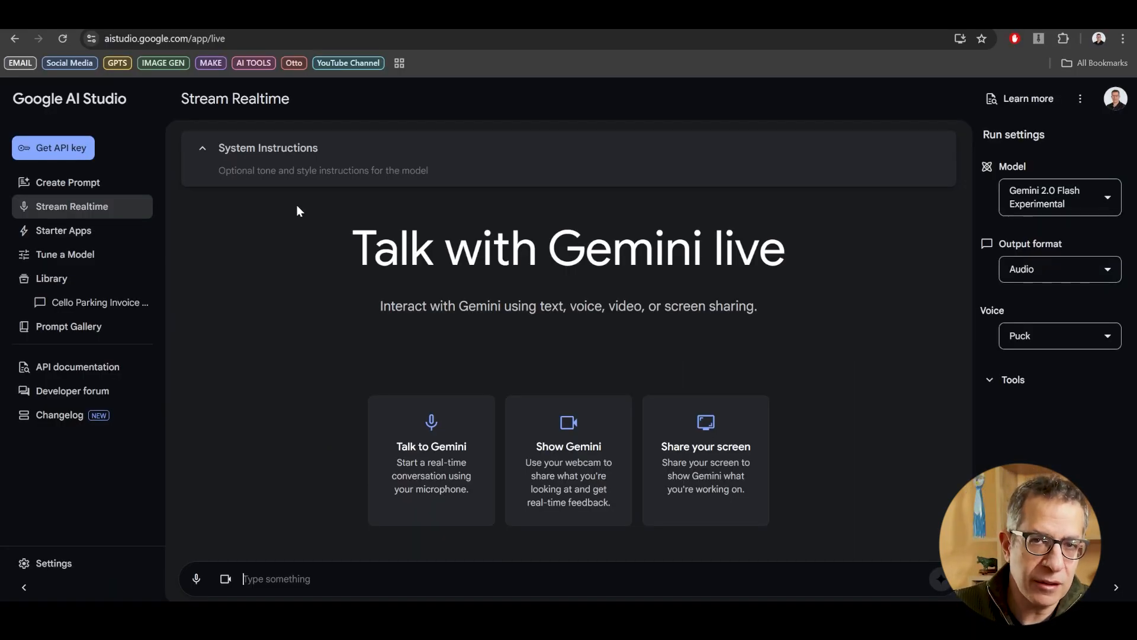
{"action": "mouse_move", "coordinate": [1097, 194]}
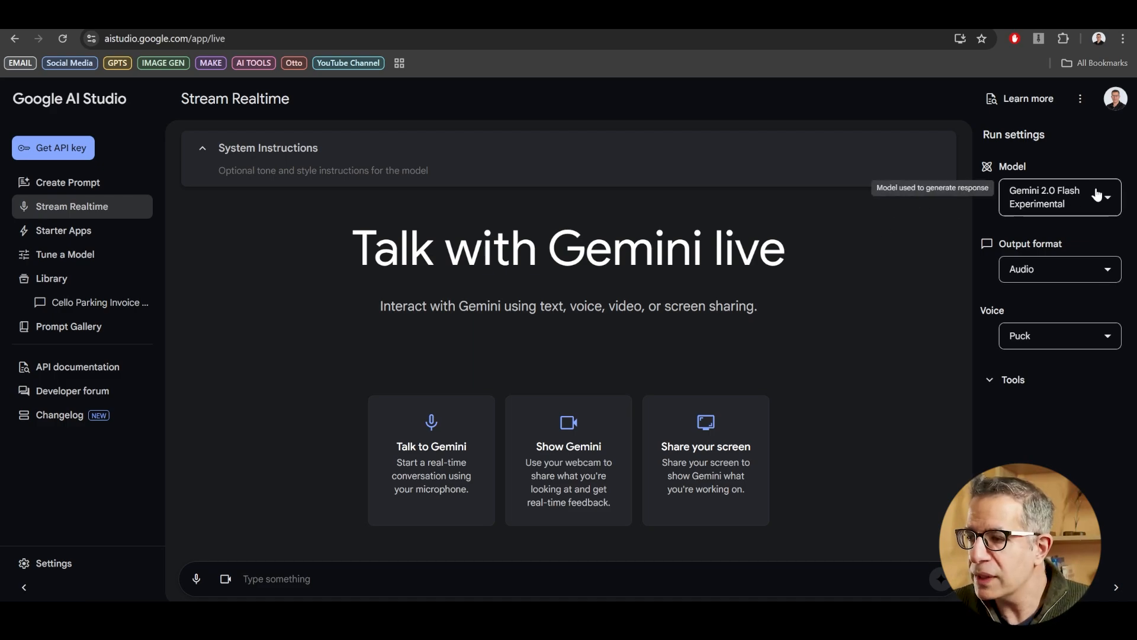
- Start a new untitled prompt, check the insert-assets menu, and view the Gemini 2.0 Flash details
{"action": "left_click", "coordinate": [1057, 198]}
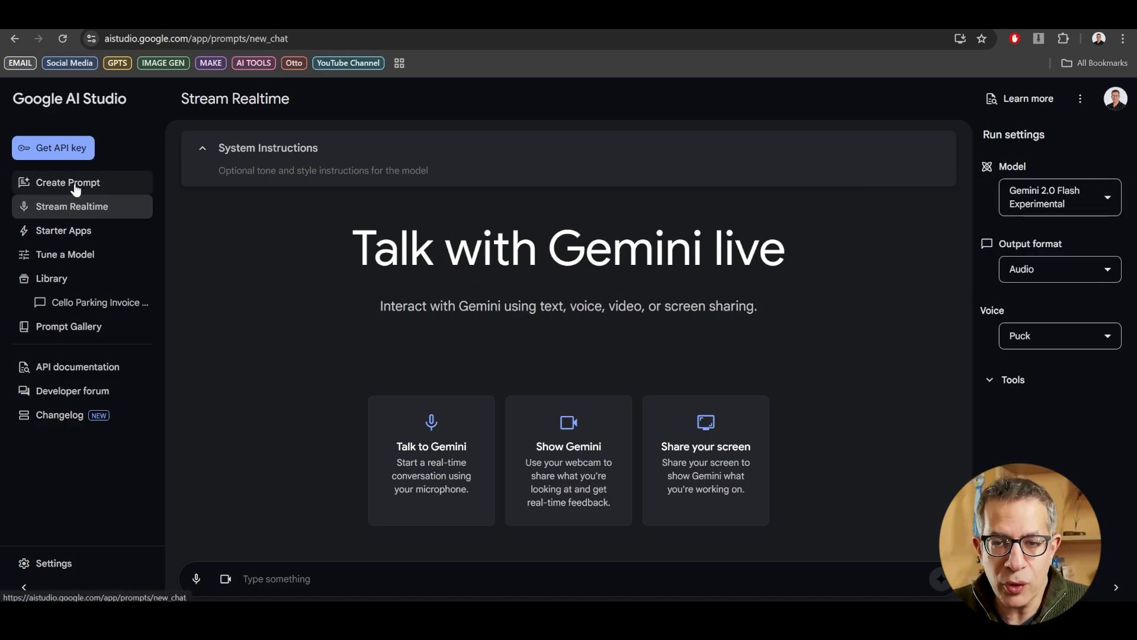
{"action": "left_click", "coordinate": [68, 182]}
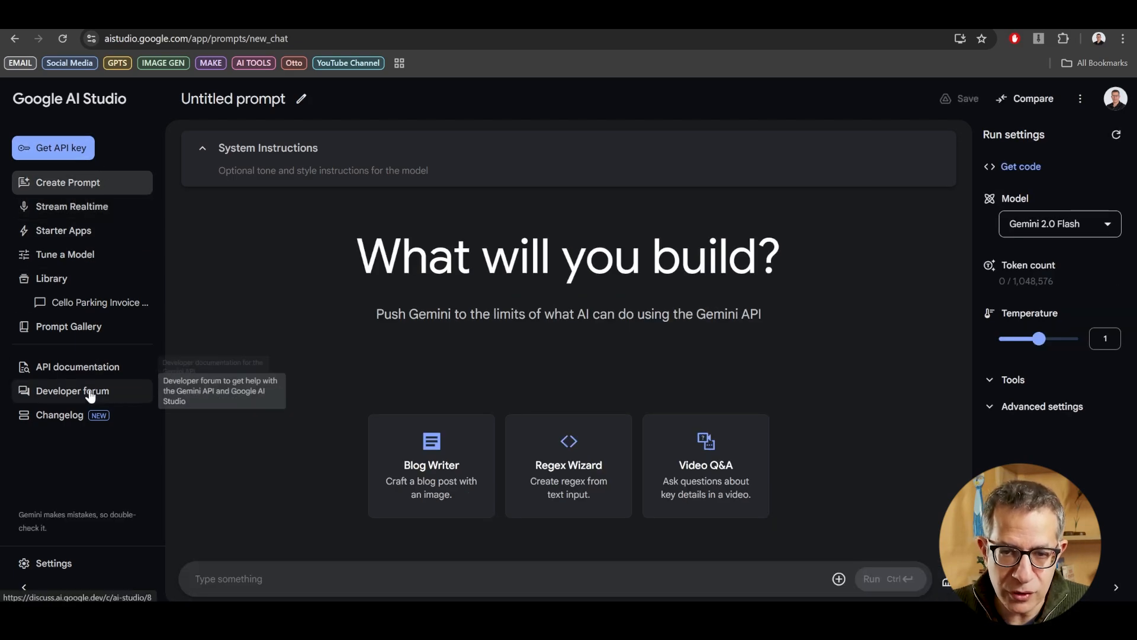
{"action": "mouse_move", "coordinate": [304, 242]}
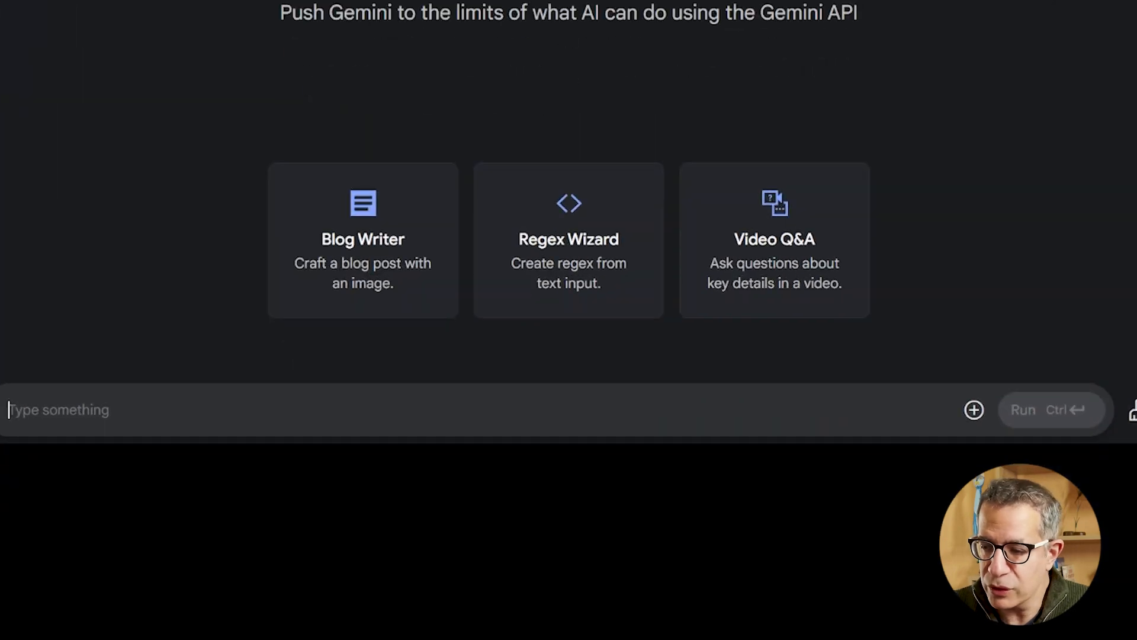
{"action": "mouse_move", "coordinate": [973, 410]}
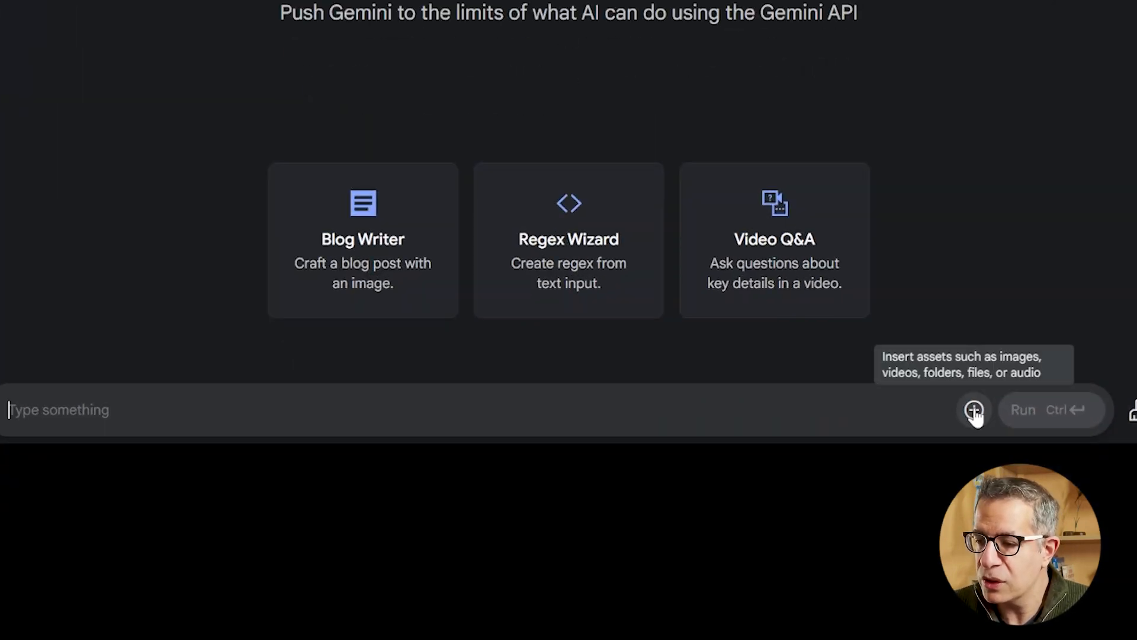
{"action": "left_click", "coordinate": [973, 410]}
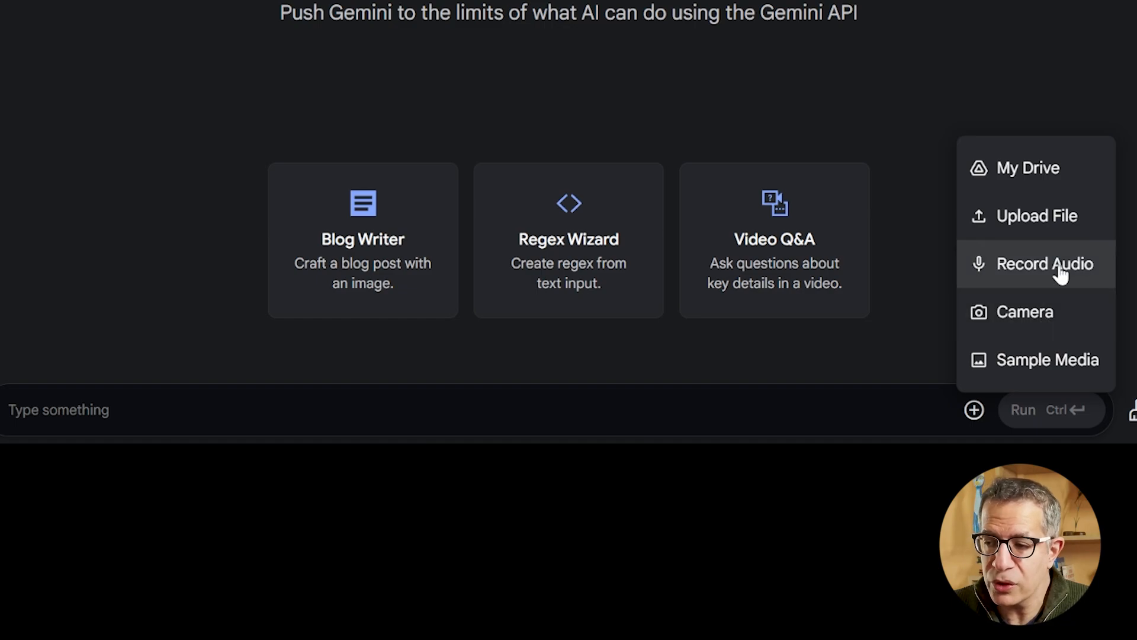
{"action": "mouse_move", "coordinate": [1023, 215]}
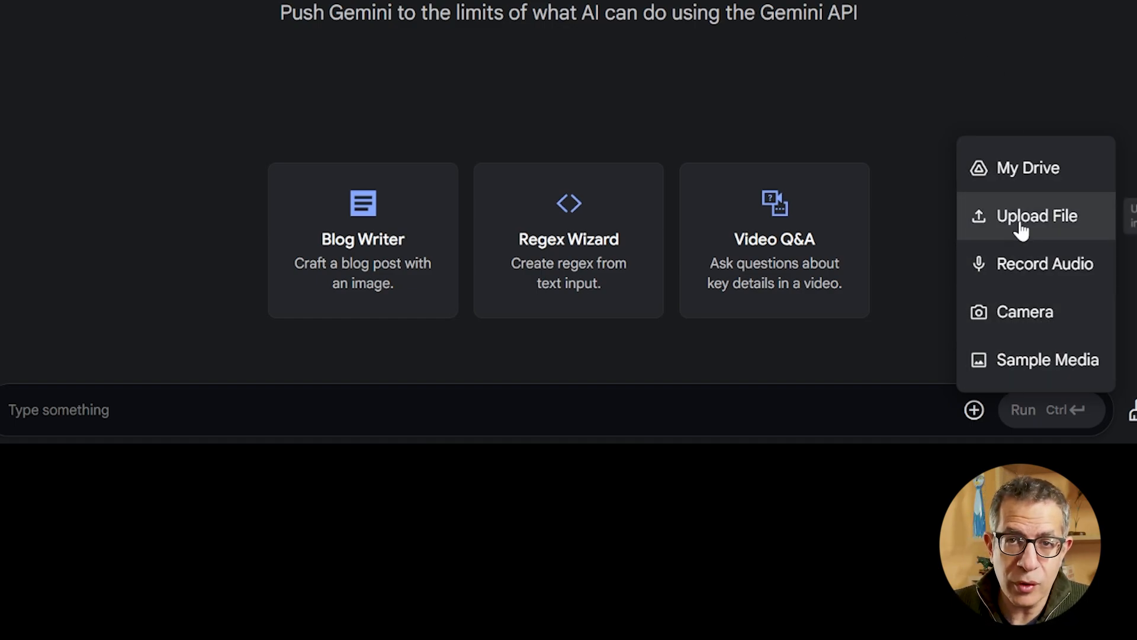
{"action": "mouse_move", "coordinate": [917, 39]}
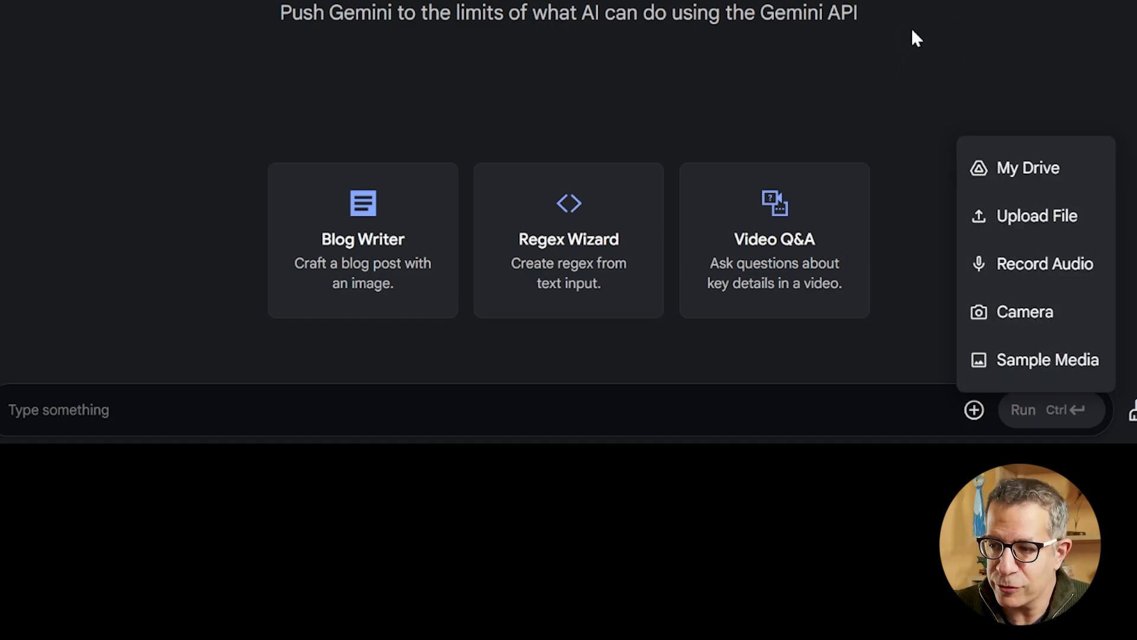
{"action": "mouse_move", "coordinate": [1027, 168]}
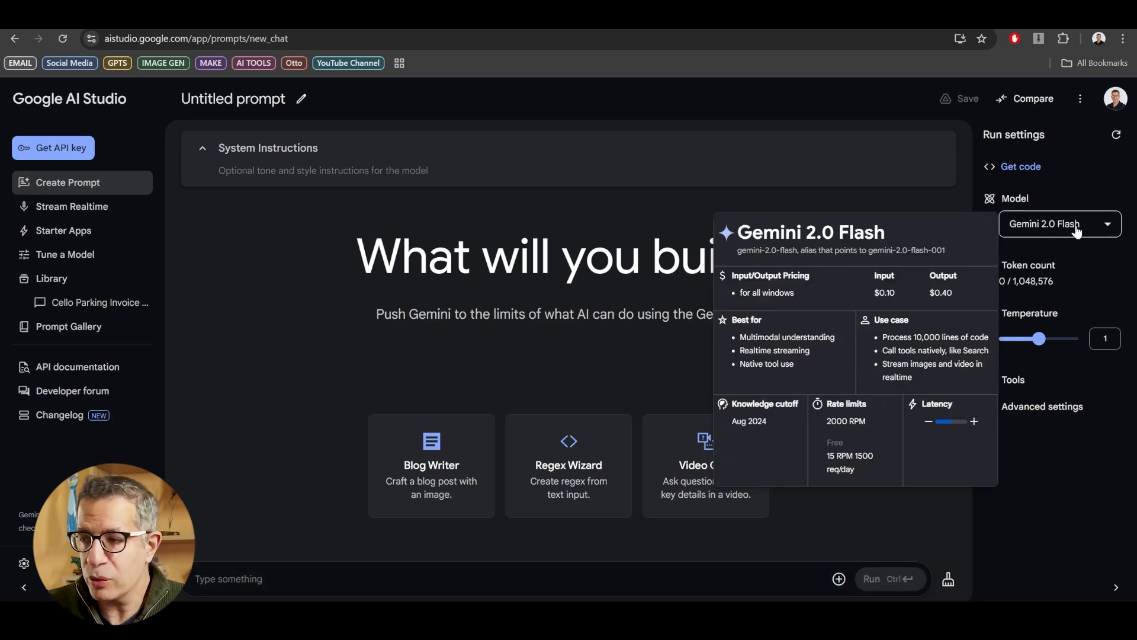
{"action": "left_click", "coordinate": [1057, 223]}
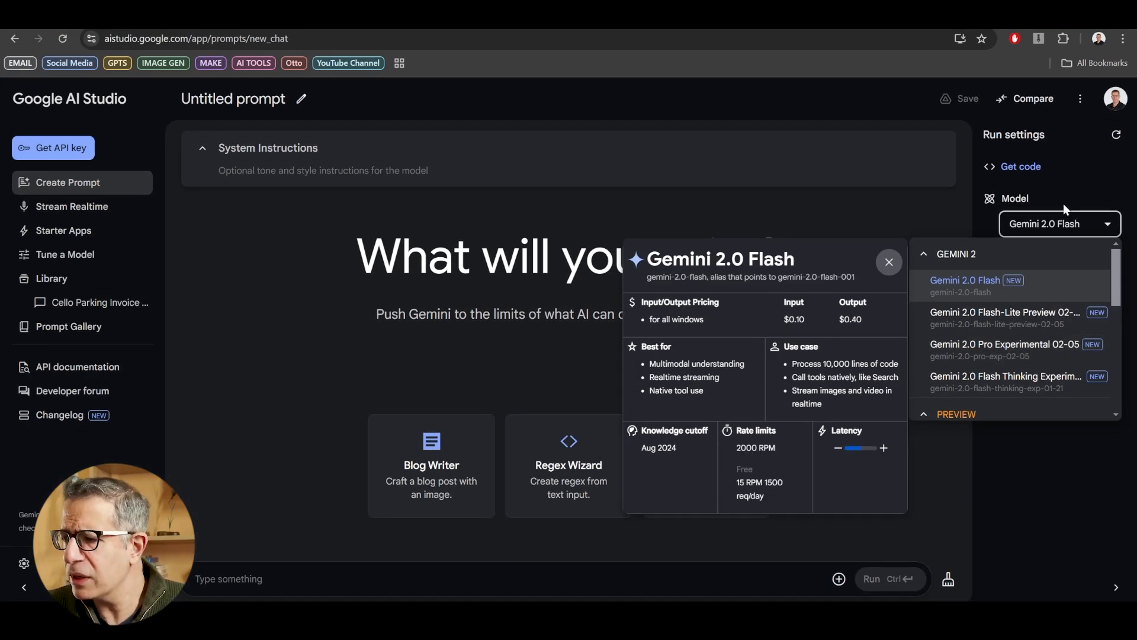
{"action": "left_click", "coordinate": [889, 262]}
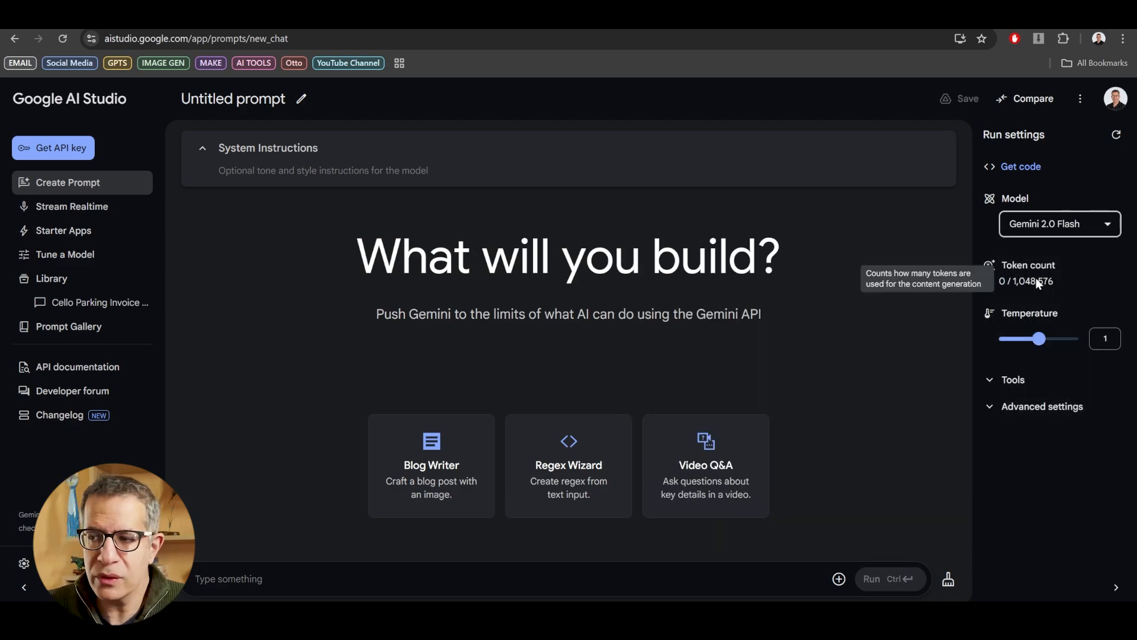
{"action": "mouse_move", "coordinate": [991, 380]}
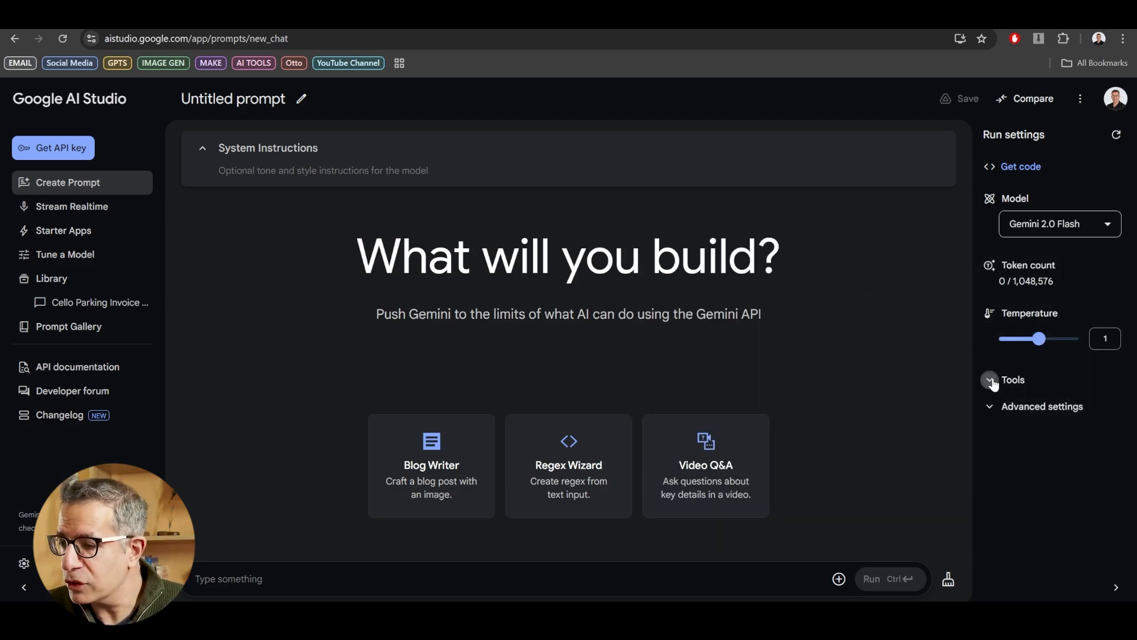
{"action": "left_click", "coordinate": [991, 379]}
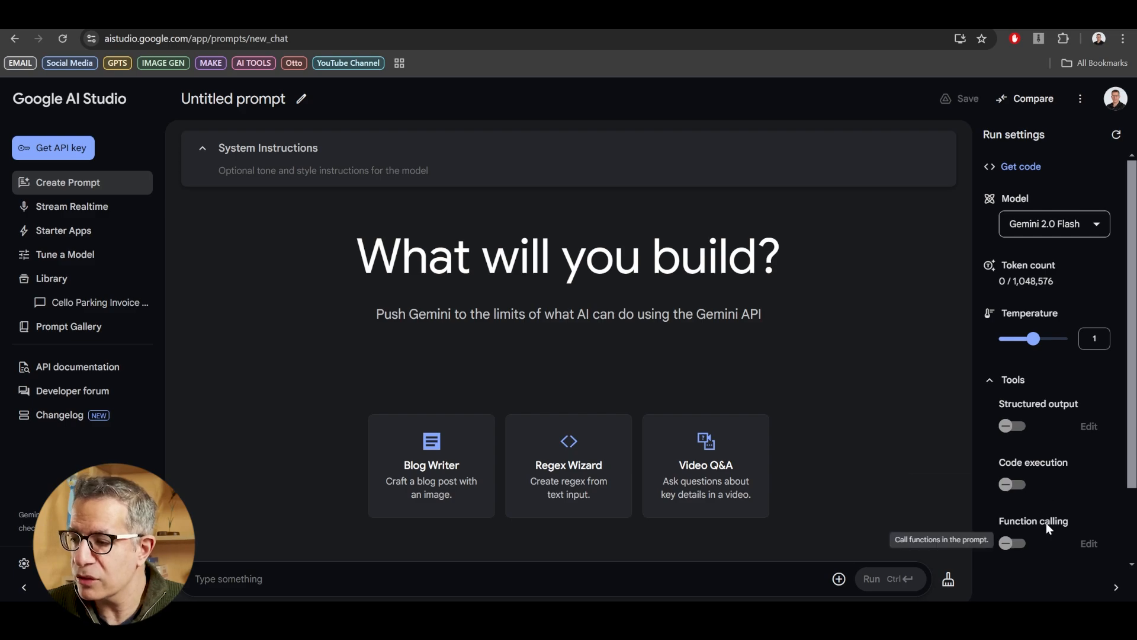
{"action": "left_click", "coordinate": [1011, 379]}
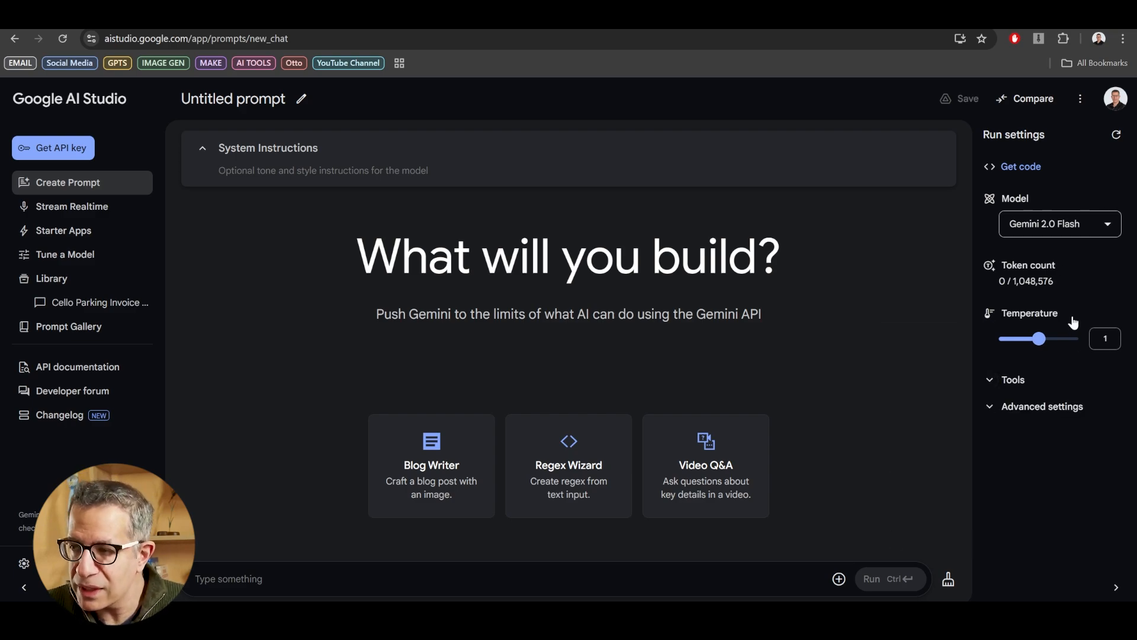
{"action": "mouse_move", "coordinate": [435, 109]}
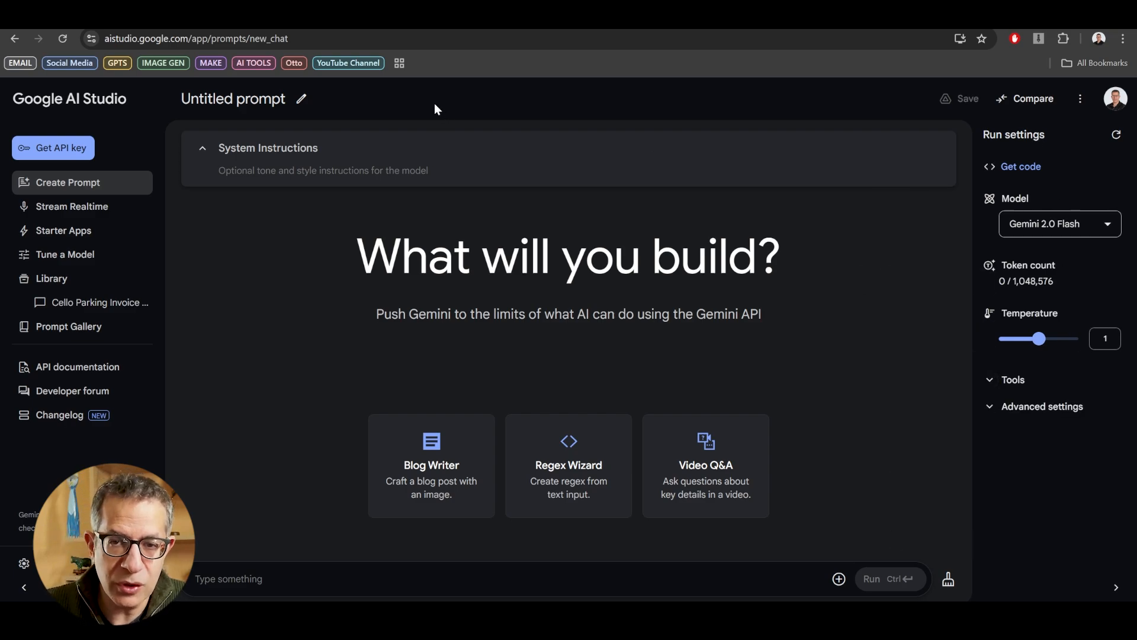
{"action": "mouse_move", "coordinate": [254, 327]}
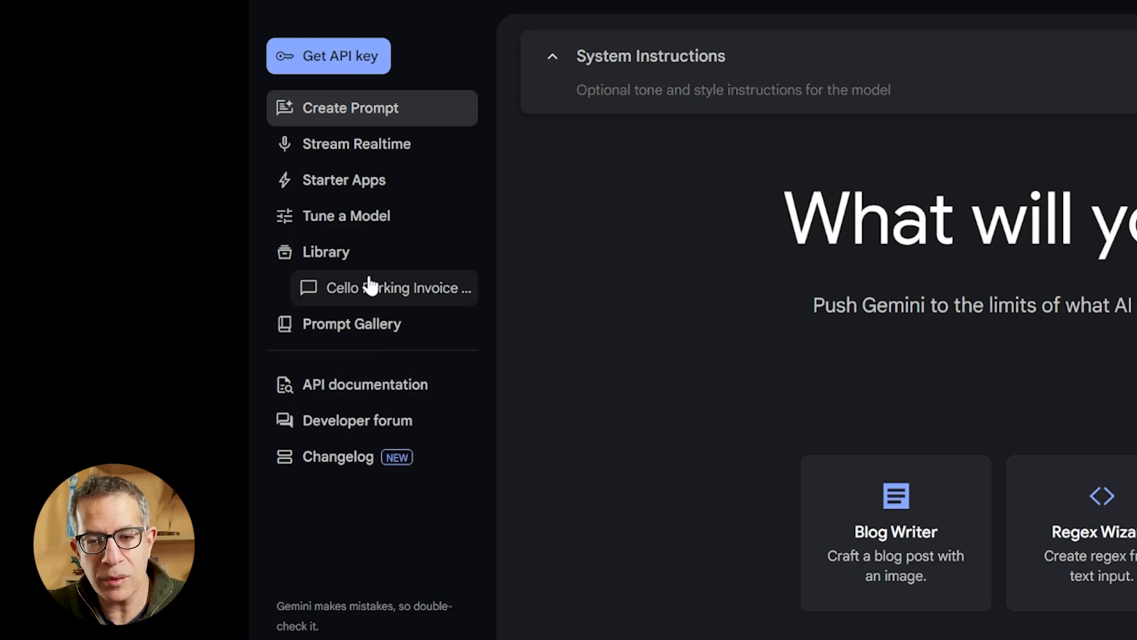
{"action": "left_click", "coordinate": [352, 324]}
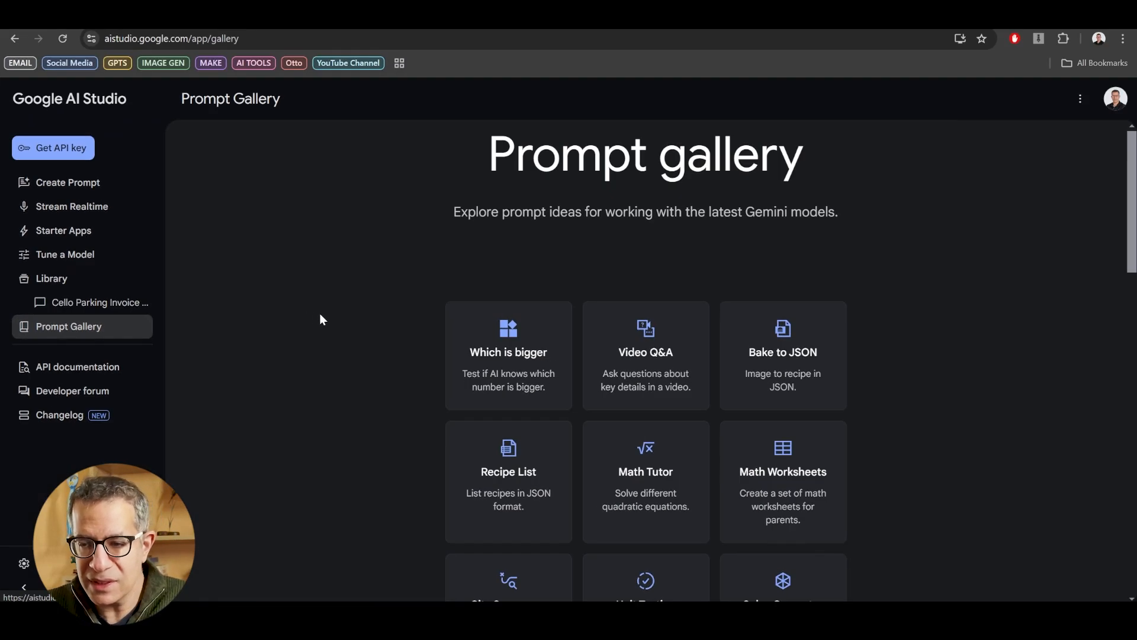
{"action": "scroll", "scroll_direction": "down", "scroll_amount": 3}
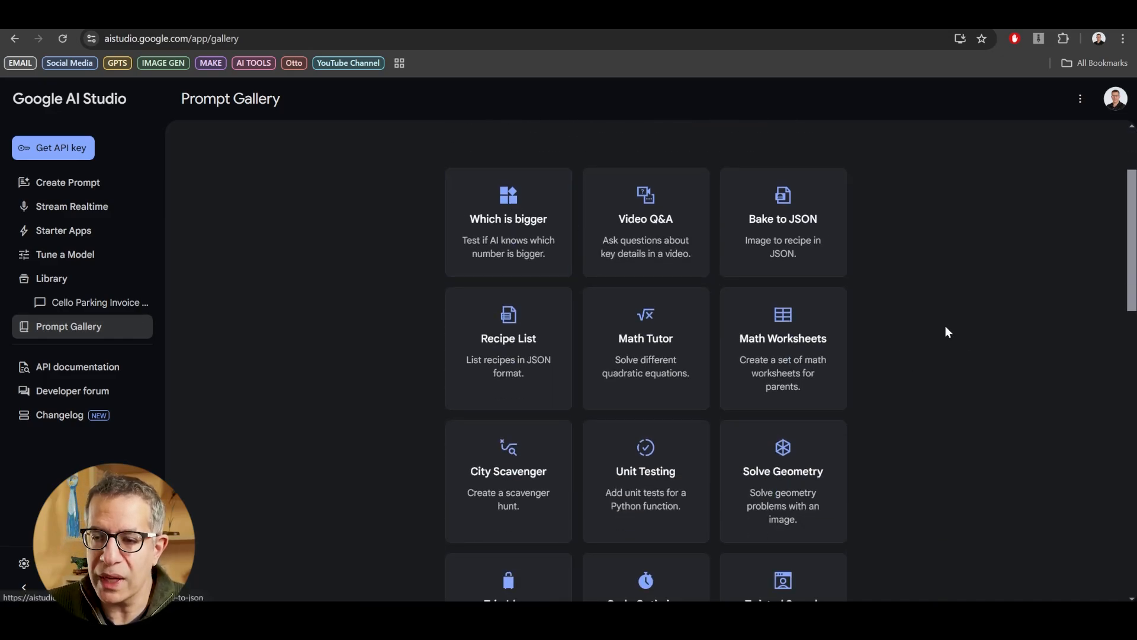
{"action": "left_click", "coordinate": [68, 181]}
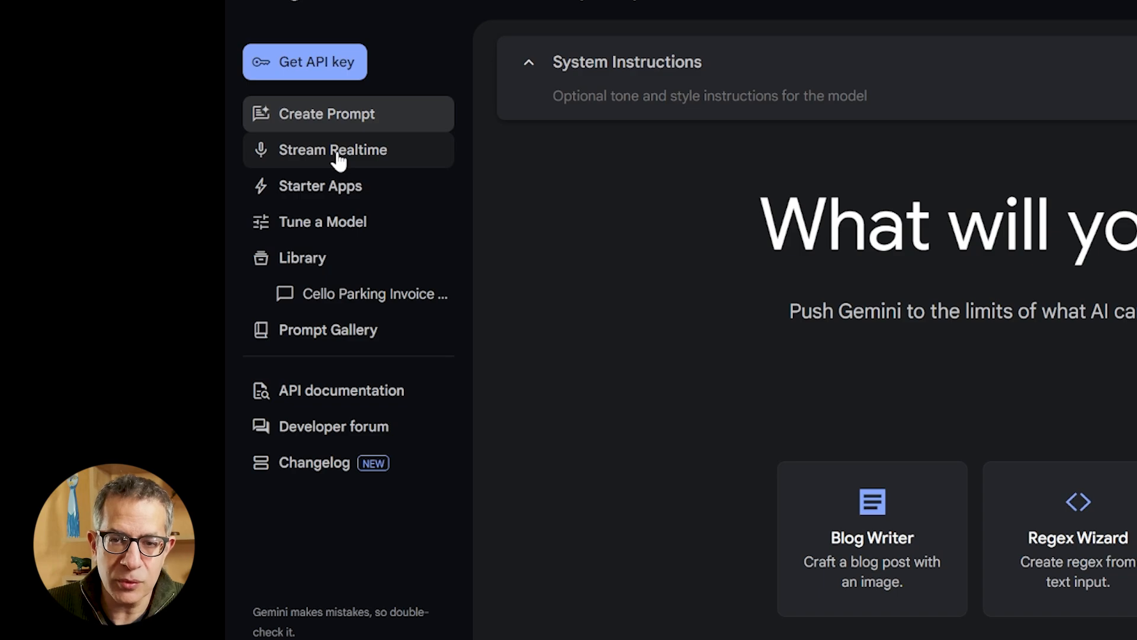
{"action": "left_click", "coordinate": [333, 150]}
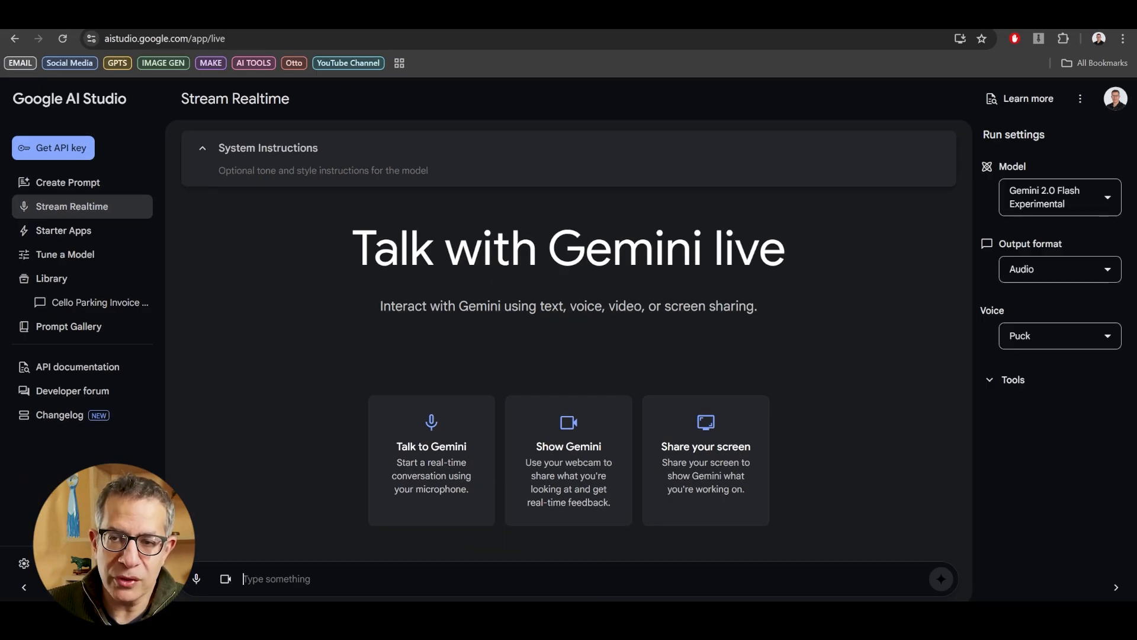
{"action": "mouse_move", "coordinate": [814, 334]}
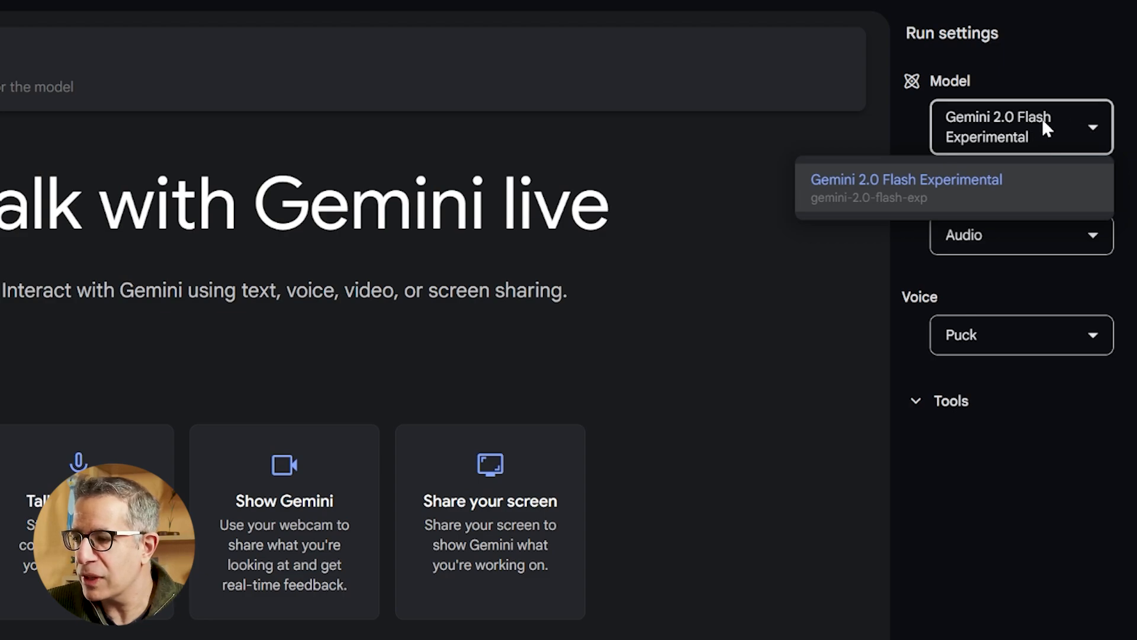
{"action": "left_click", "coordinate": [1020, 234]}
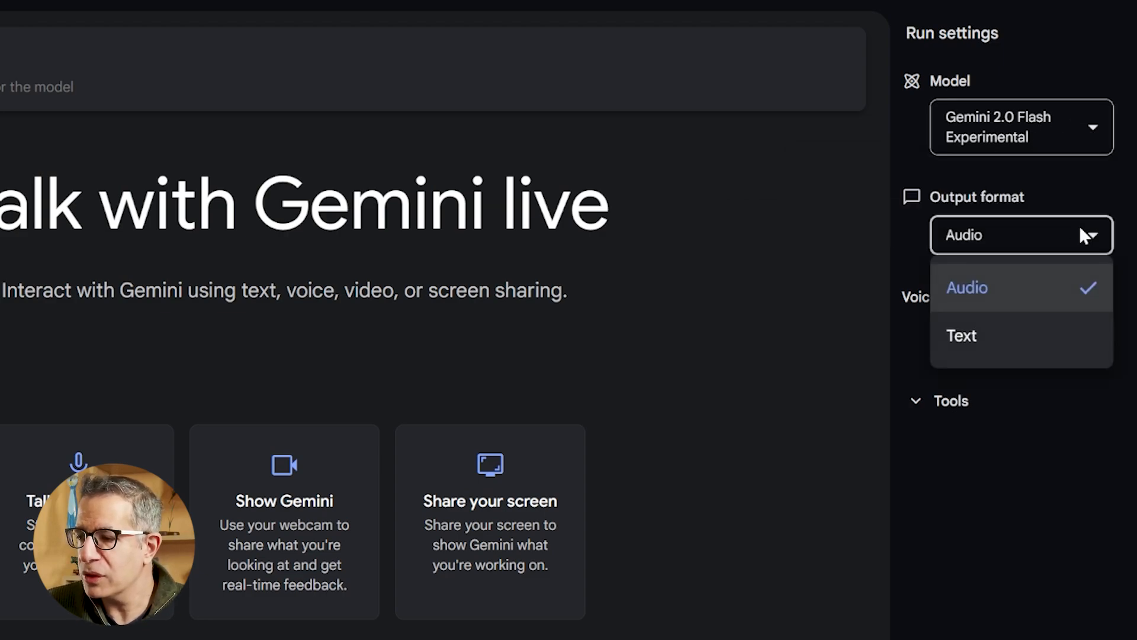
{"action": "left_click", "coordinate": [967, 288]}
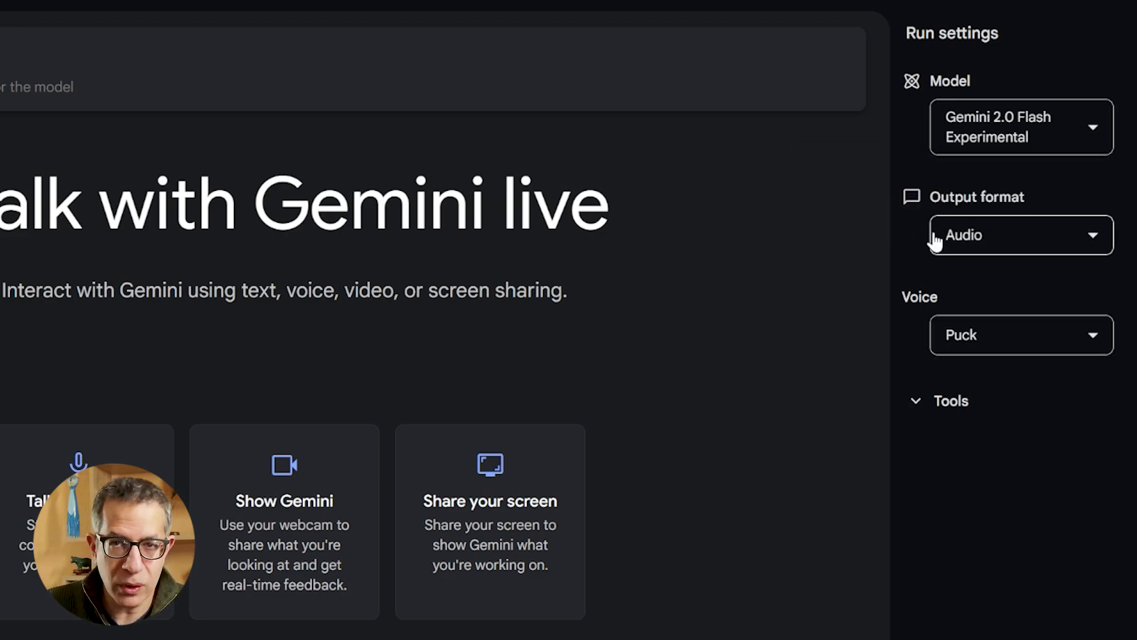
{"action": "left_click", "coordinate": [1021, 334]}
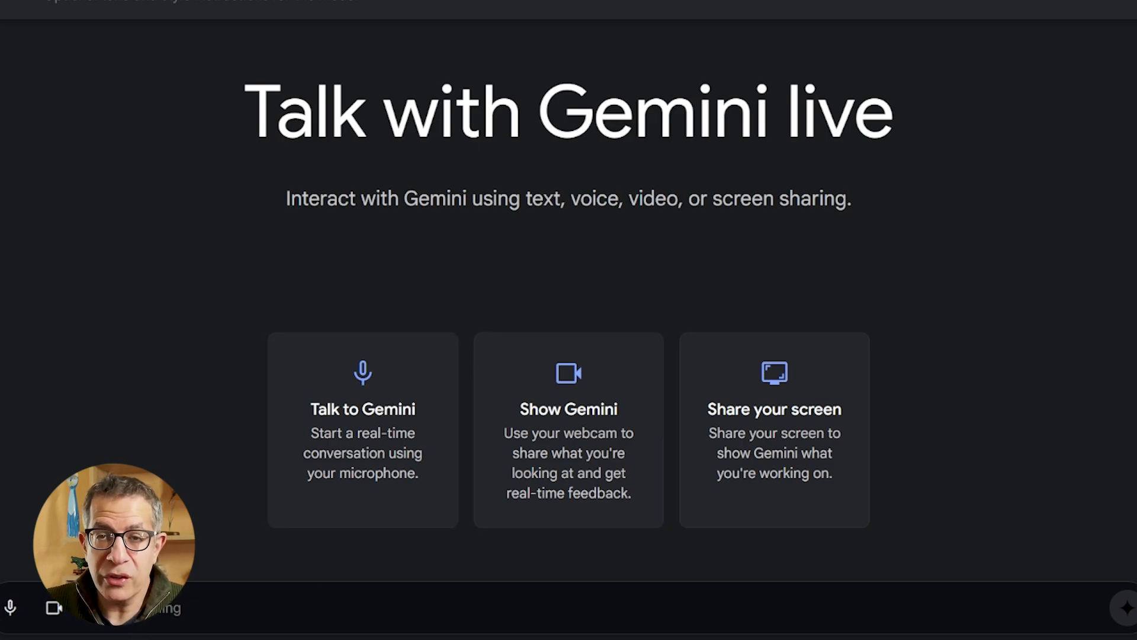
{"action": "mouse_move", "coordinate": [921, 297]}
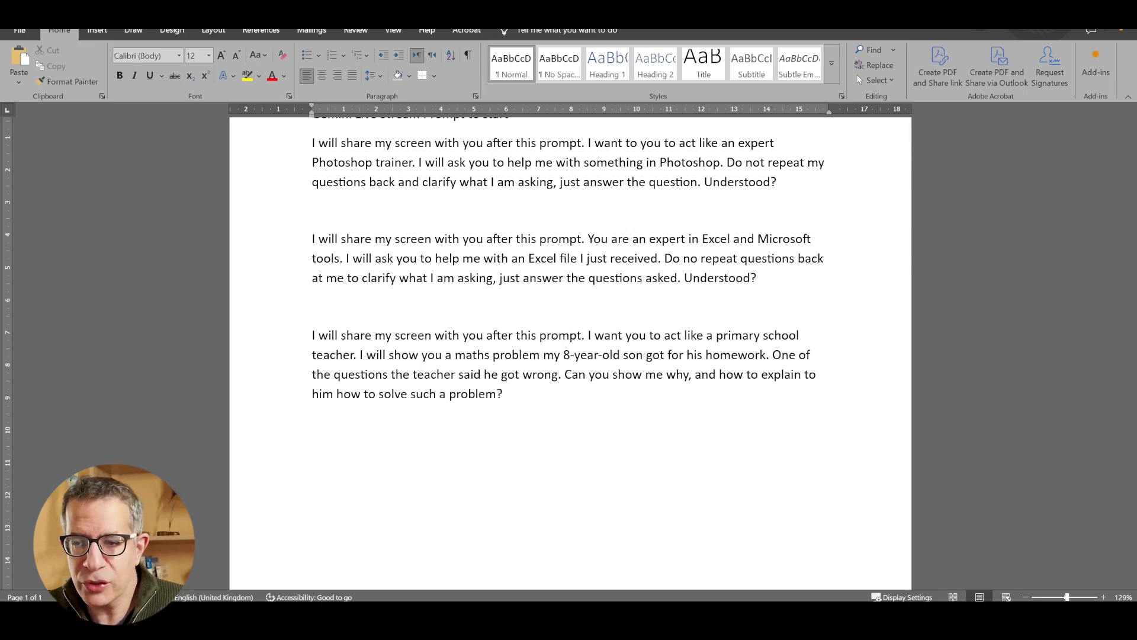
- Select the primary school teacher prompt in the Word prompts document
{"action": "left_click", "coordinate": [312, 420]}
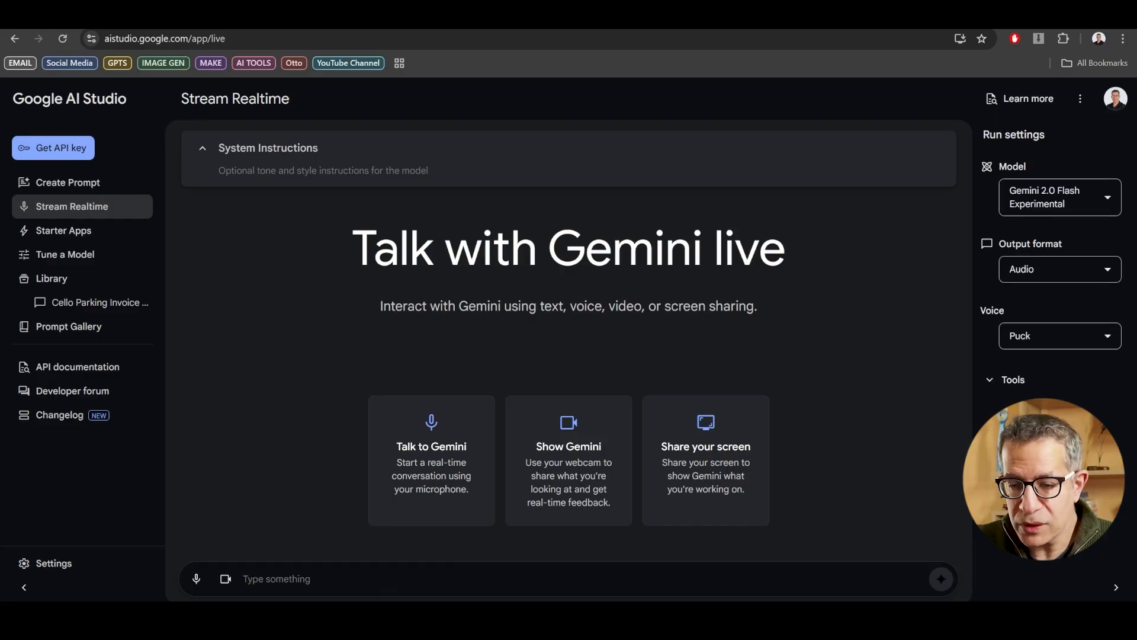
- Send the primary school teacher prompt to Gemini and start sharing the Word window
{"action": "type", "text": "I will share my screen with you after this prompt. I want you to act like a primary school teacher. I will show you a maths problem my 8-year-old son got for his homework. One of the questions the teacher said he got wrong. Can you show me why, and how to explain to him how to solve such a problem?"}
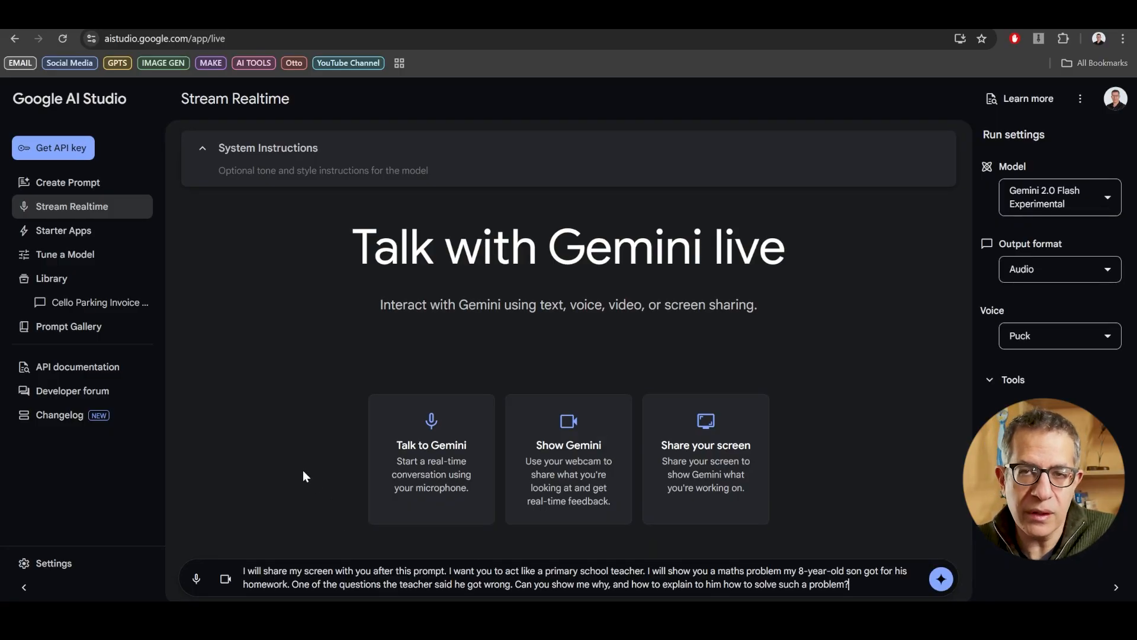
{"action": "mouse_move", "coordinate": [295, 450]}
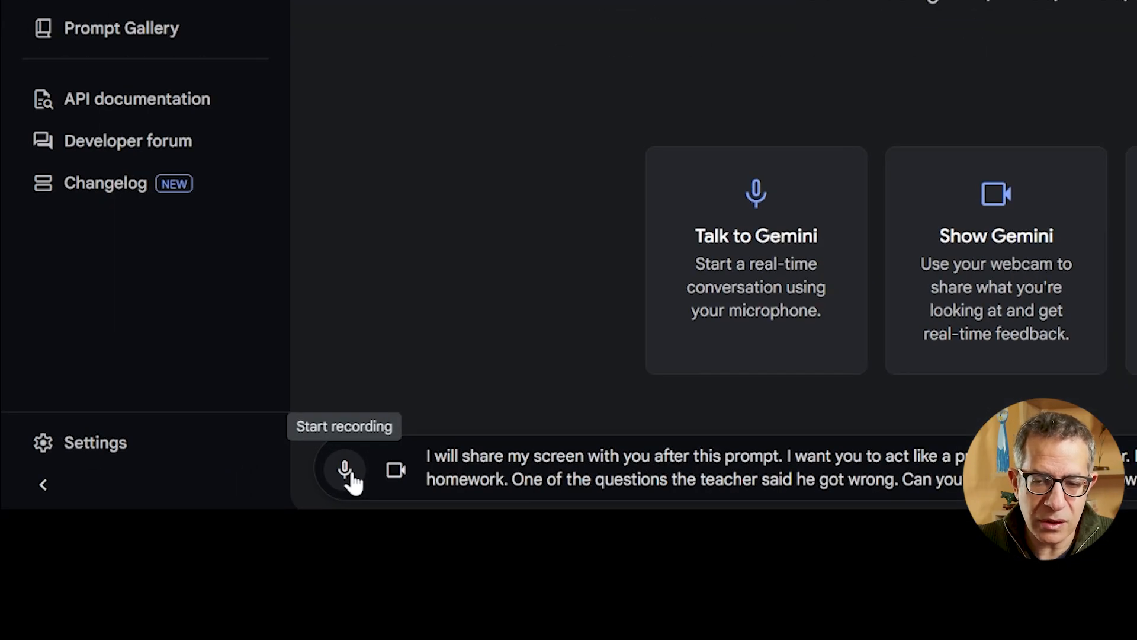
{"action": "mouse_move", "coordinate": [396, 472]}
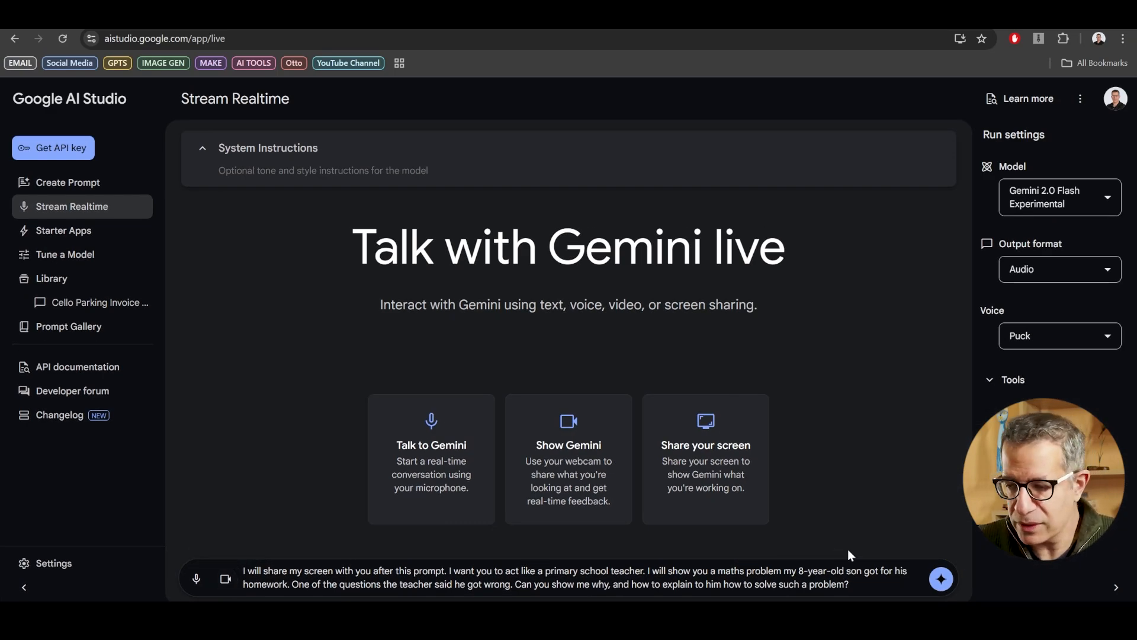
{"action": "left_click", "coordinate": [941, 578]}
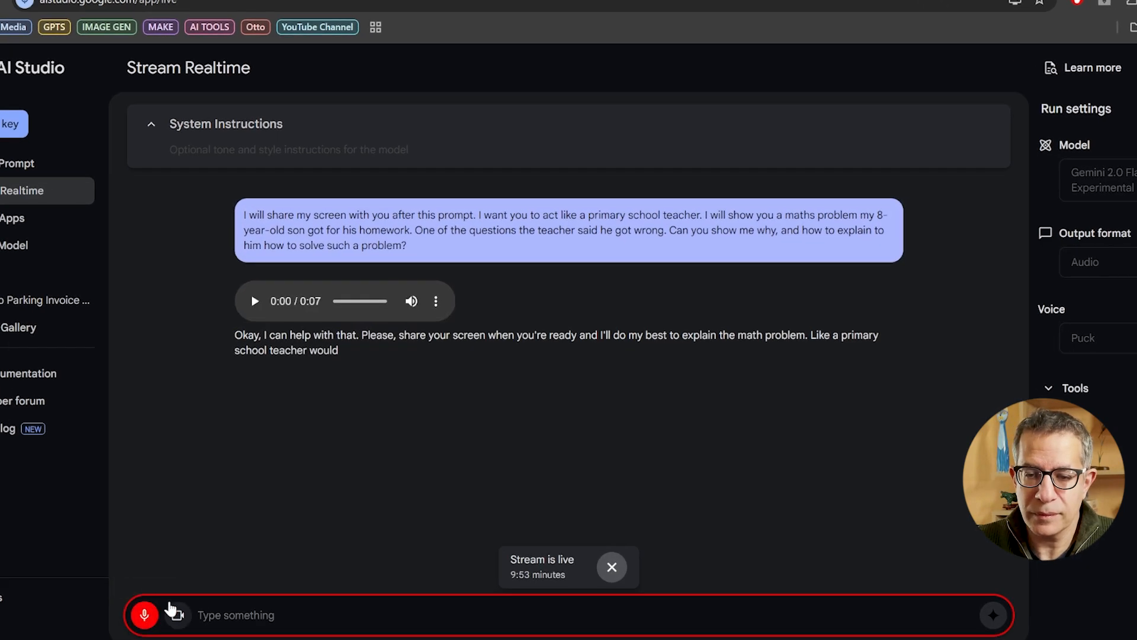
{"action": "left_click", "coordinate": [177, 615]}
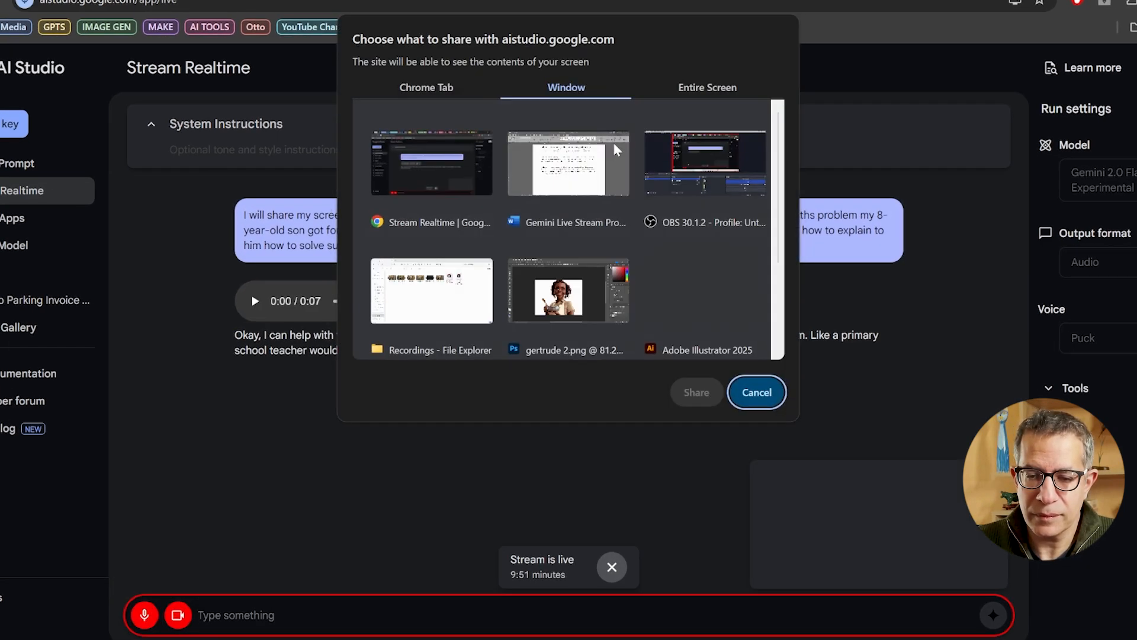
{"action": "left_click", "coordinate": [708, 87]}
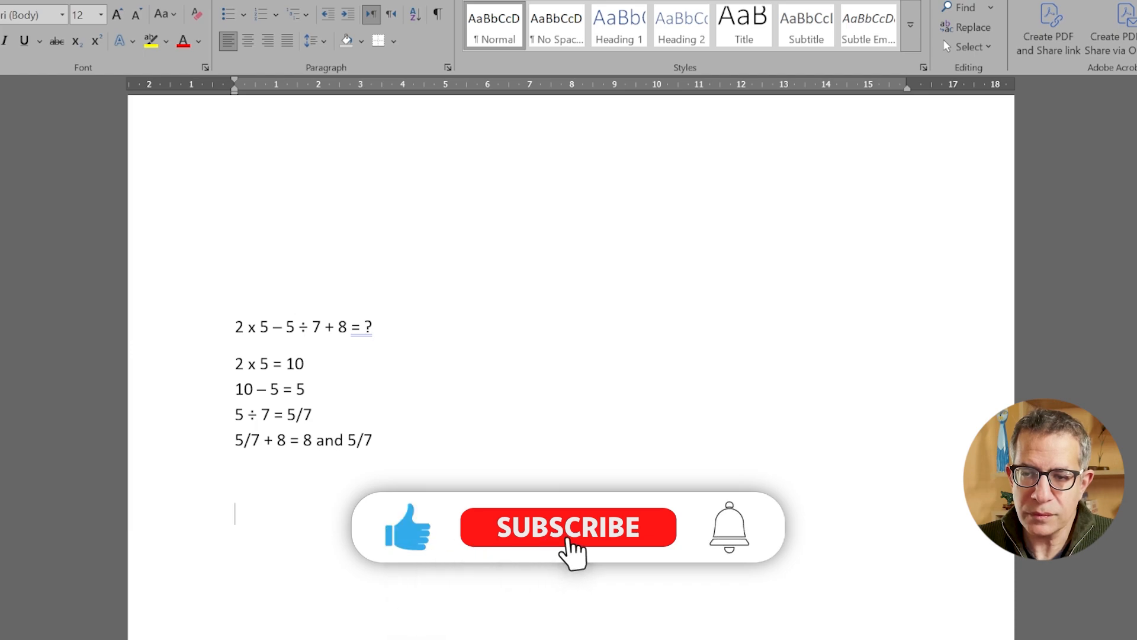
- Type the corrected working: 2 x 5 = 10, 5/7, 9 and 2/7, + 8 = 17 and 2/7
{"action": "left_click", "coordinate": [568, 528]}
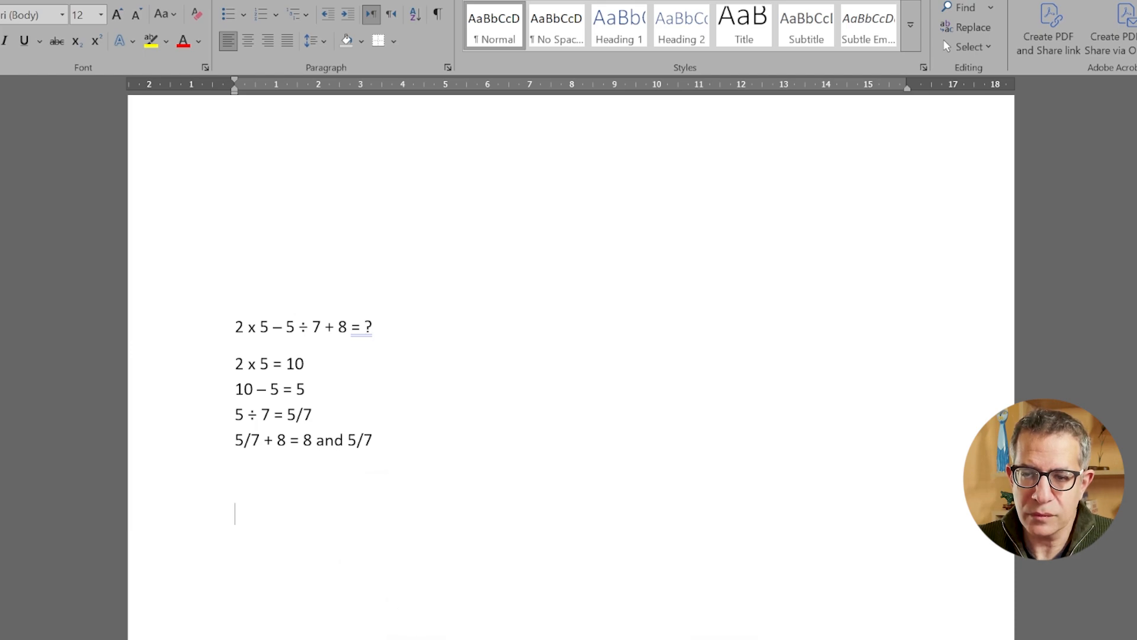
{"action": "type", "text": "2 x 5 = 10"}
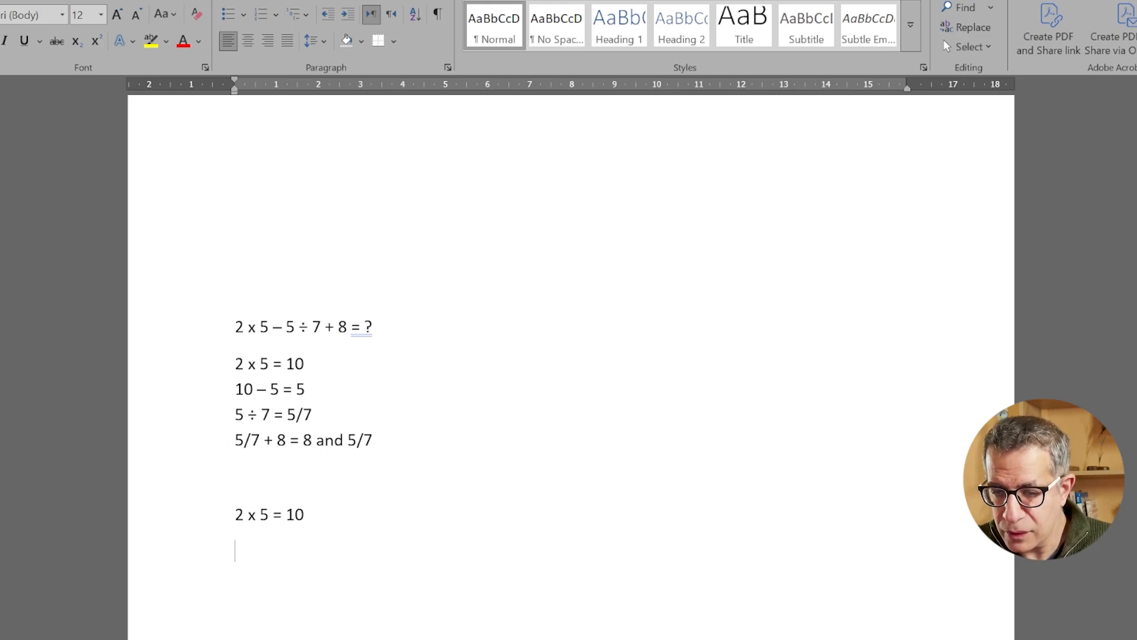
{"action": "type", "text": "5 / 7 = 5"}
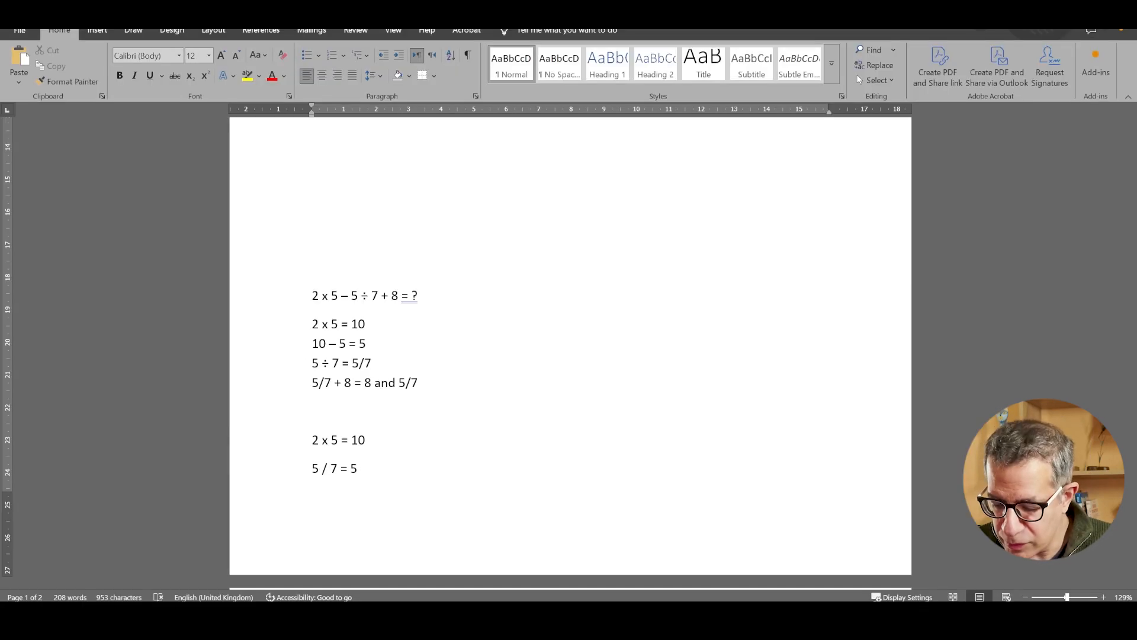
{"action": "type", "text": "/7"}
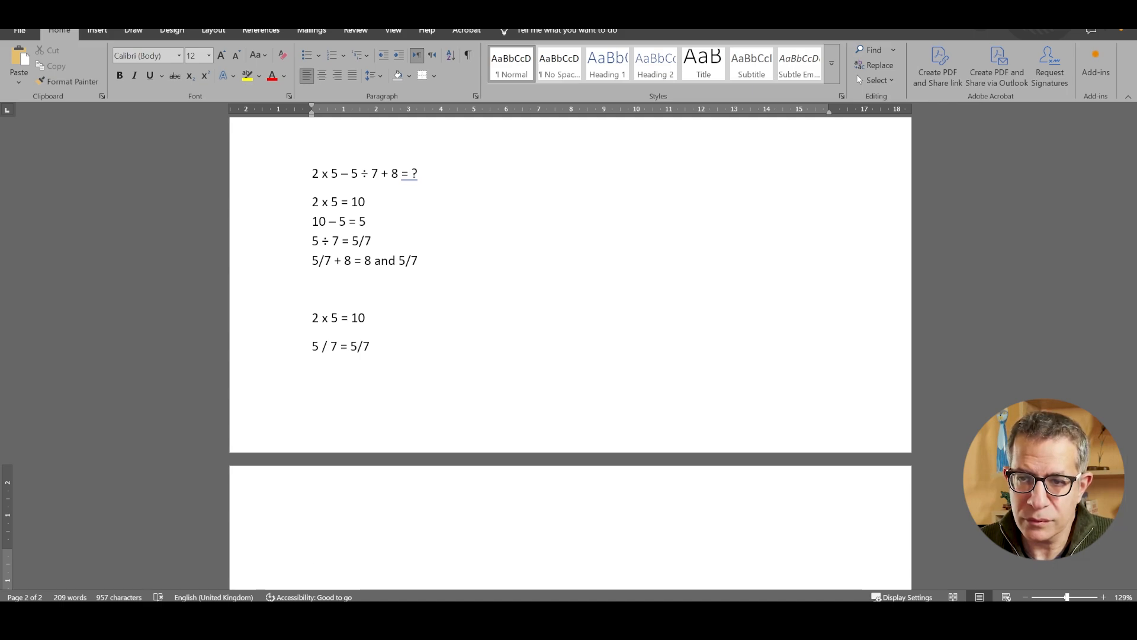
{"action": "type", "text": "10 – 5/7 = 9"}
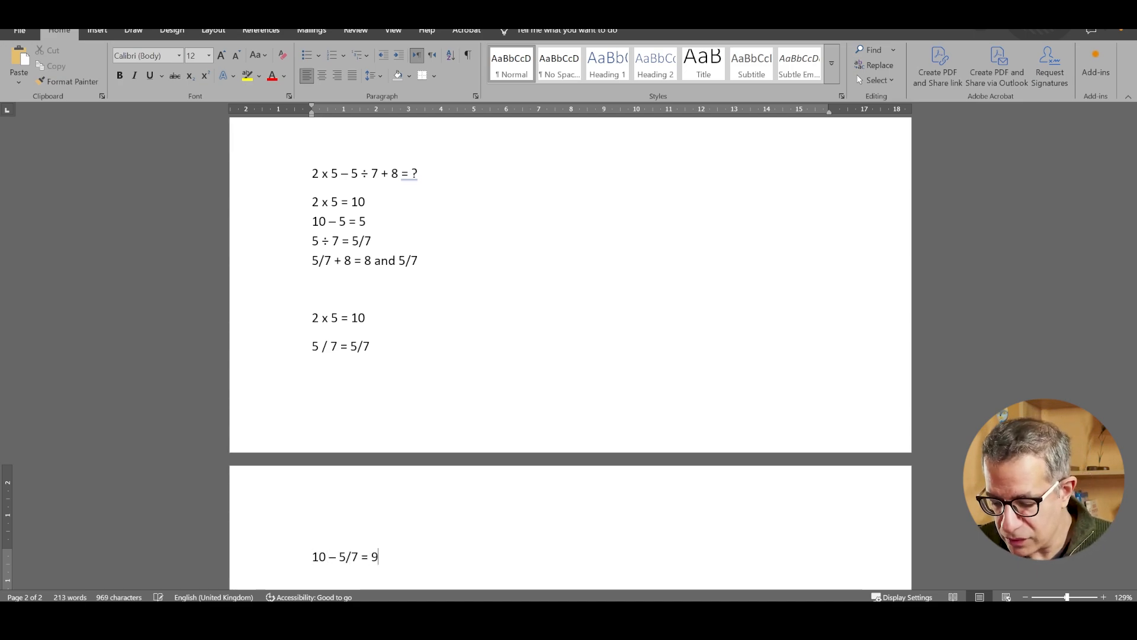
{"action": "type", "text": "and 2/7"}
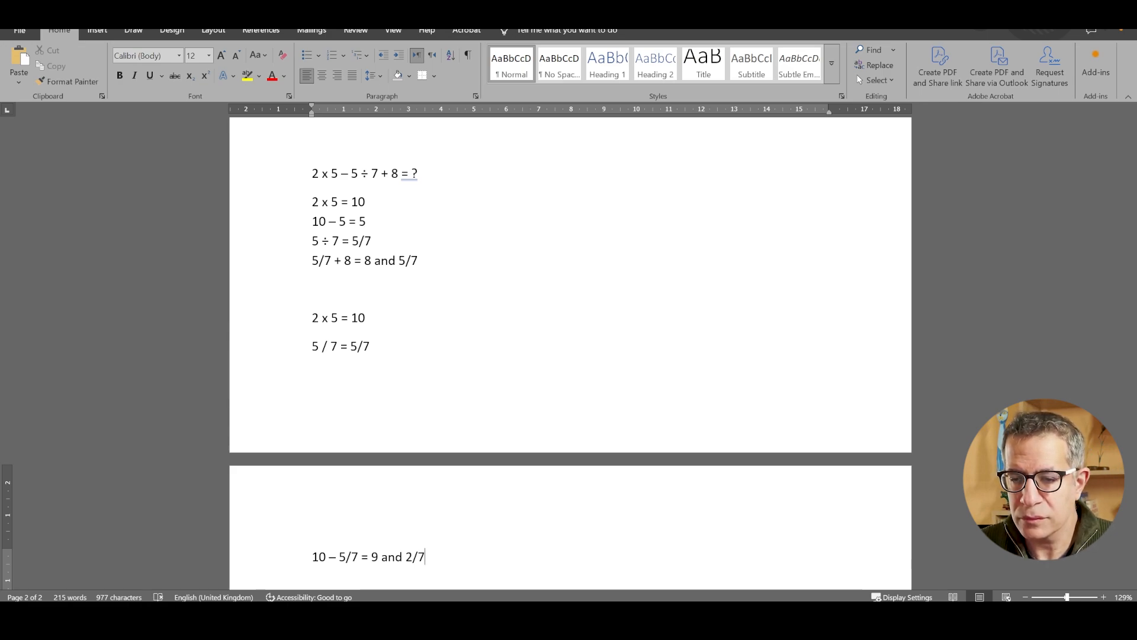
{"action": "type", "text": "9 an"}
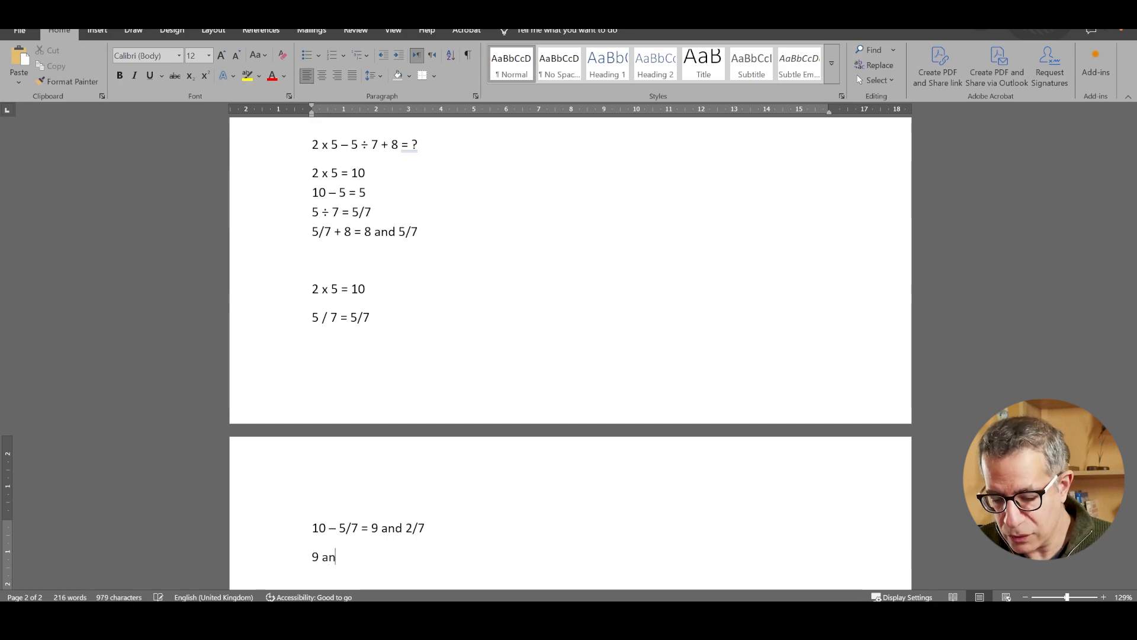
{"action": "type", "text": "d 2/7 +"}
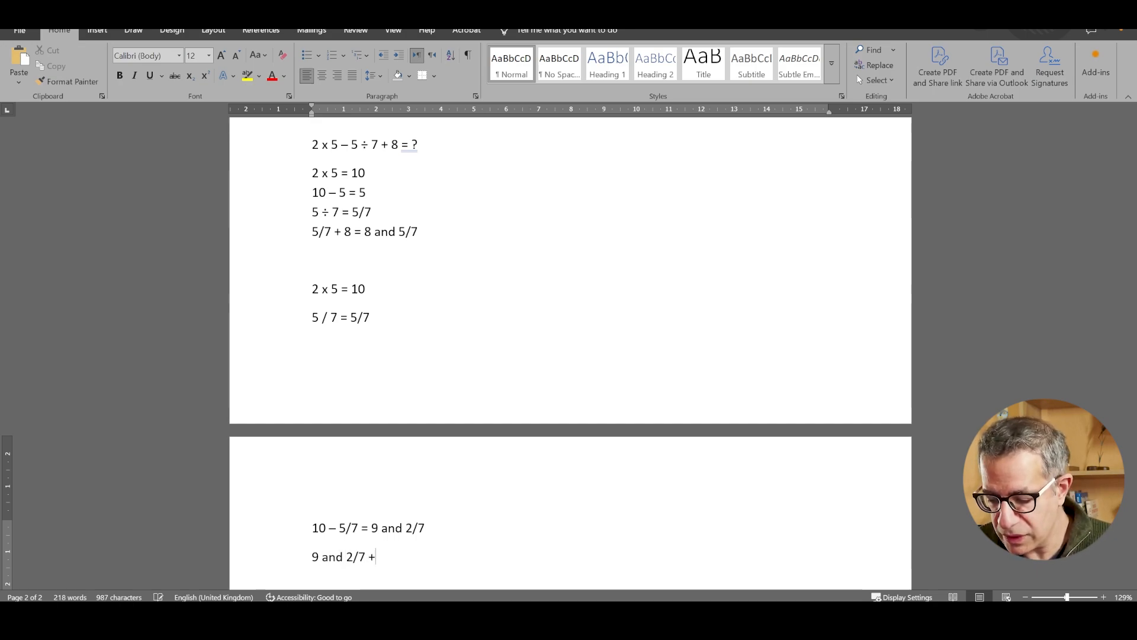
{"action": "type", "text": "8 = 17"}
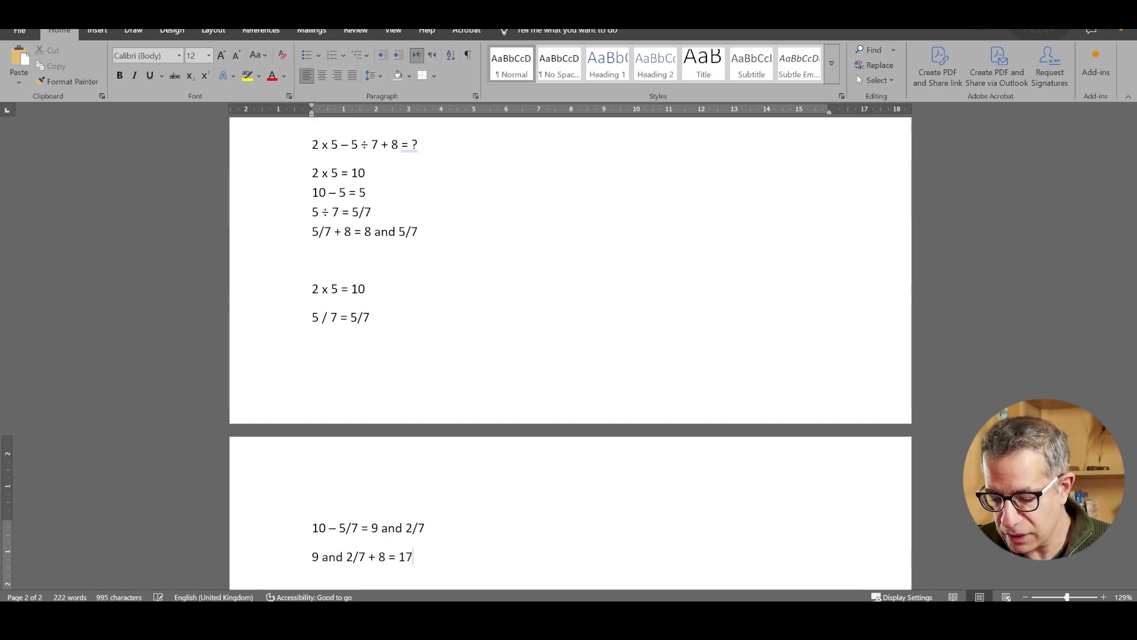
{"action": "type", "text": "and 2/7"}
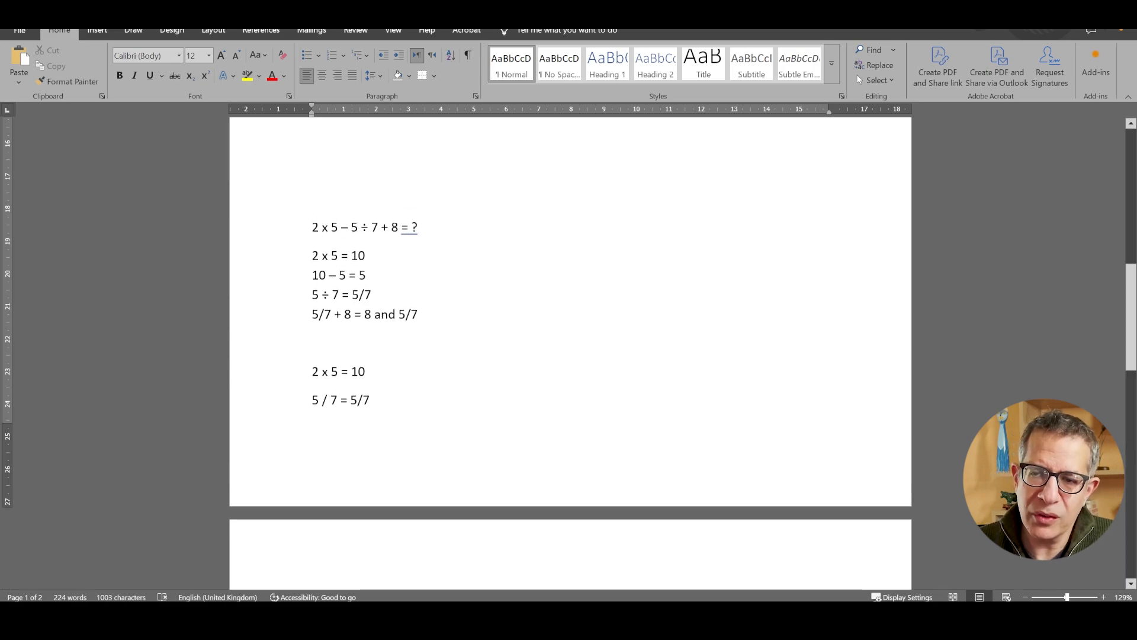
- Add a line 'BODMAS = Brackets, Orders, Division, Multiply, Addition, Substract' between the workings
{"action": "left_click", "coordinate": [312, 342]}
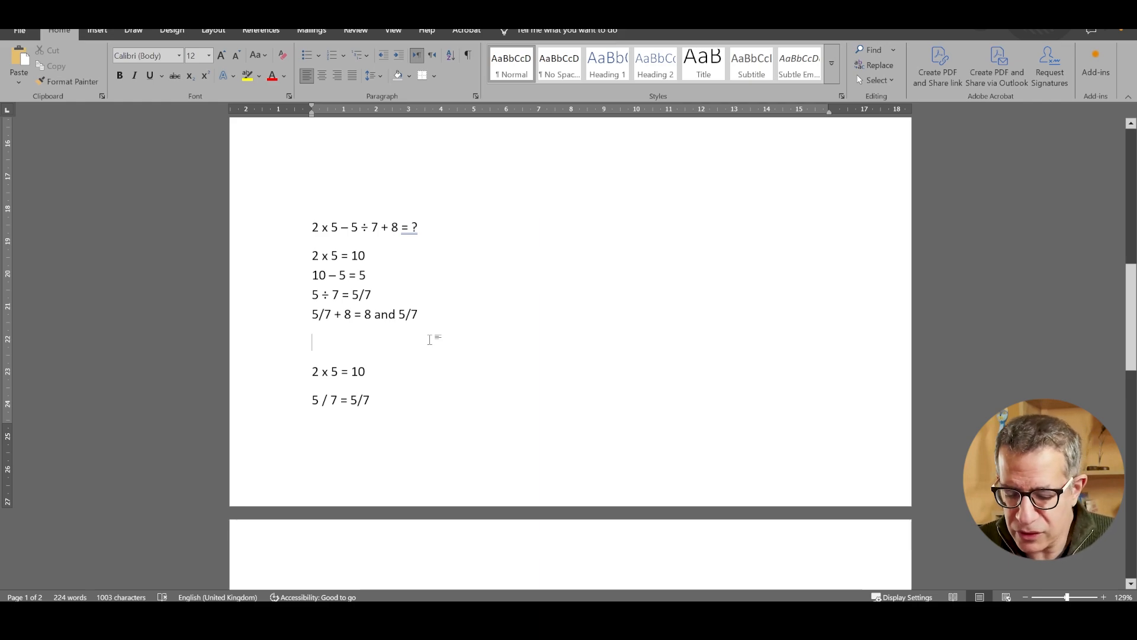
{"action": "type", "text": "BODMAS ="}
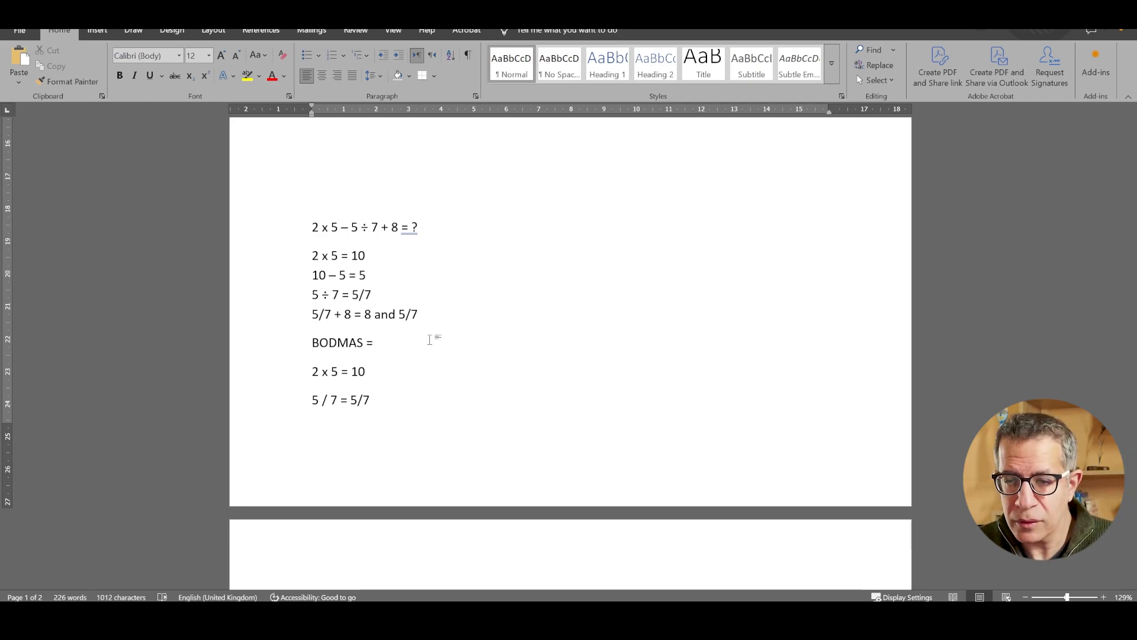
{"action": "left_click", "coordinate": [376, 342]}
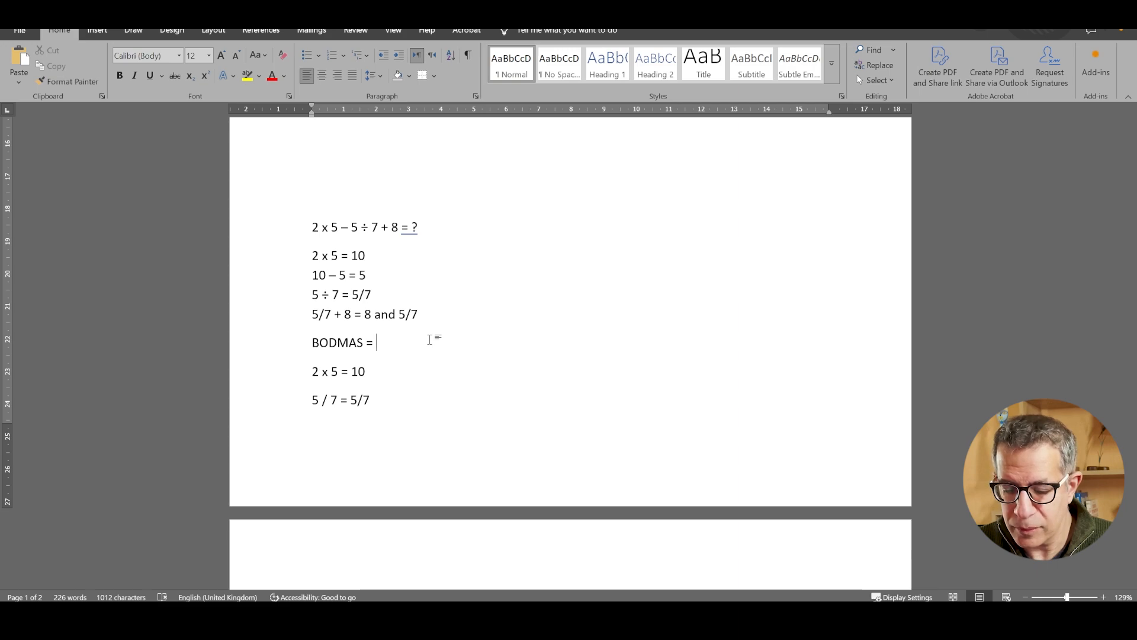
{"action": "type", "text": "Bra"}
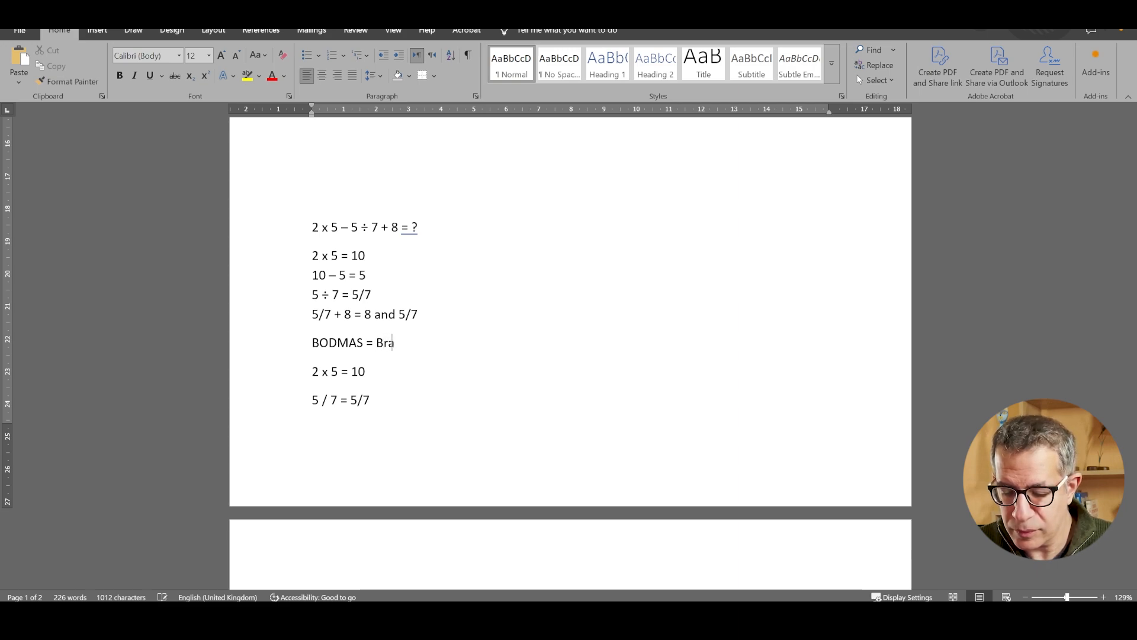
{"action": "type", "text": "ckets"}
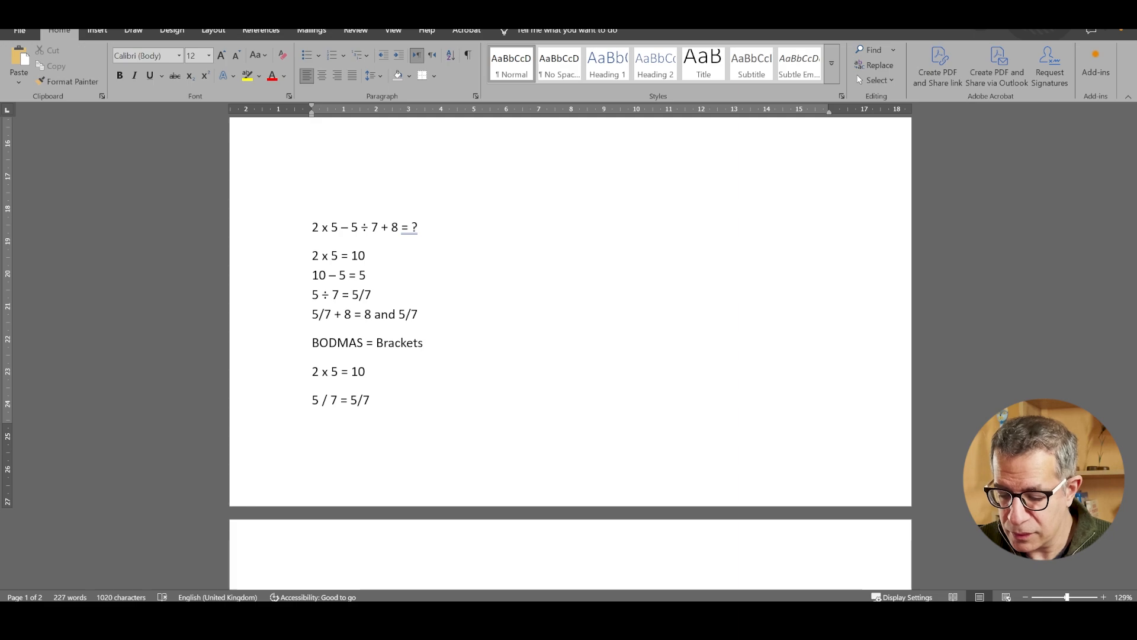
{"action": "type", "text": ", Orders"}
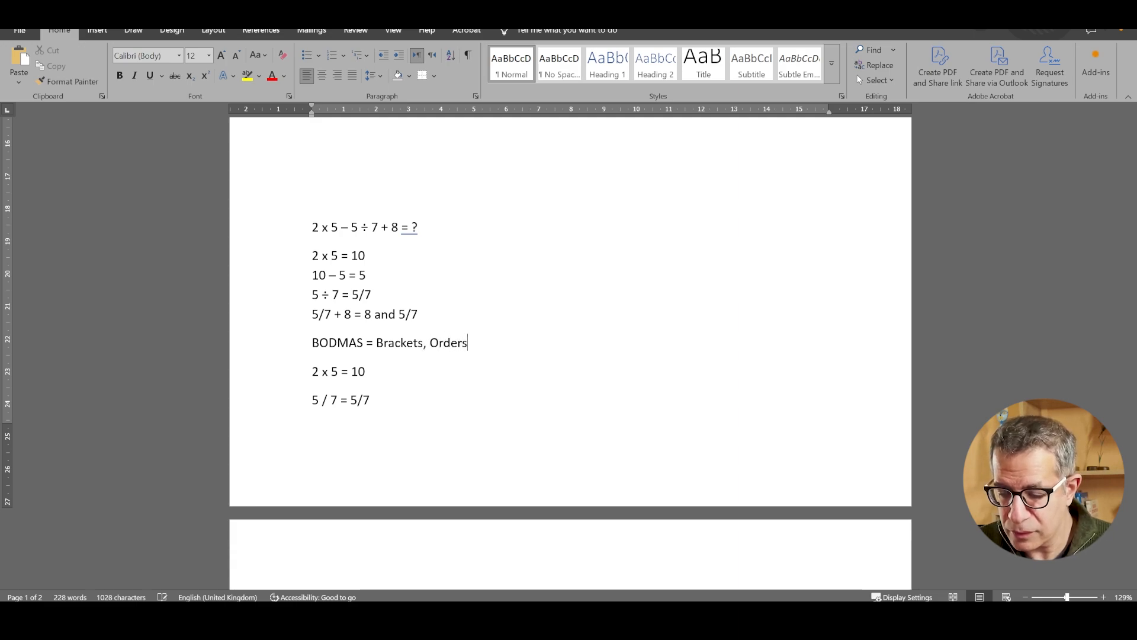
{"action": "type", "text": "\", \""}
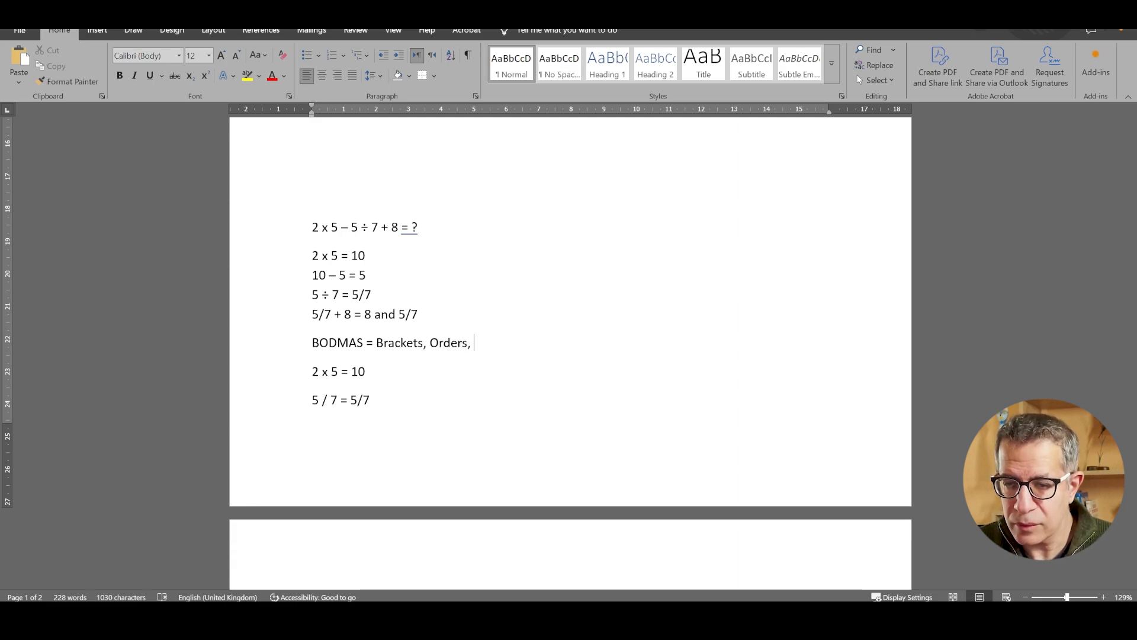
{"action": "type", "text": "Division"}
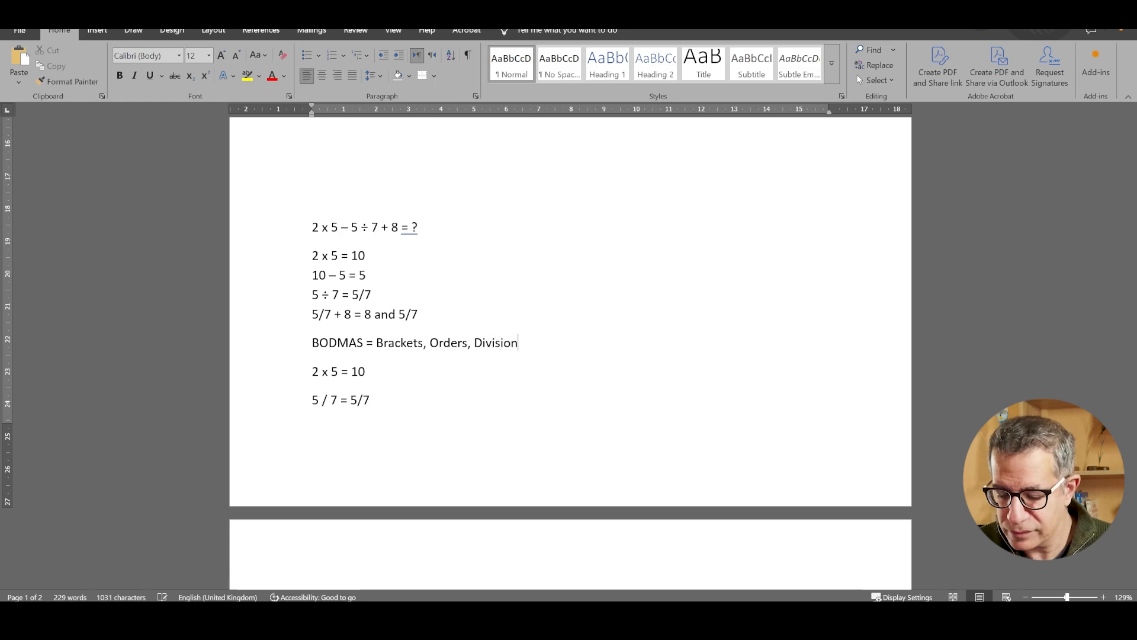
{"action": "type", "text": ", M"}
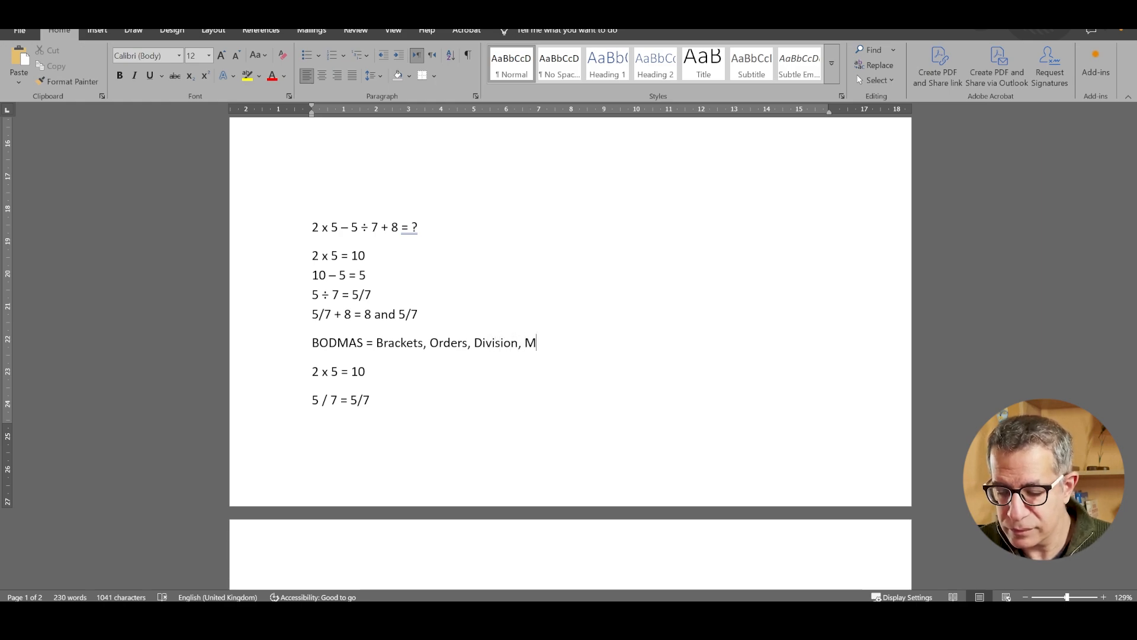
{"action": "type", "text": "ultiply, A"}
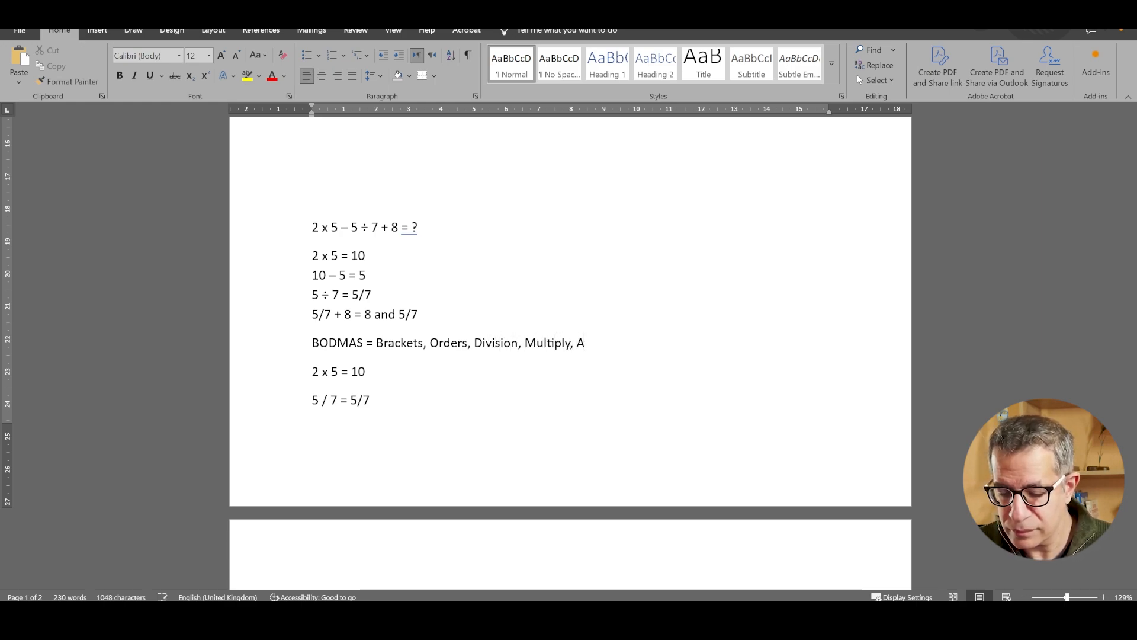
{"action": "type", "text": "ddition,"}
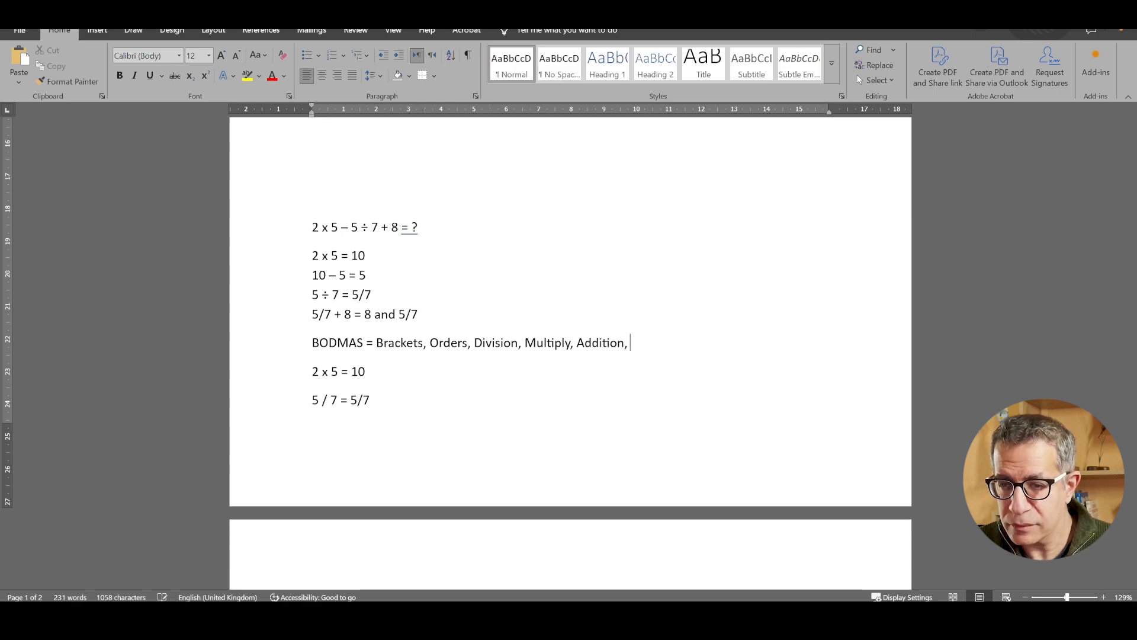
{"action": "type", "text": "Substract"}
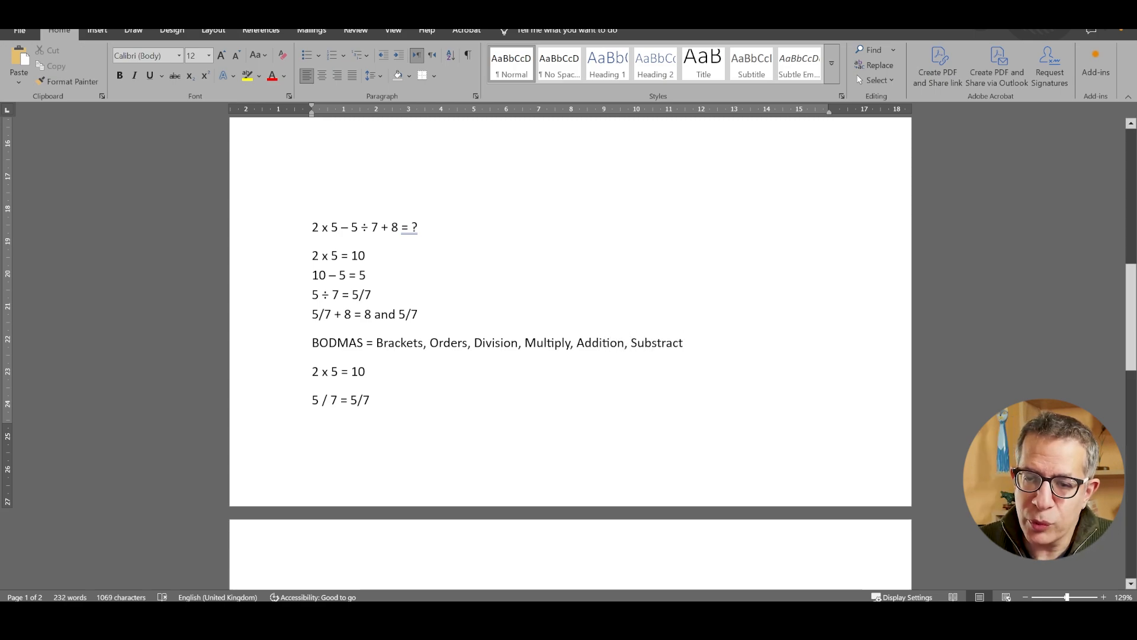
{"action": "double_click", "coordinate": [398, 343]}
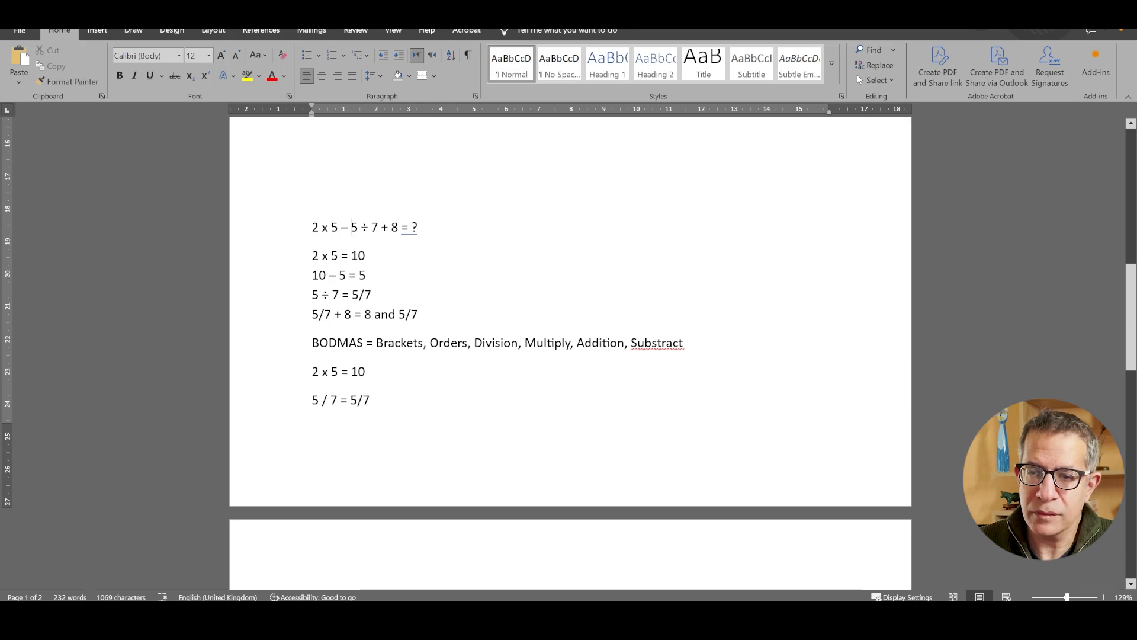
- Put brackets around 2 x 5 and 5 ÷ 7 in the homework sum
{"action": "type", "text": "("}
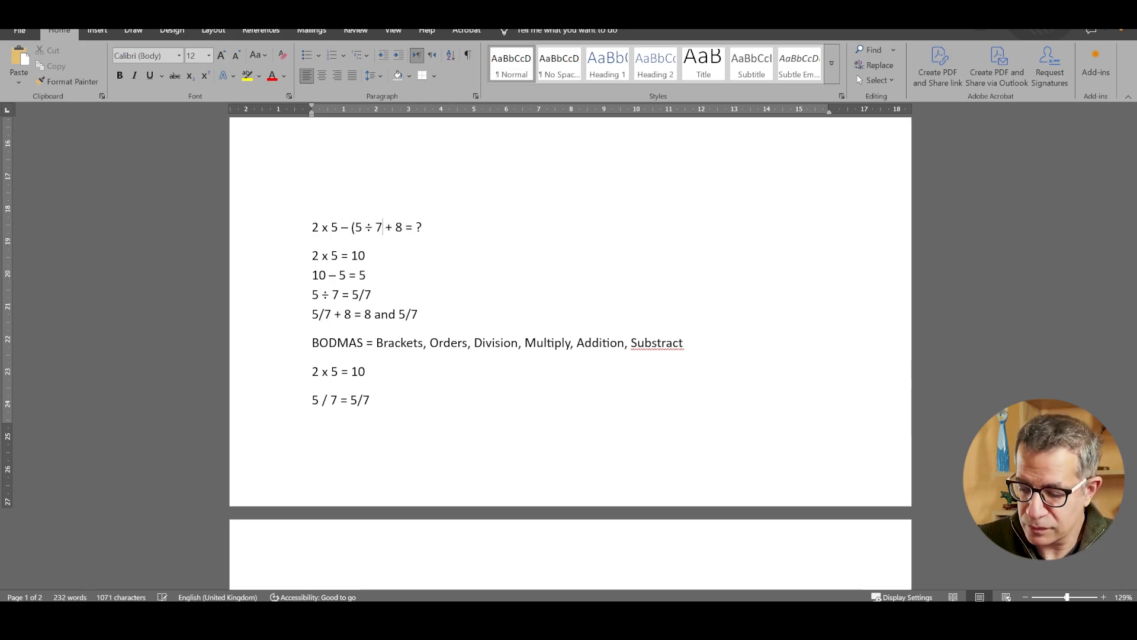
{"action": "type", "text": ")"}
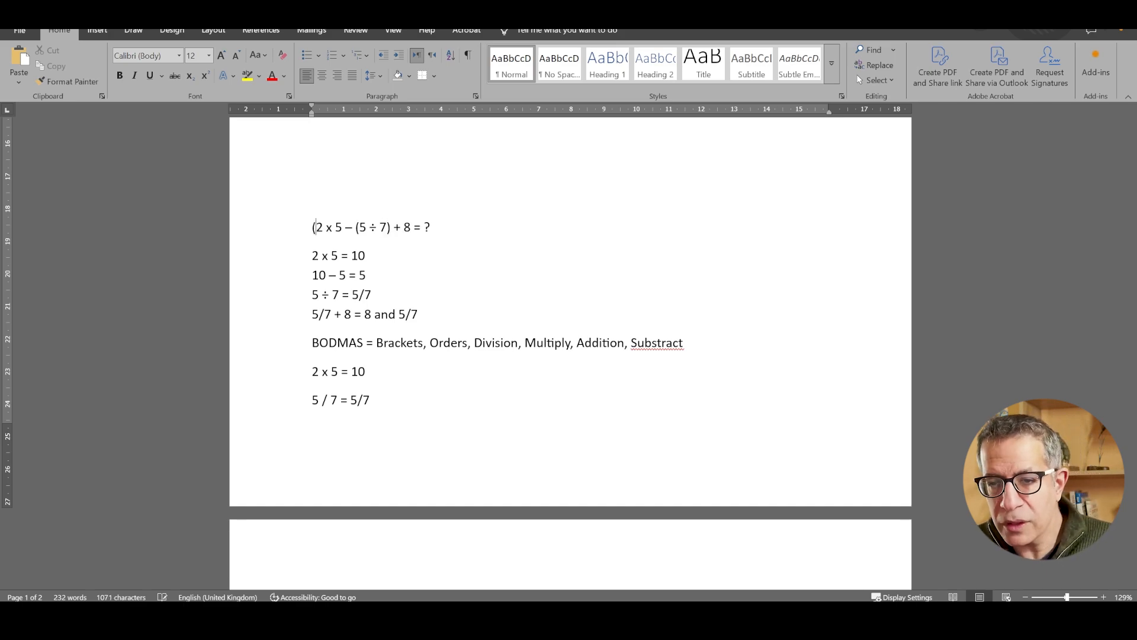
{"action": "type", "text": ")"}
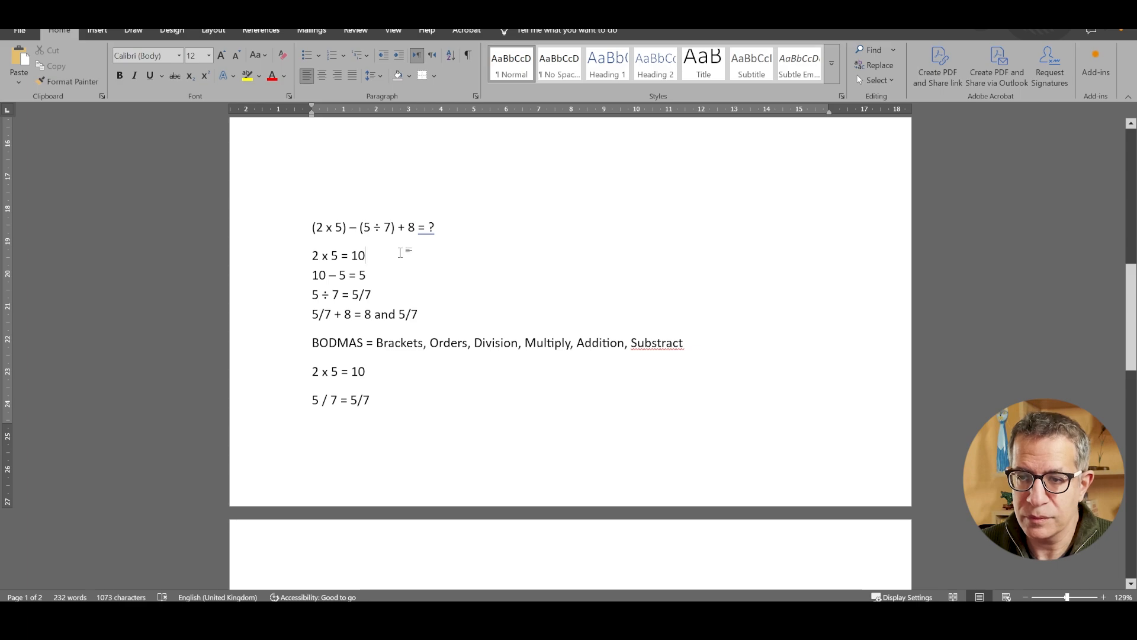
{"action": "mouse_move", "coordinate": [439, 255]}
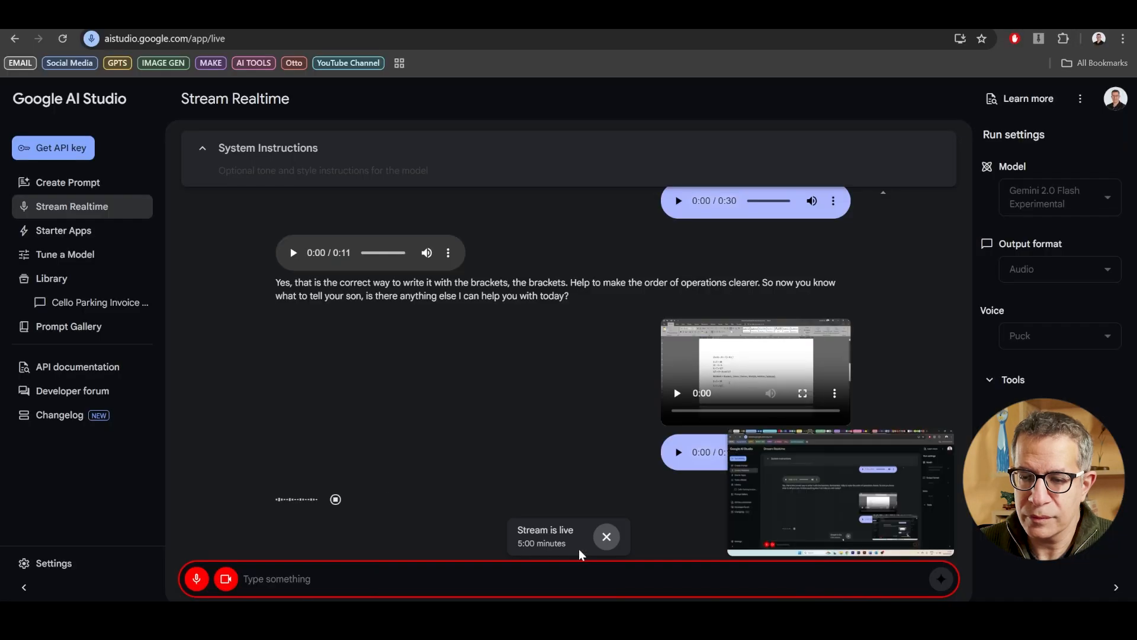
{"action": "scroll", "scroll_direction": "down", "scroll_amount": 3}
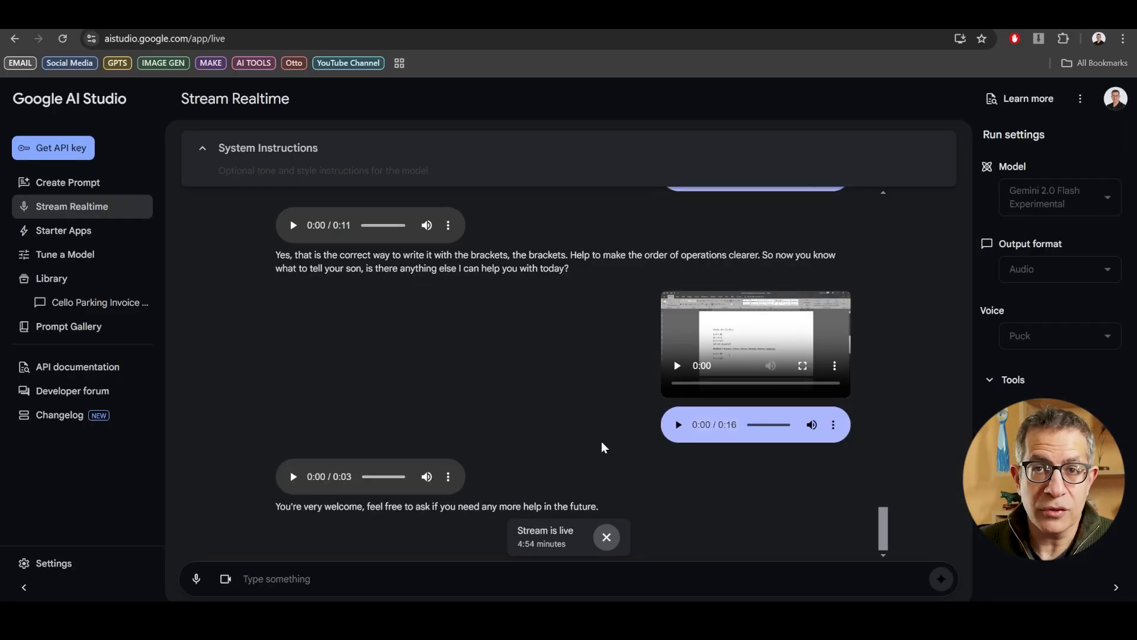
{"action": "mouse_move", "coordinate": [911, 481]}
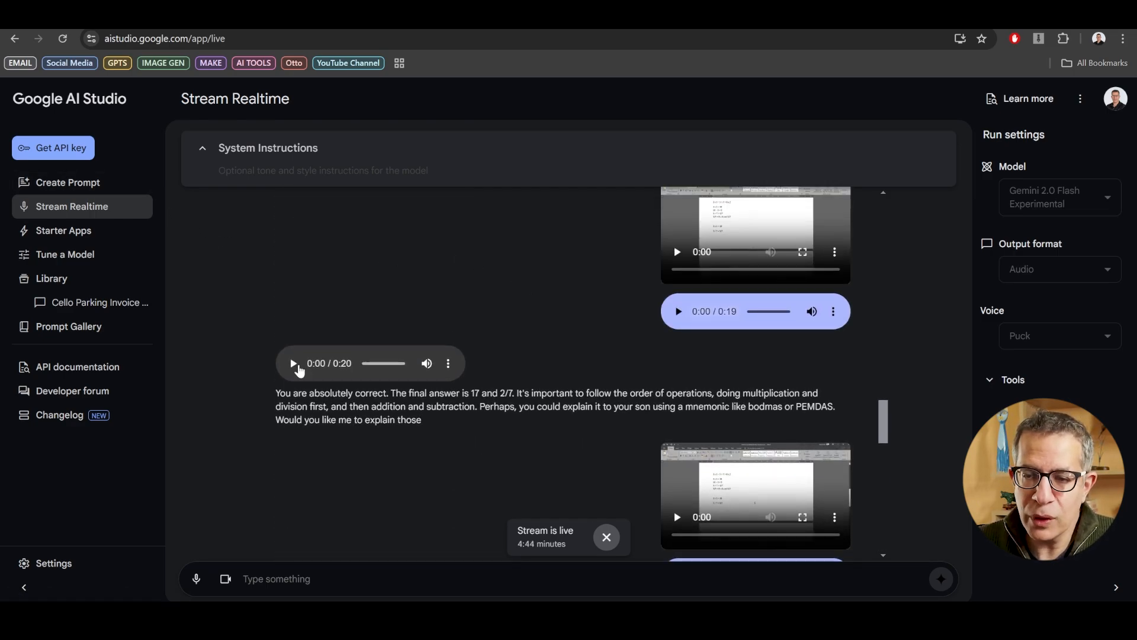
{"action": "left_click", "coordinate": [448, 363]}
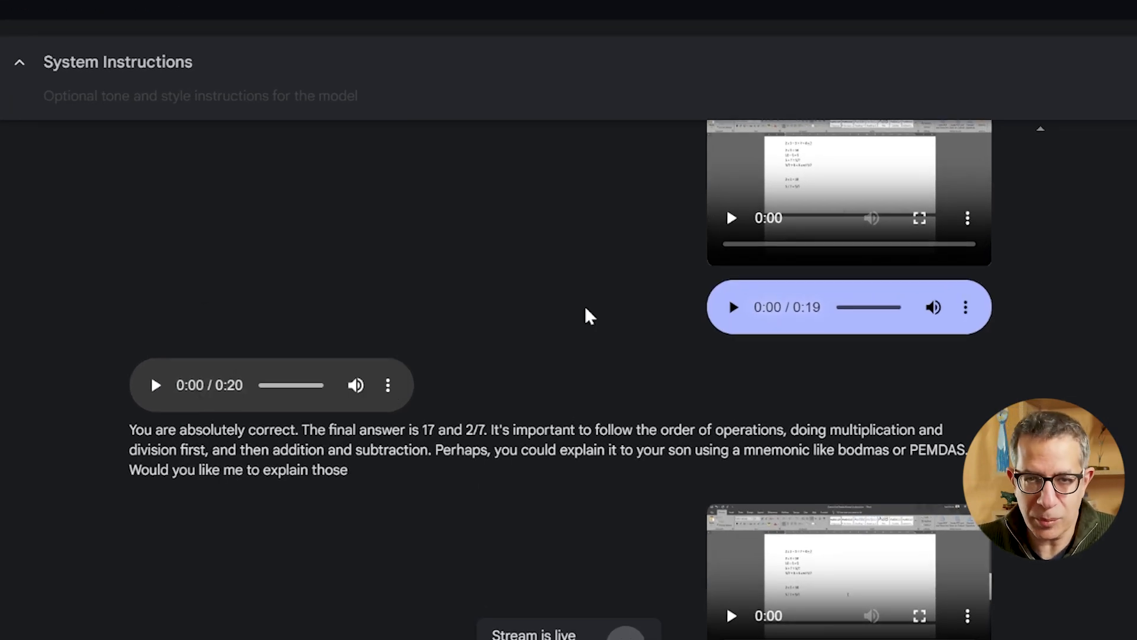
{"action": "mouse_move", "coordinate": [1067, 327]}
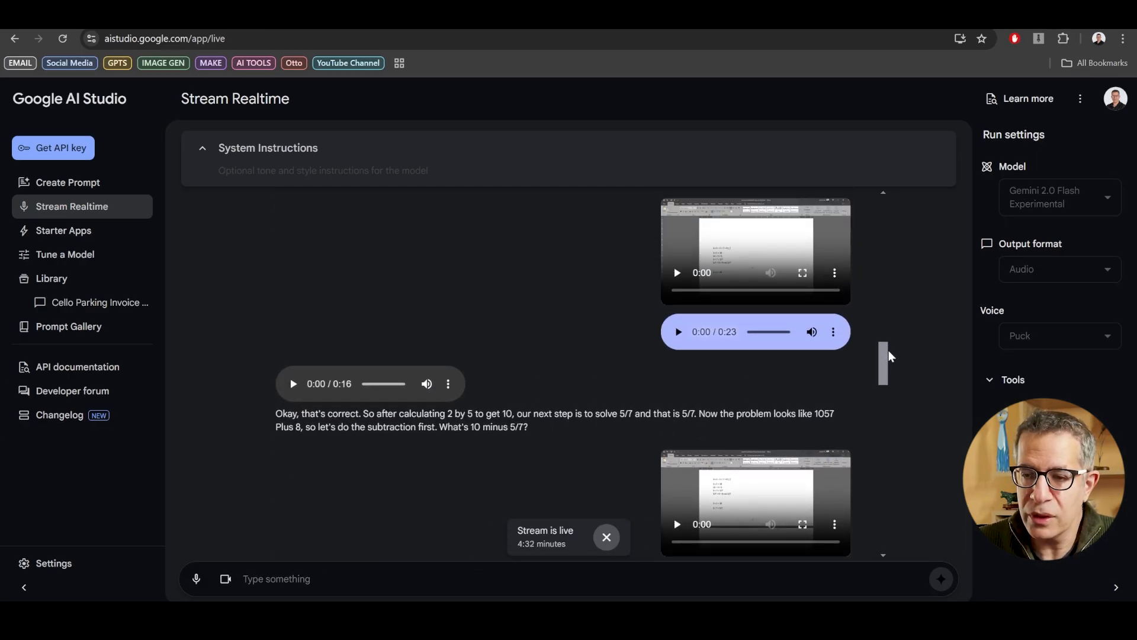
{"action": "scroll", "scroll_direction": "down", "scroll_amount": 3}
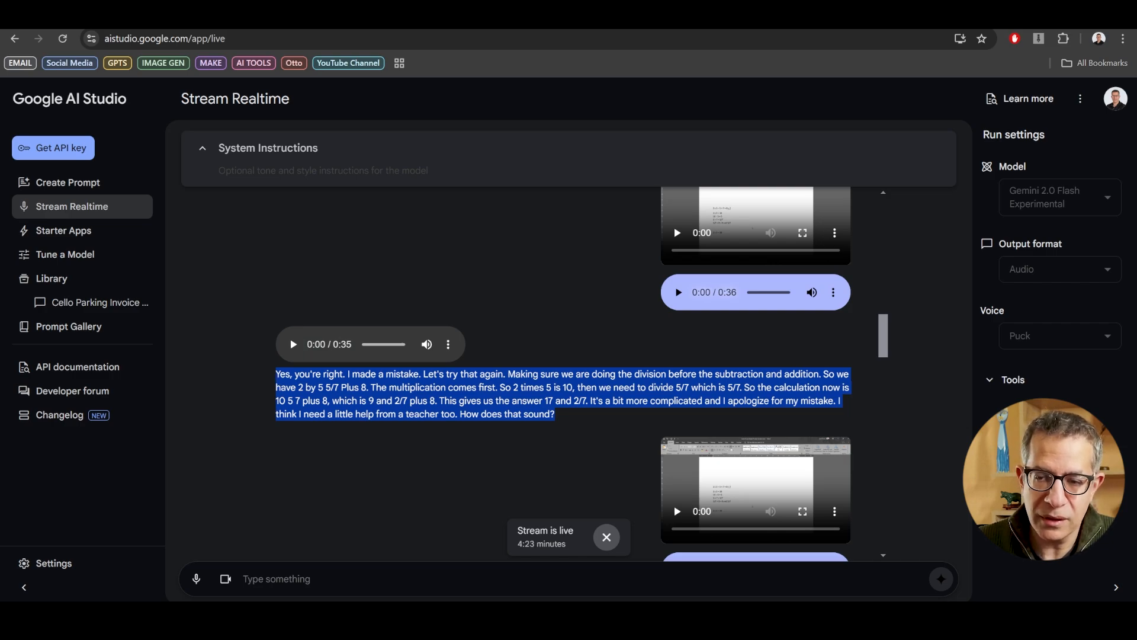
{"action": "scroll", "scroll_direction": "down", "scroll_amount": 3}
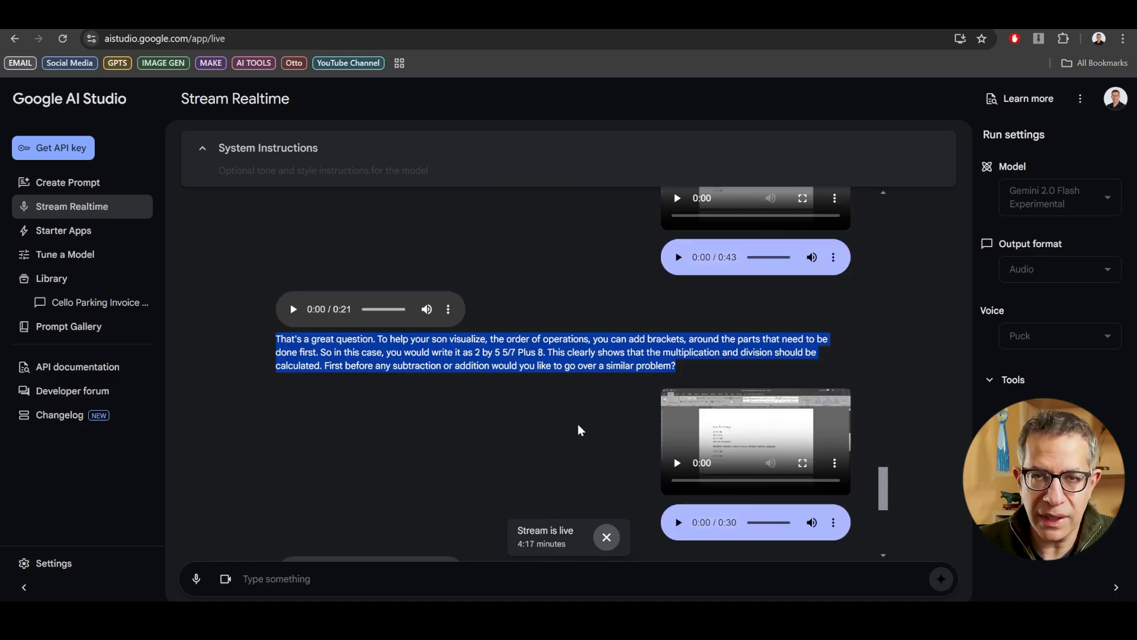
{"action": "scroll", "scroll_direction": "down", "scroll_amount": 3}
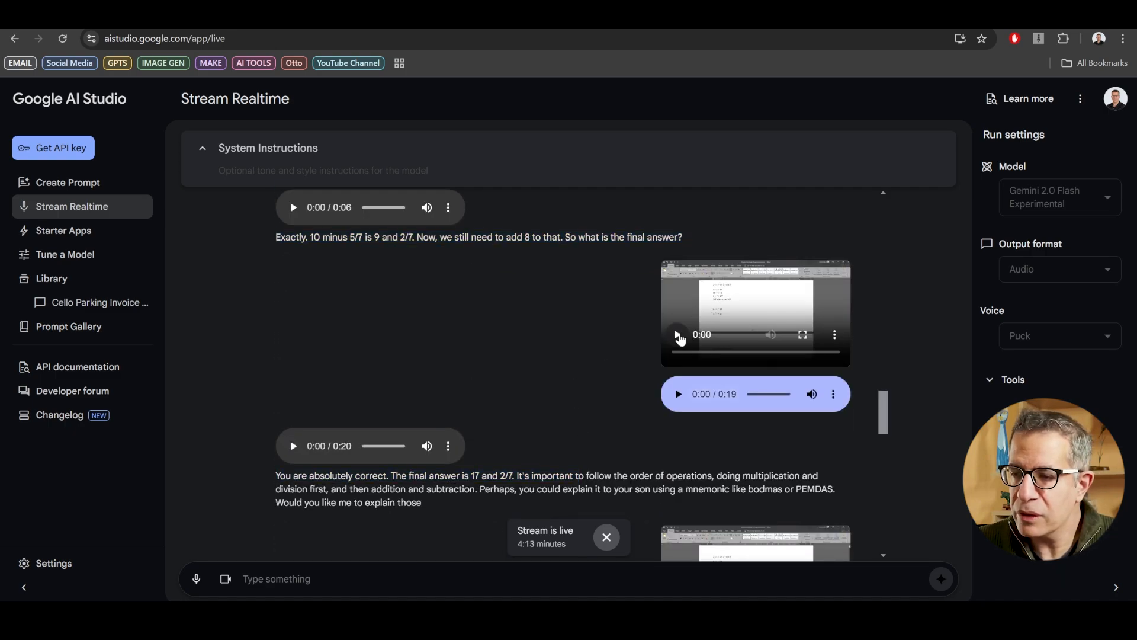
{"action": "mouse_move", "coordinate": [830, 305]}
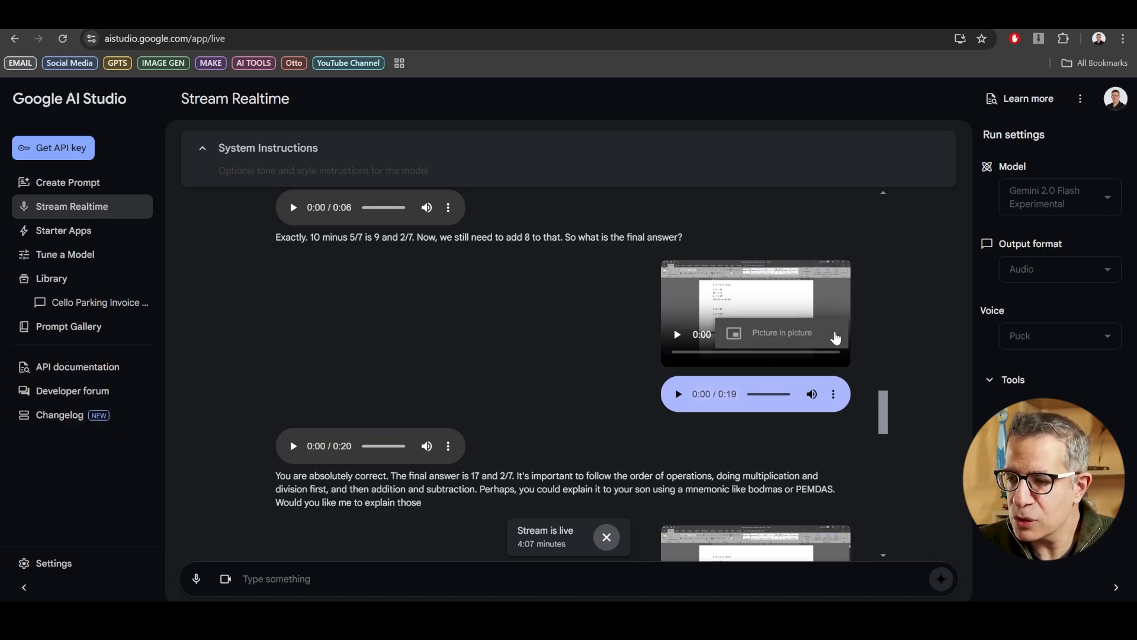
{"action": "scroll", "scroll_direction": "down", "scroll_amount": 3}
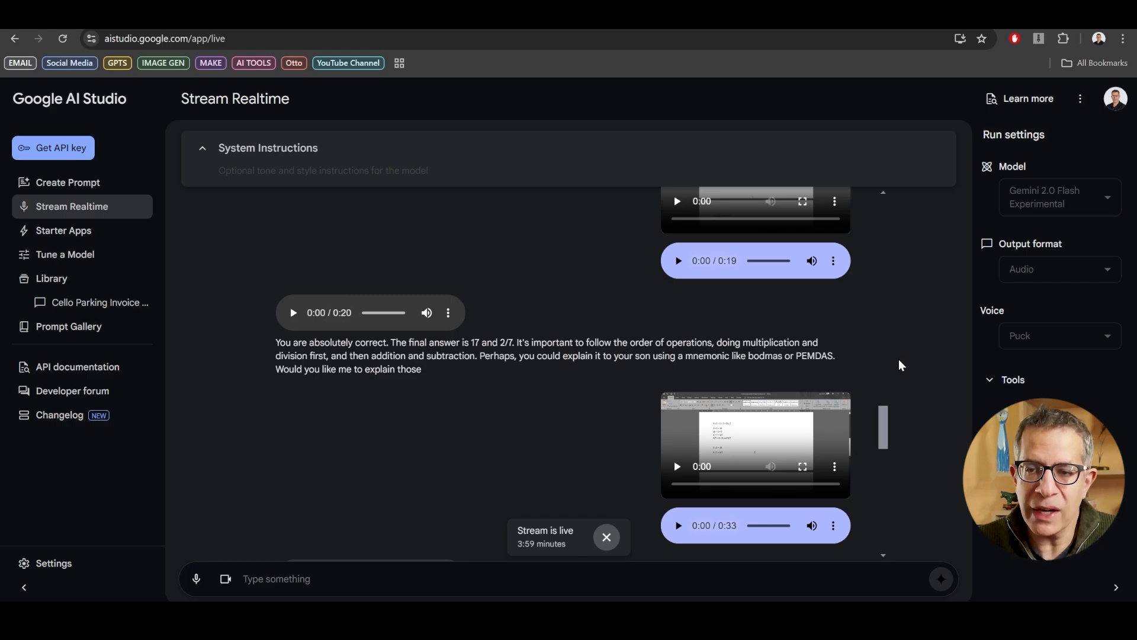
{"action": "scroll", "scroll_direction": "down", "scroll_amount": 3}
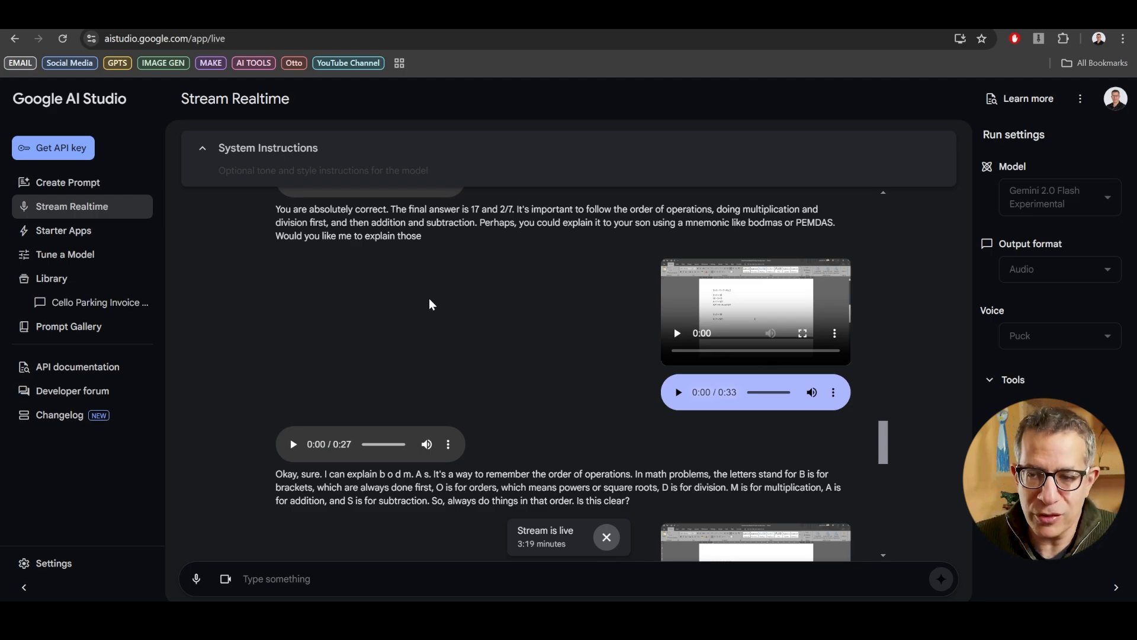
{"action": "mouse_move", "coordinate": [444, 333]}
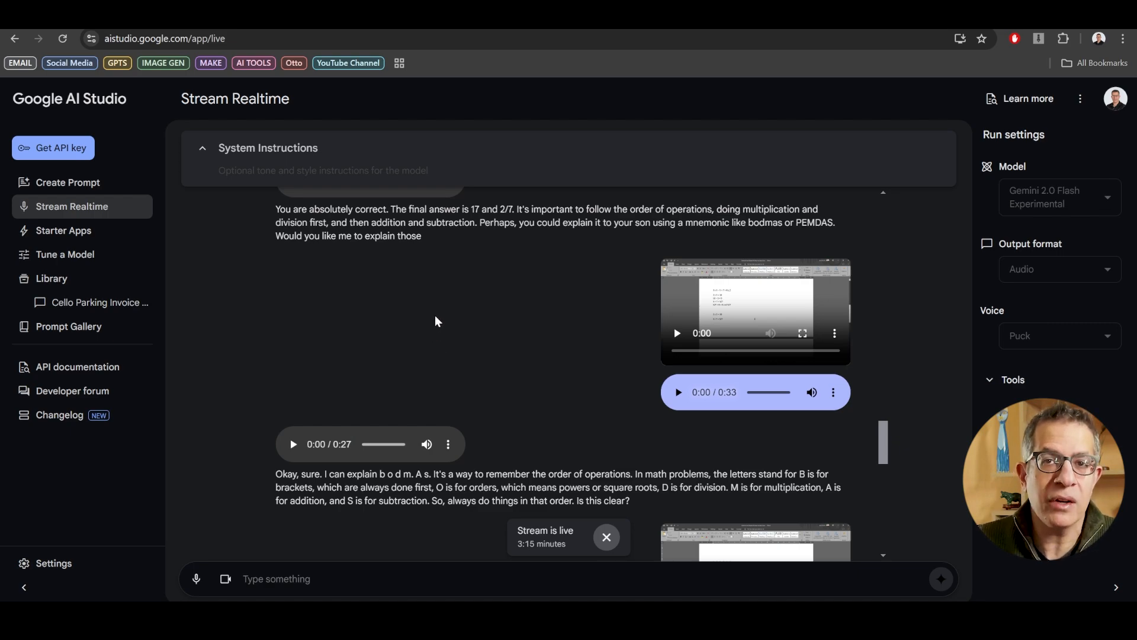
- Close the 'Stream is live' banner to end the live session
{"action": "left_click", "coordinate": [606, 537]}
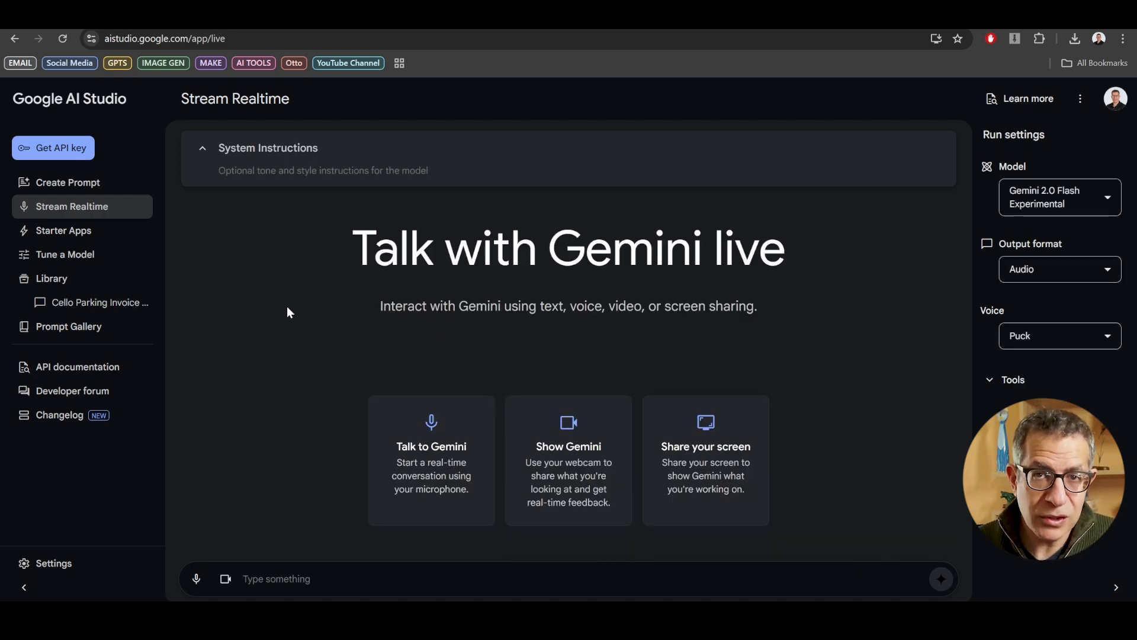
{"action": "mouse_move", "coordinate": [310, 307]}
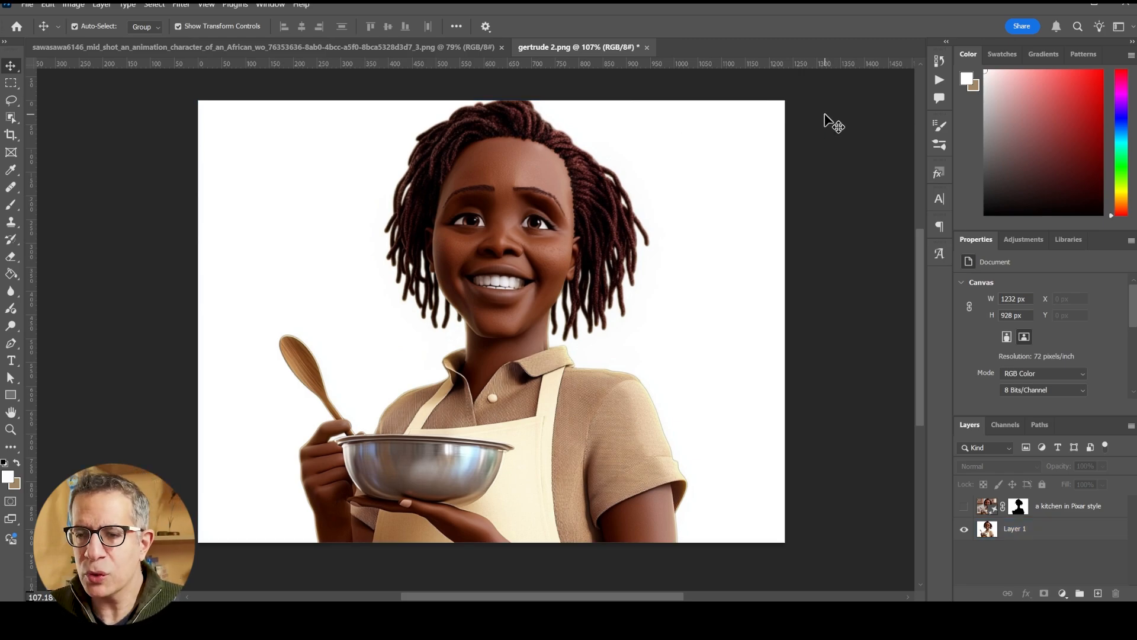
- Open the Liquify filter on Layer 1, the smiling cook portrait
{"action": "left_click", "coordinate": [1015, 527]}
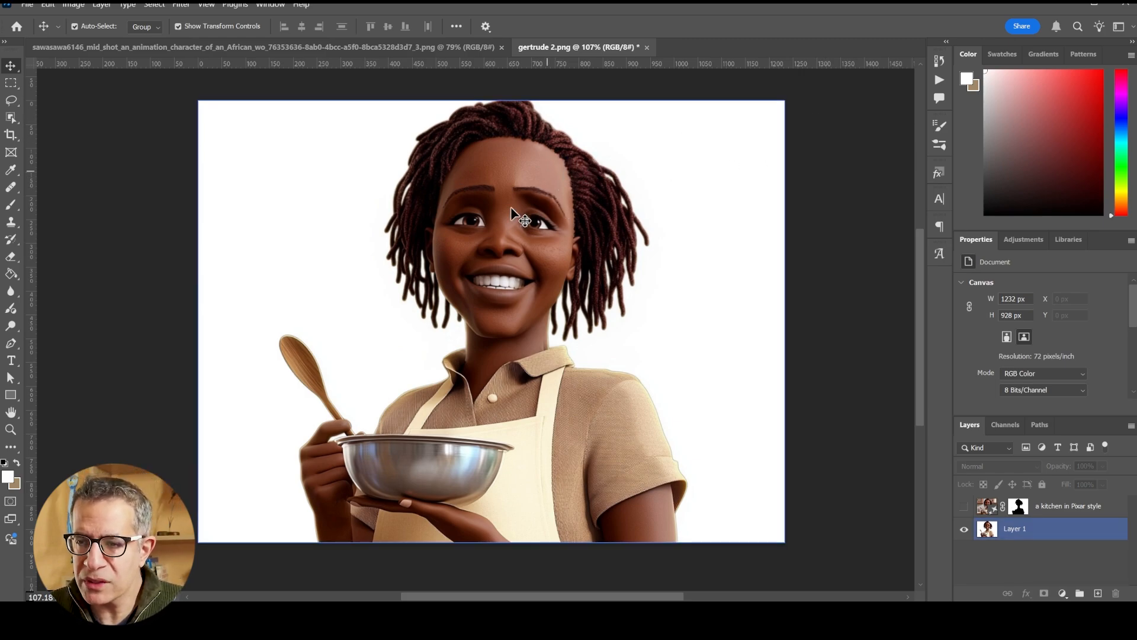
{"action": "mouse_move", "coordinate": [621, 291]}
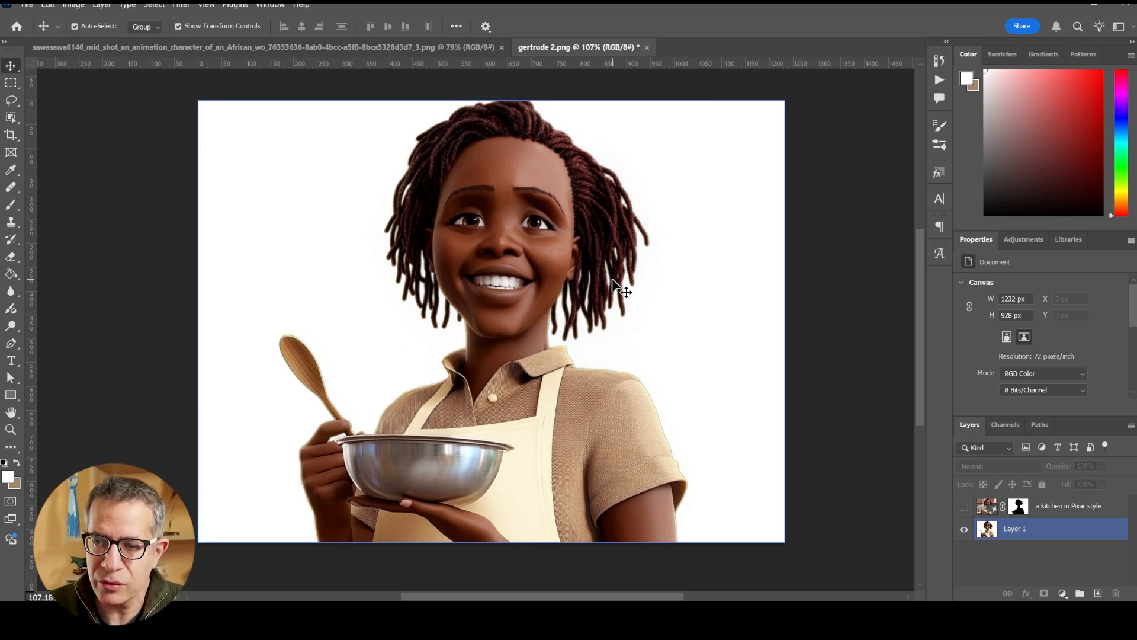
{"action": "mouse_move", "coordinate": [693, 221]}
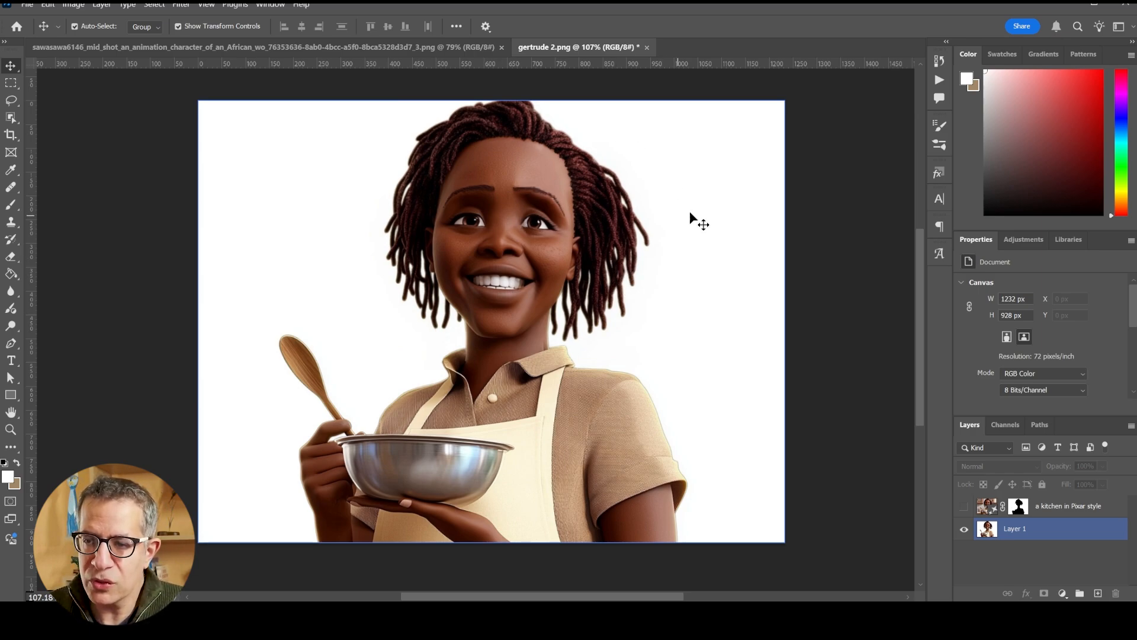
{"action": "mouse_move", "coordinate": [746, 198]}
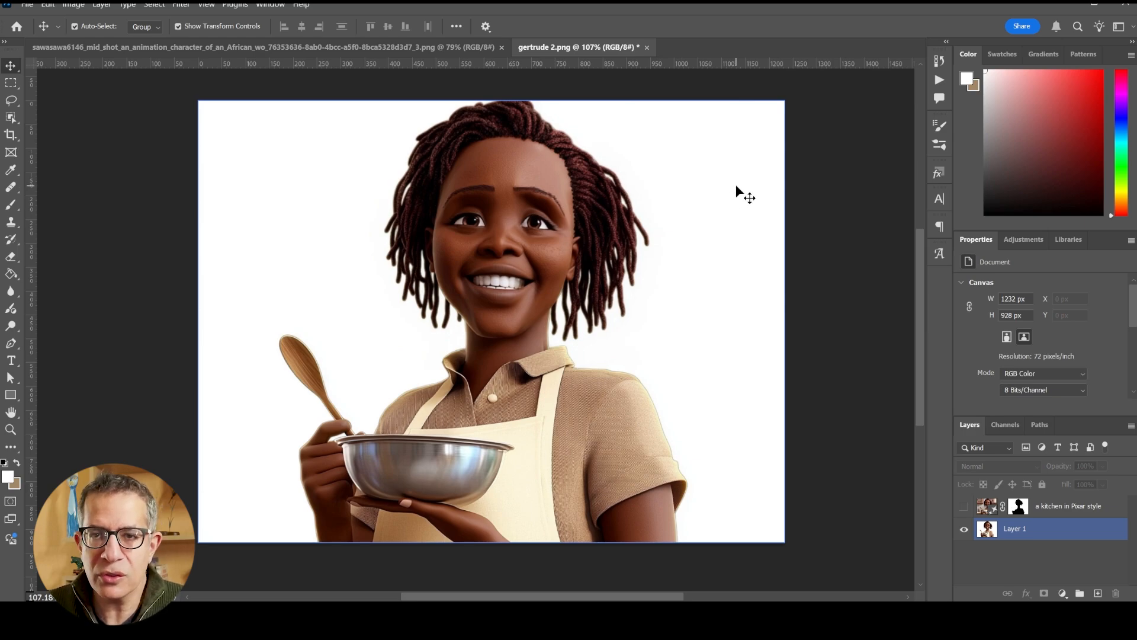
{"action": "mouse_move", "coordinate": [744, 188]}
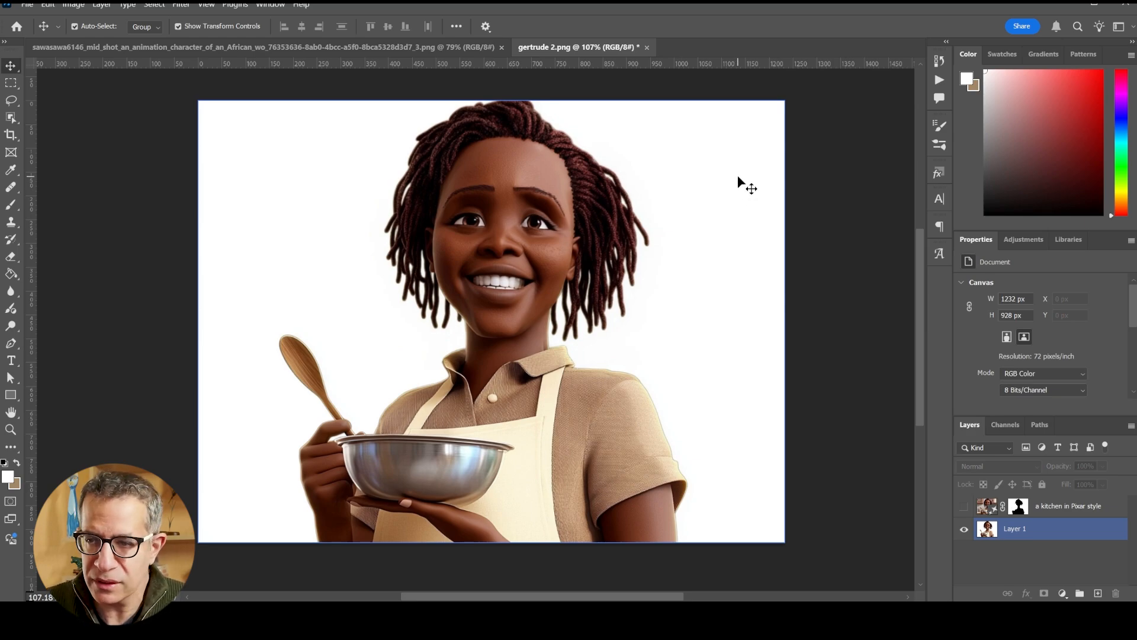
{"action": "mouse_move", "coordinate": [595, 200]}
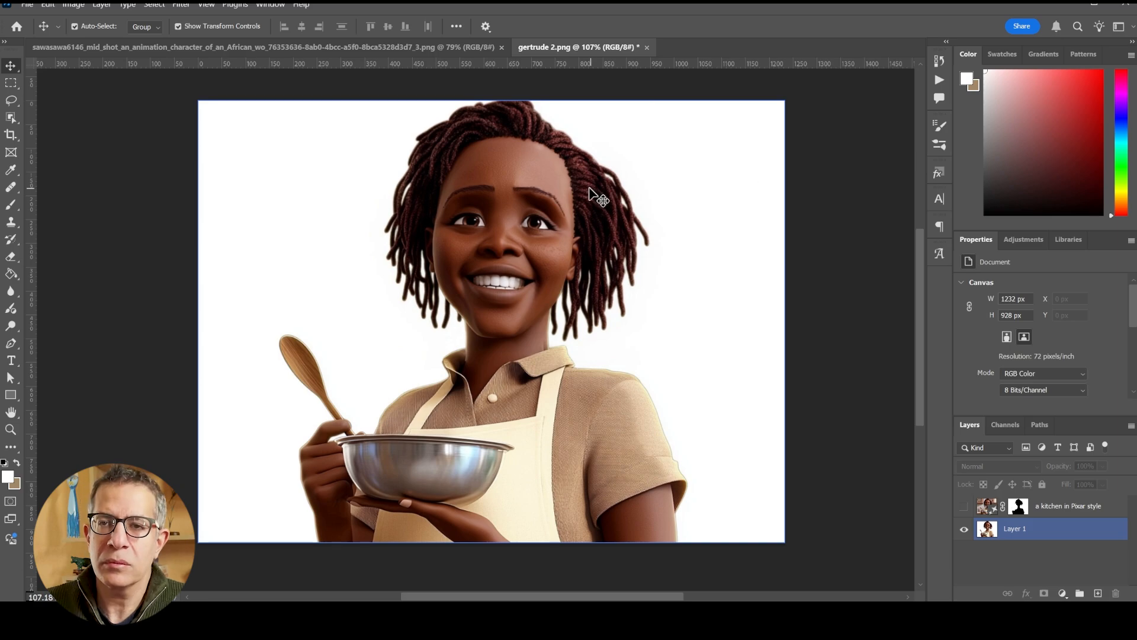
{"action": "left_click", "coordinate": [180, 4]}
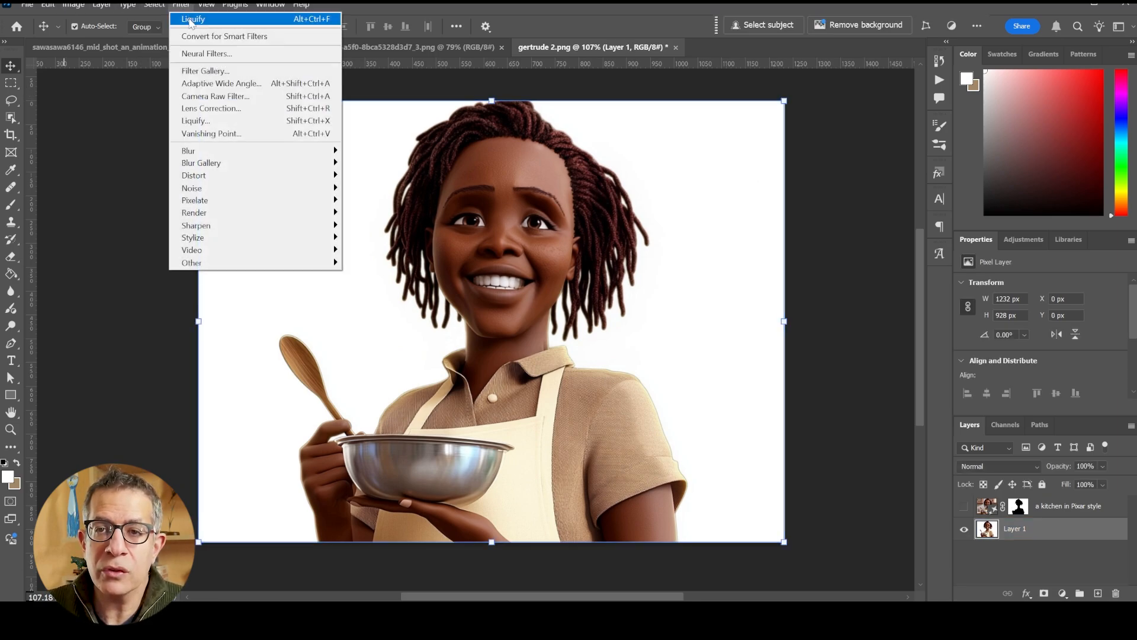
{"action": "mouse_move", "coordinate": [195, 120]}
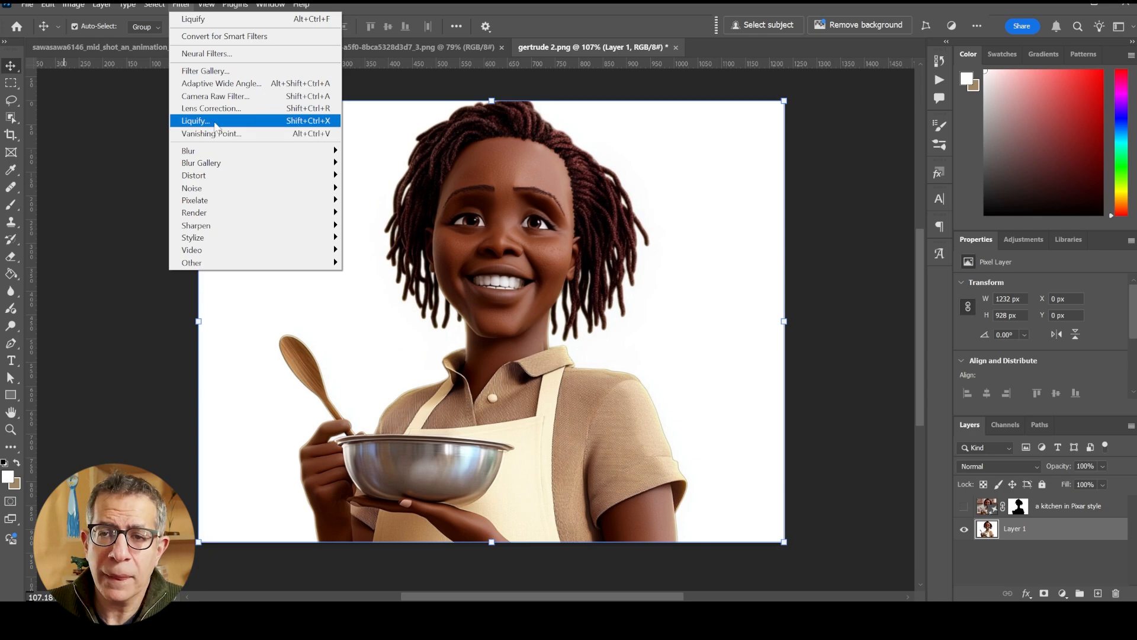
{"action": "left_click", "coordinate": [194, 120]}
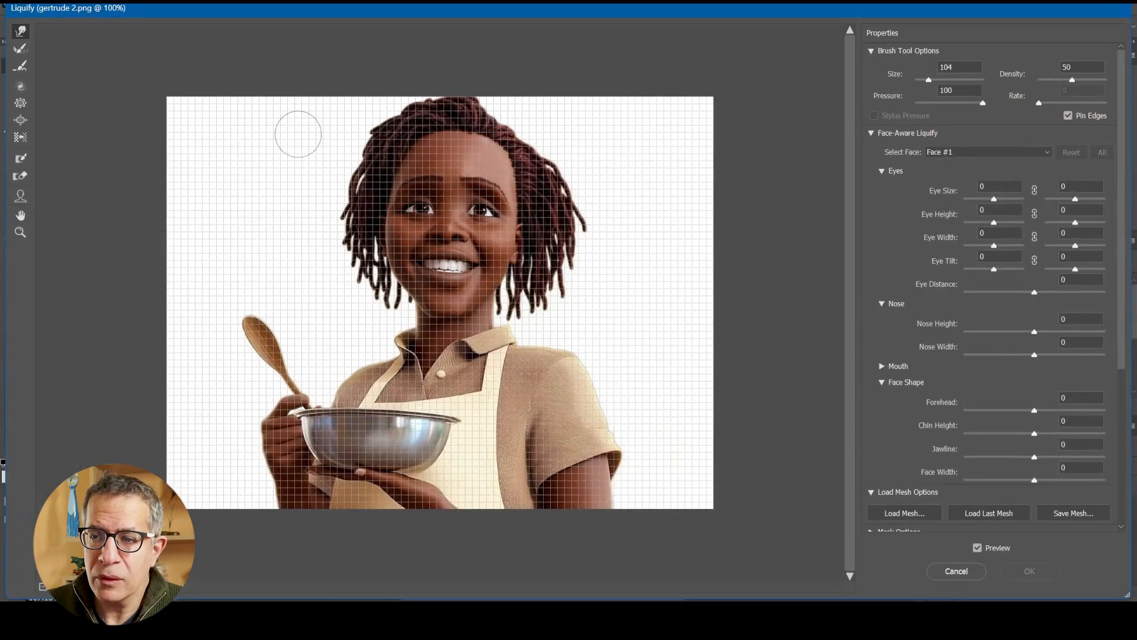
{"action": "mouse_move", "coordinate": [298, 152]}
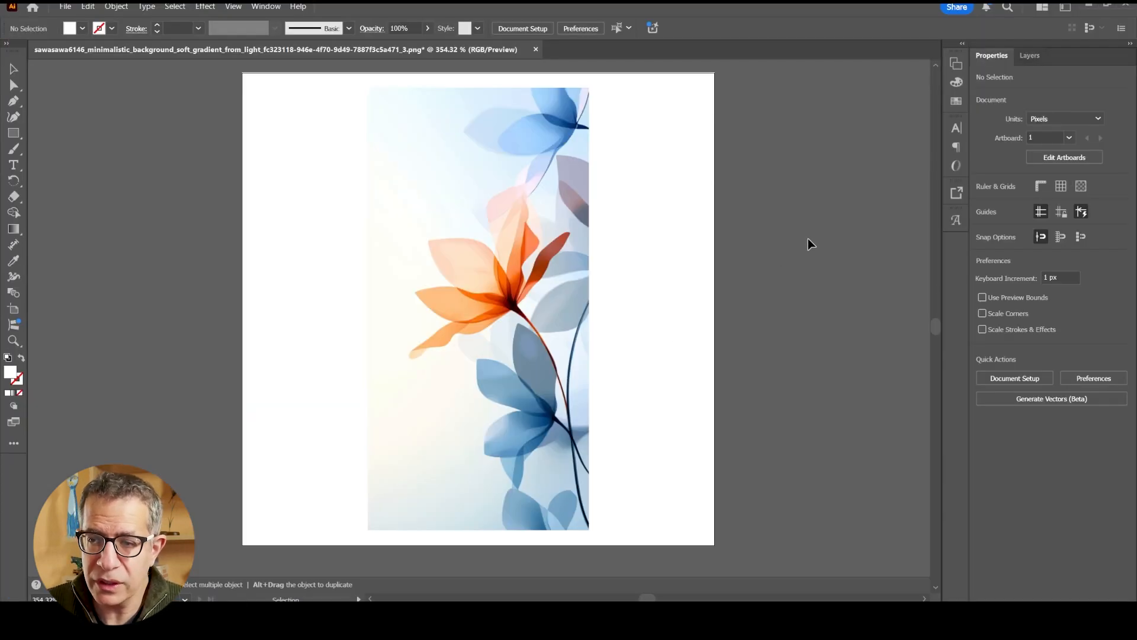
{"action": "mouse_move", "coordinate": [753, 230]}
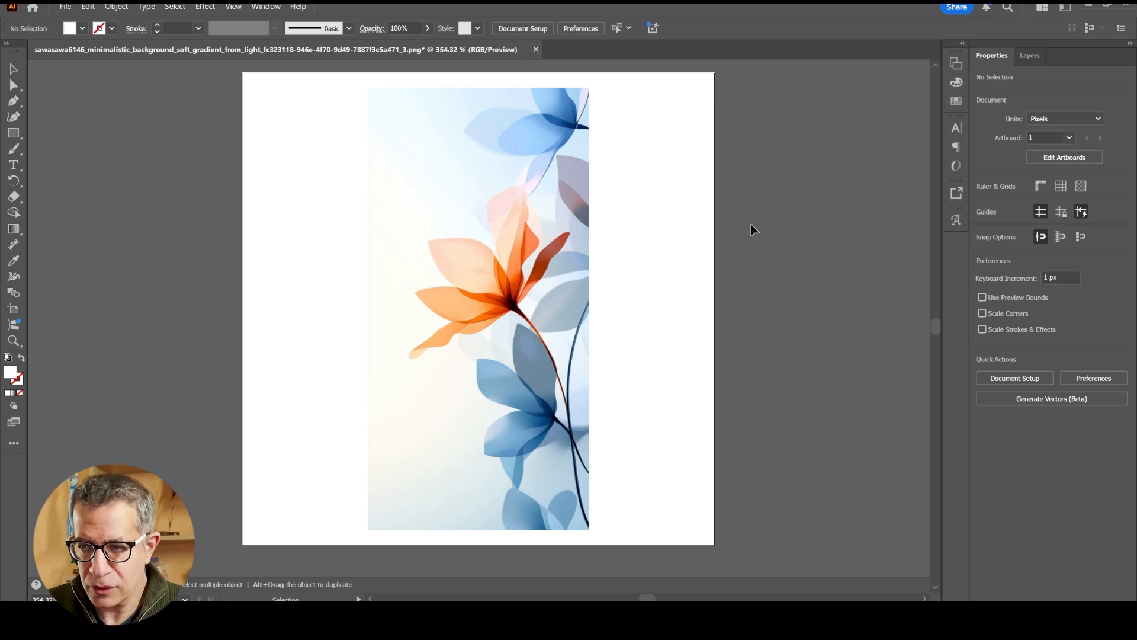
{"action": "mouse_move", "coordinate": [670, 215]}
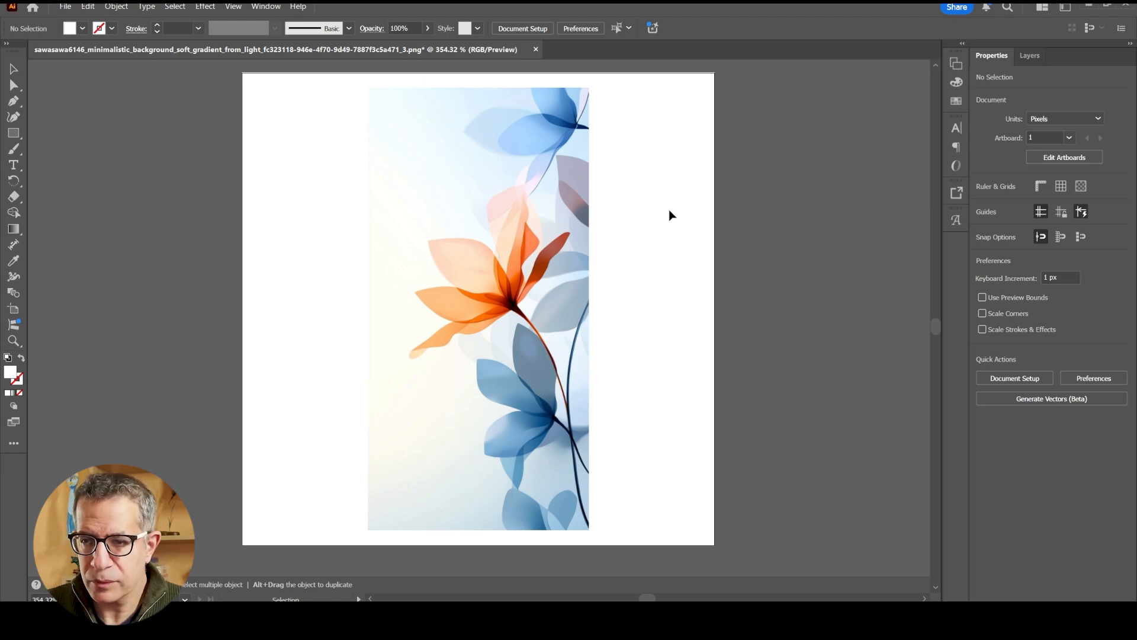
{"action": "mouse_move", "coordinate": [654, 207]}
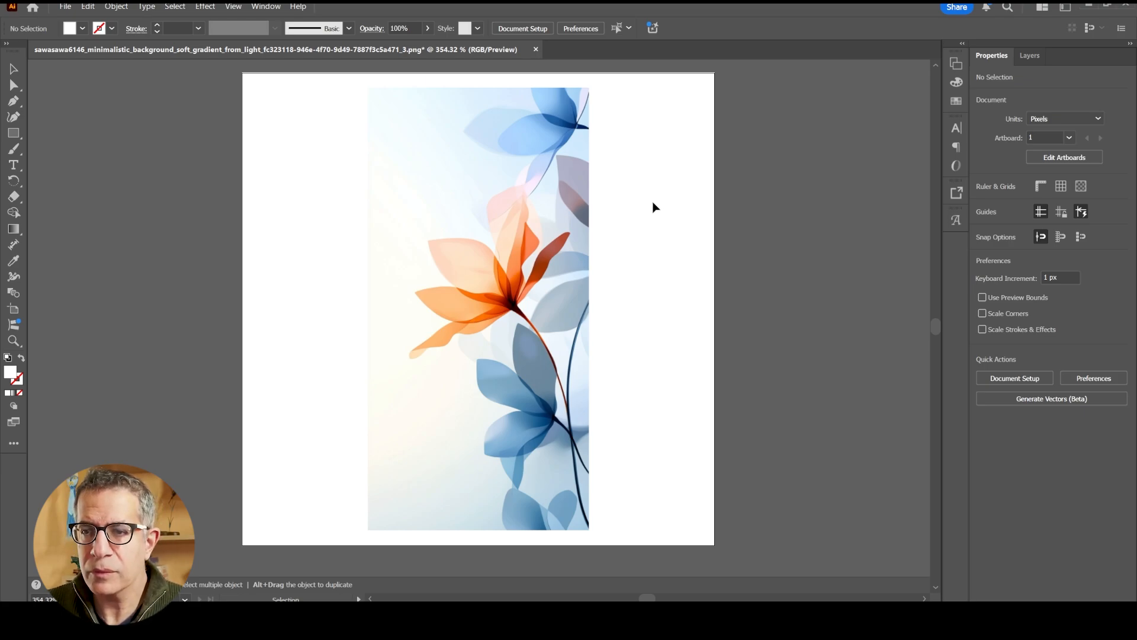
{"action": "mouse_move", "coordinate": [644, 203]}
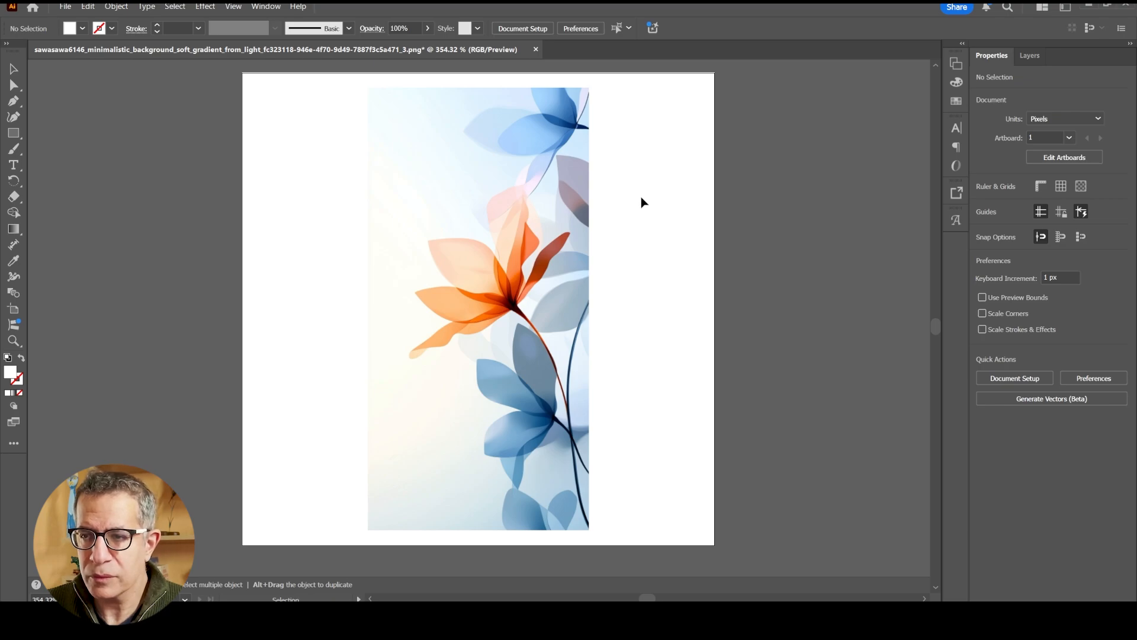
{"action": "mouse_move", "coordinate": [649, 195]}
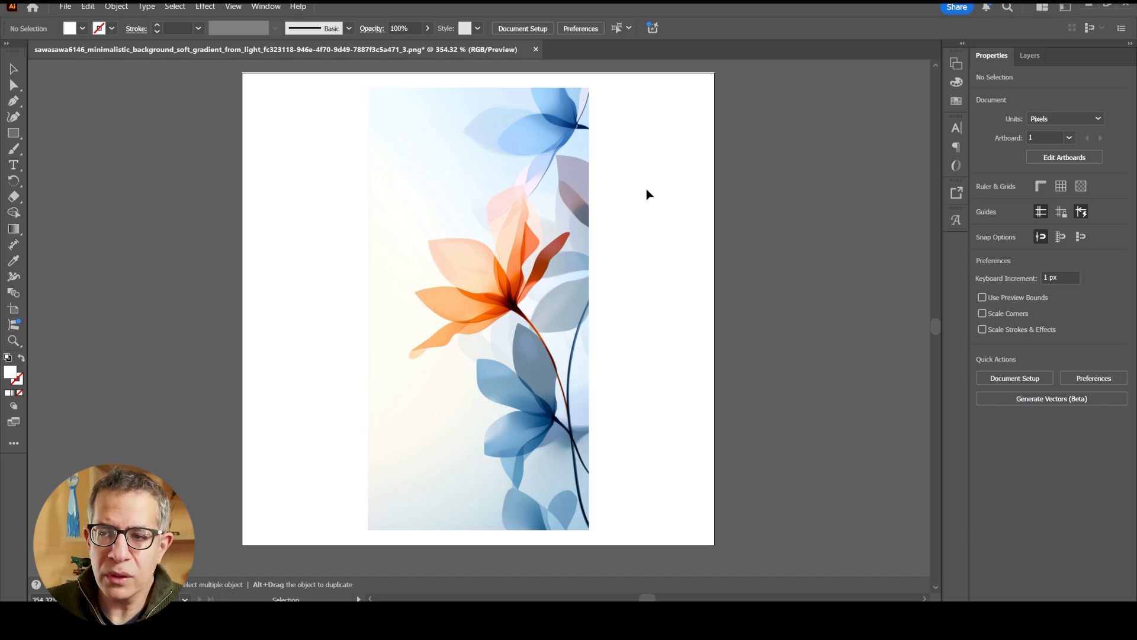
- Select the placed flower image on the artboard with the Selection tool
{"action": "left_click", "coordinate": [478, 305]}
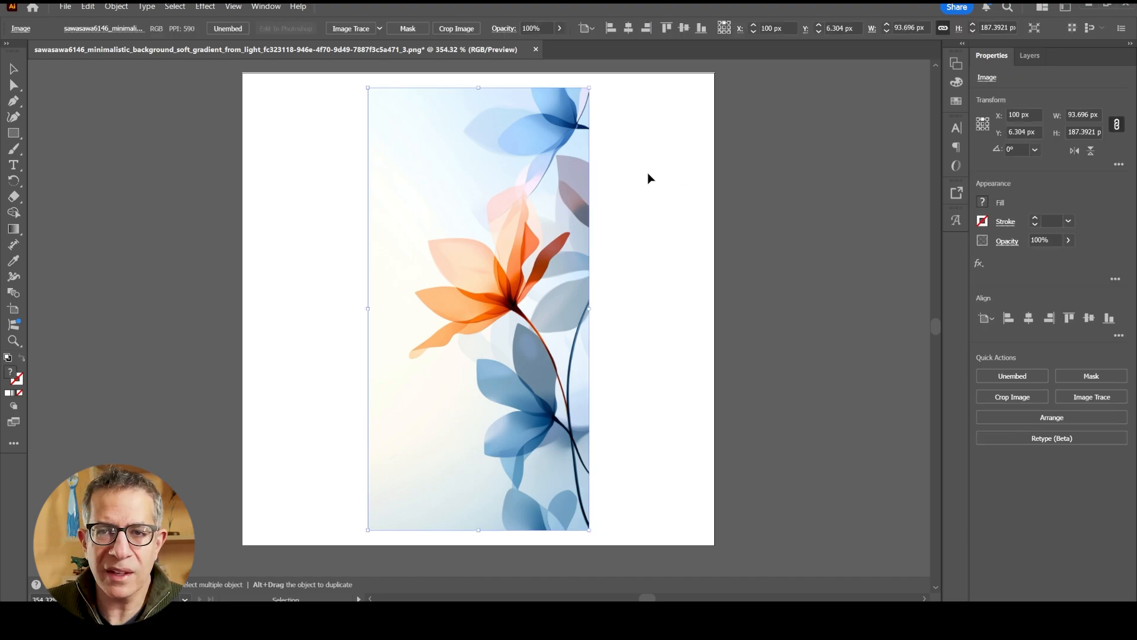
{"action": "mouse_move", "coordinate": [710, 281]}
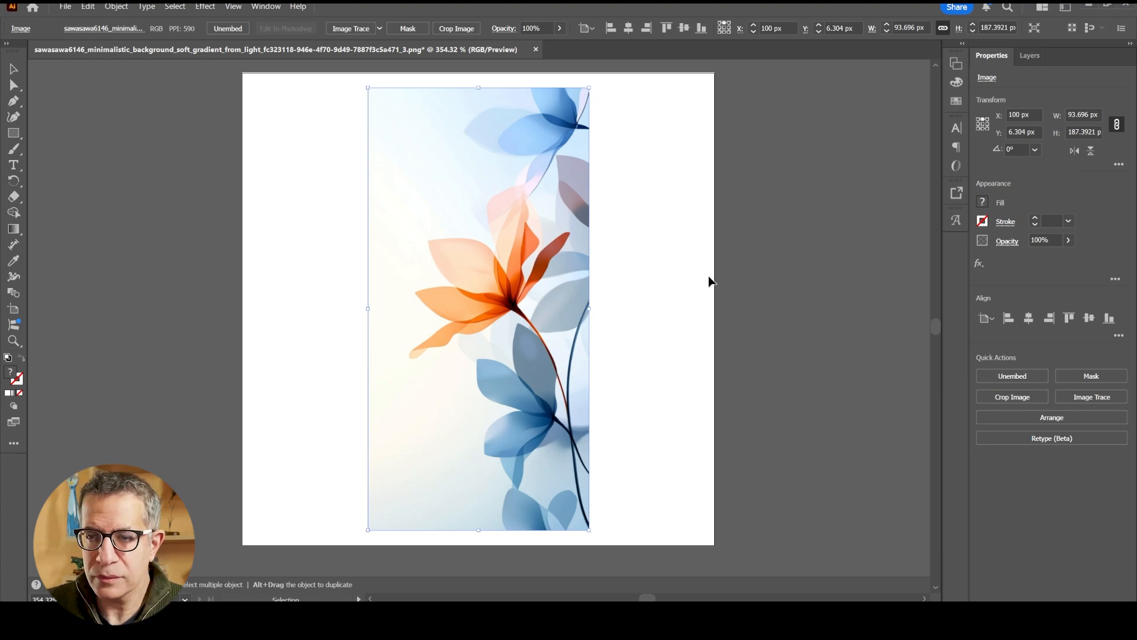
{"action": "mouse_move", "coordinate": [700, 274]}
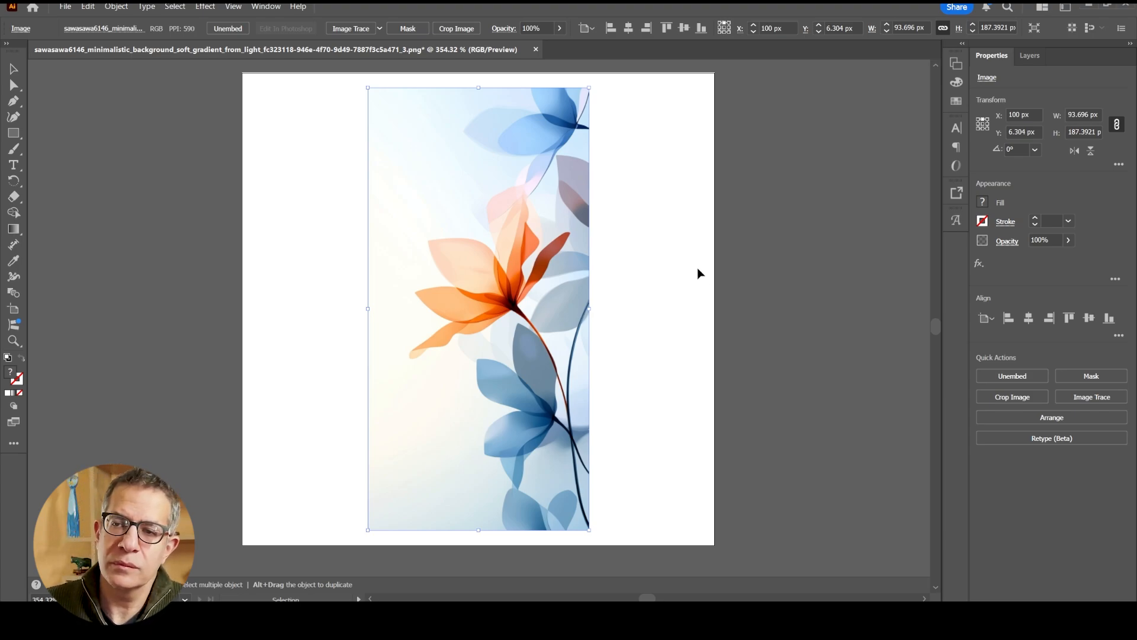
{"action": "mouse_move", "coordinate": [241, 125]}
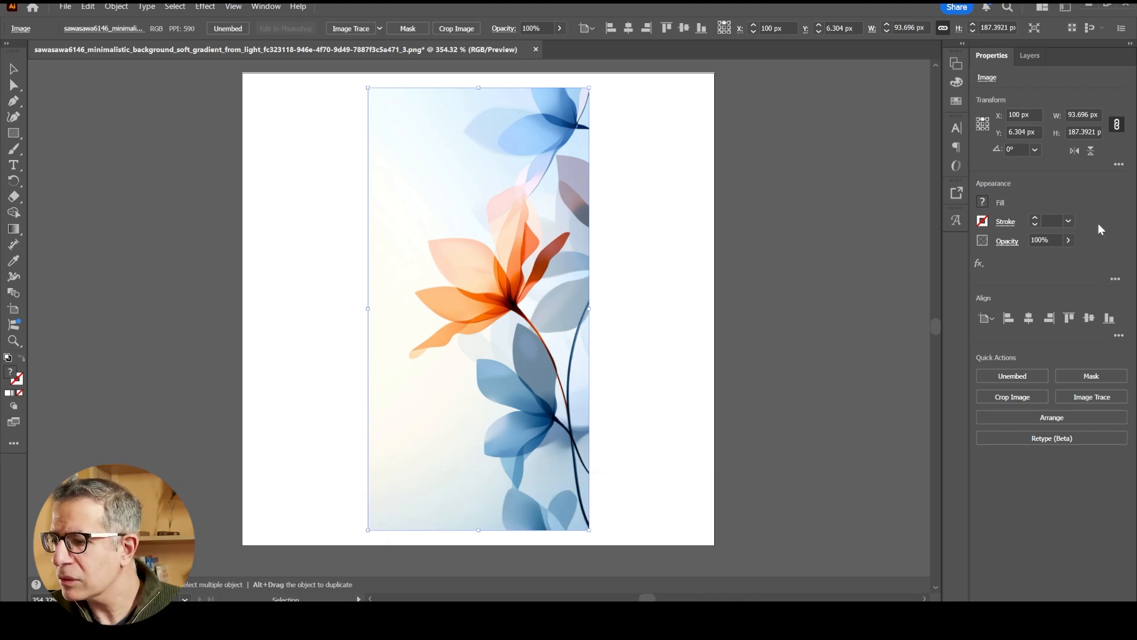
{"action": "mouse_move", "coordinate": [1092, 397]}
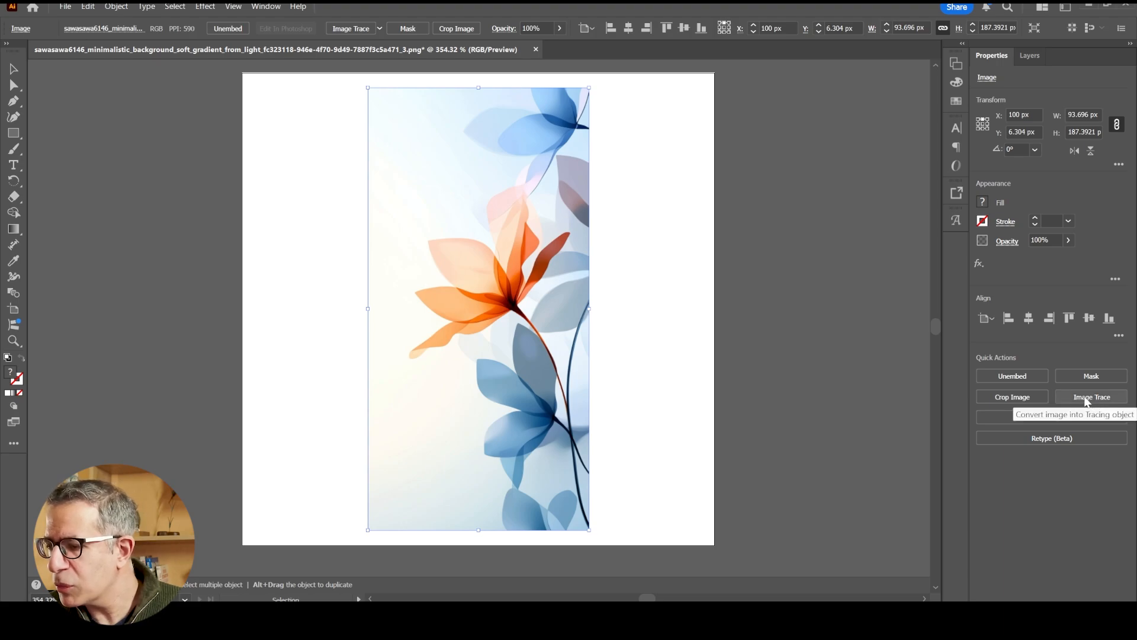
{"action": "mouse_move", "coordinate": [1091, 396]}
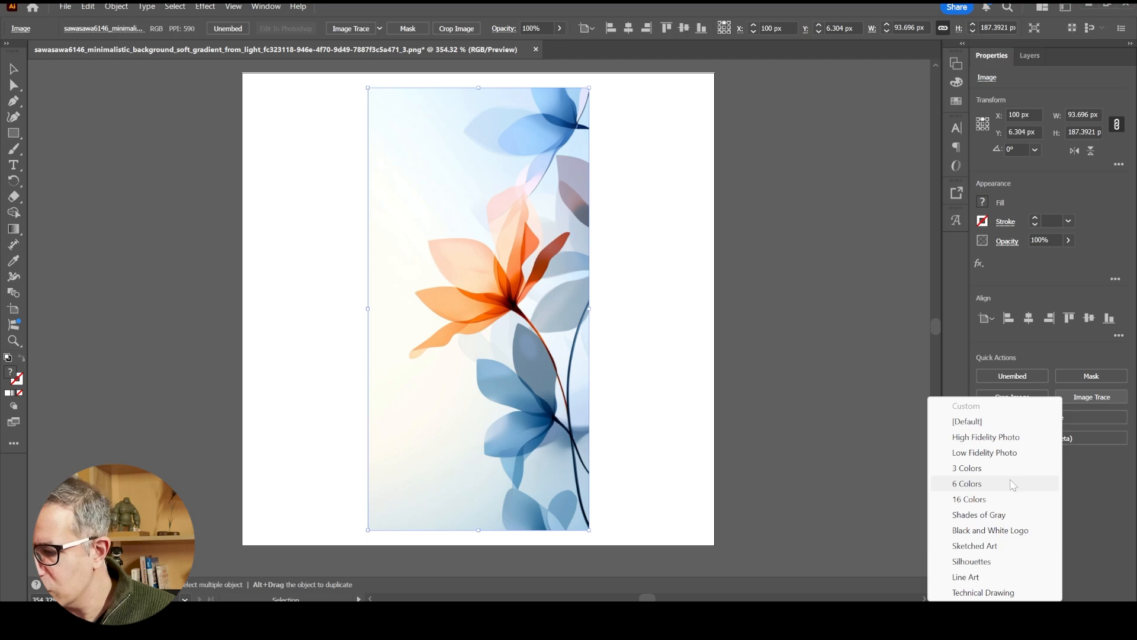
{"action": "mouse_move", "coordinate": [1012, 452]}
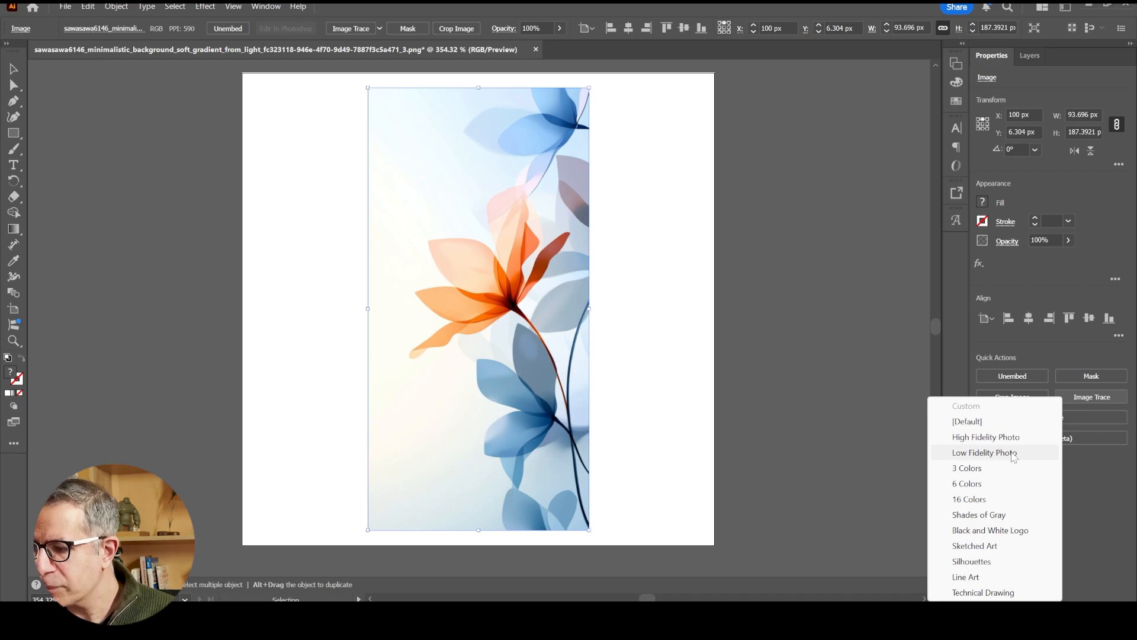
{"action": "mouse_move", "coordinate": [1015, 437]}
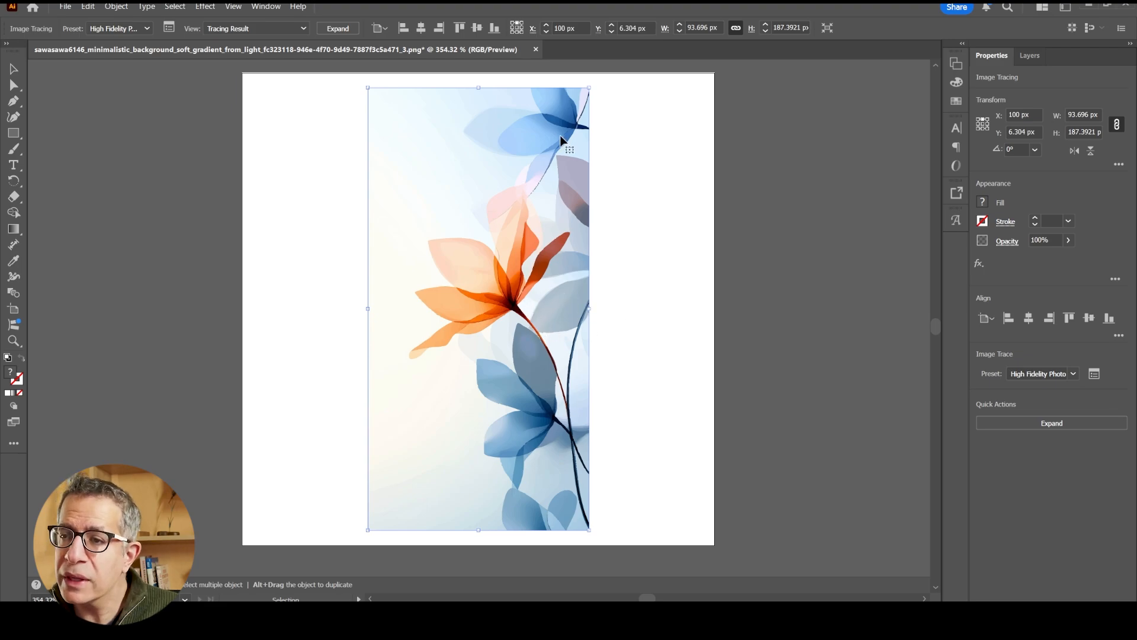
{"action": "mouse_move", "coordinate": [450, 298]}
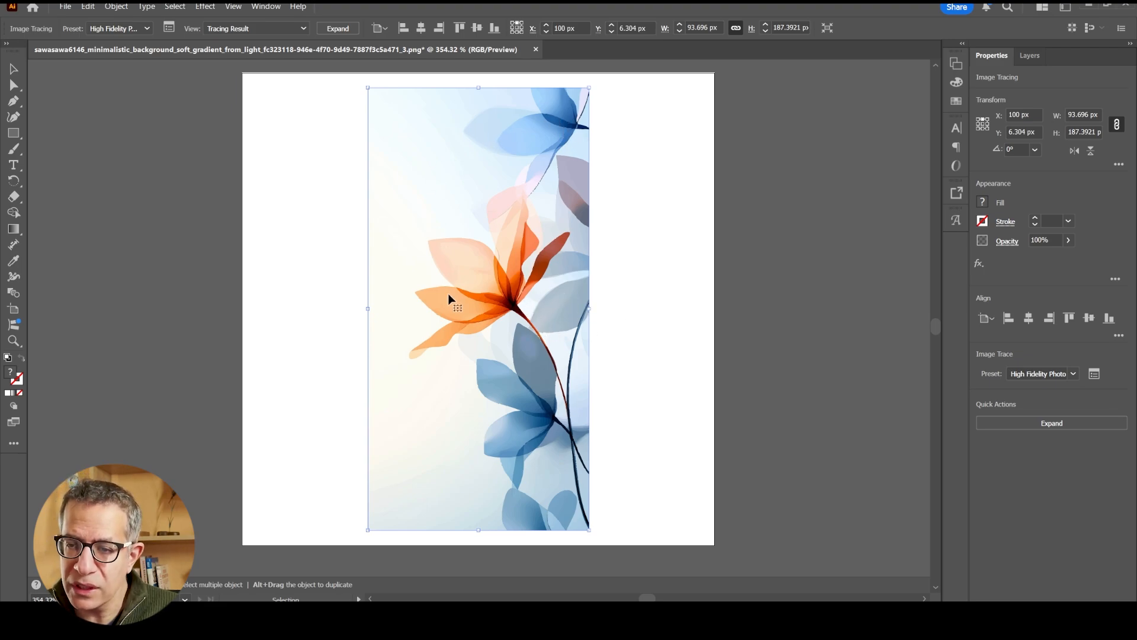
{"action": "mouse_move", "coordinate": [529, 327]}
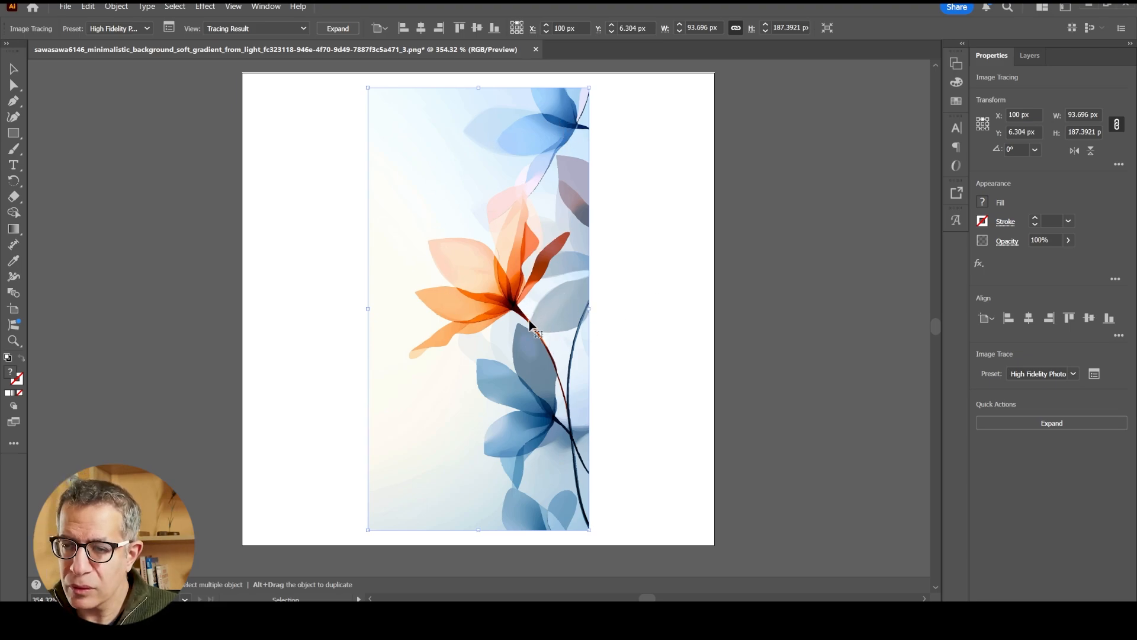
{"action": "mouse_move", "coordinate": [1053, 423]}
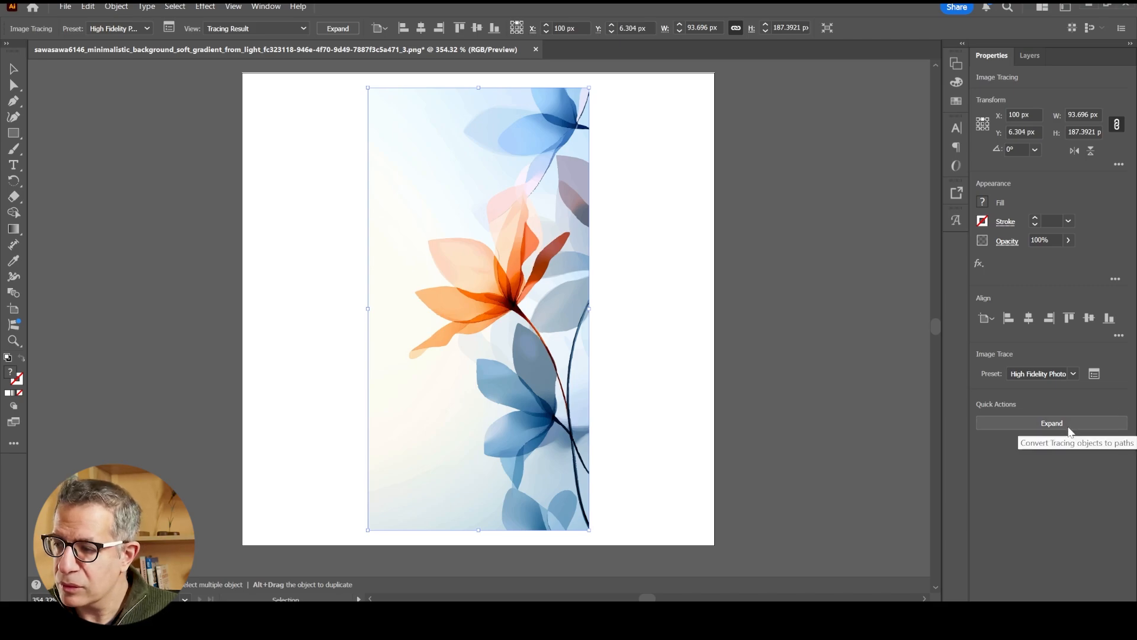
{"action": "mouse_move", "coordinate": [1064, 430]}
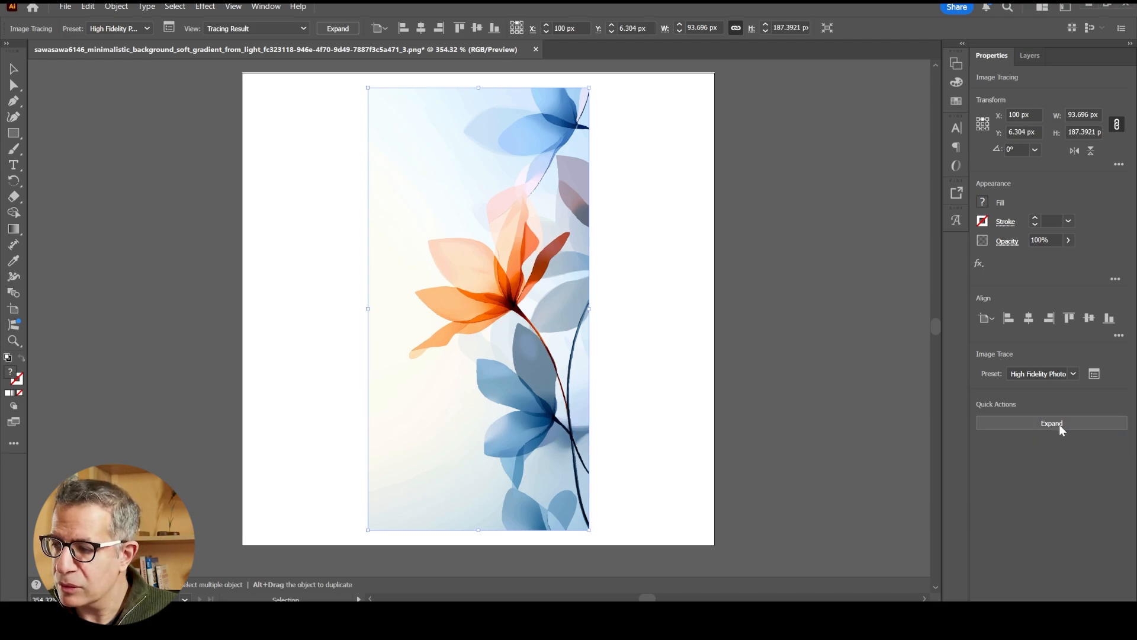
- Expand the High Fidelity Photo trace of the flower into vector paths
{"action": "left_click", "coordinate": [1050, 423]}
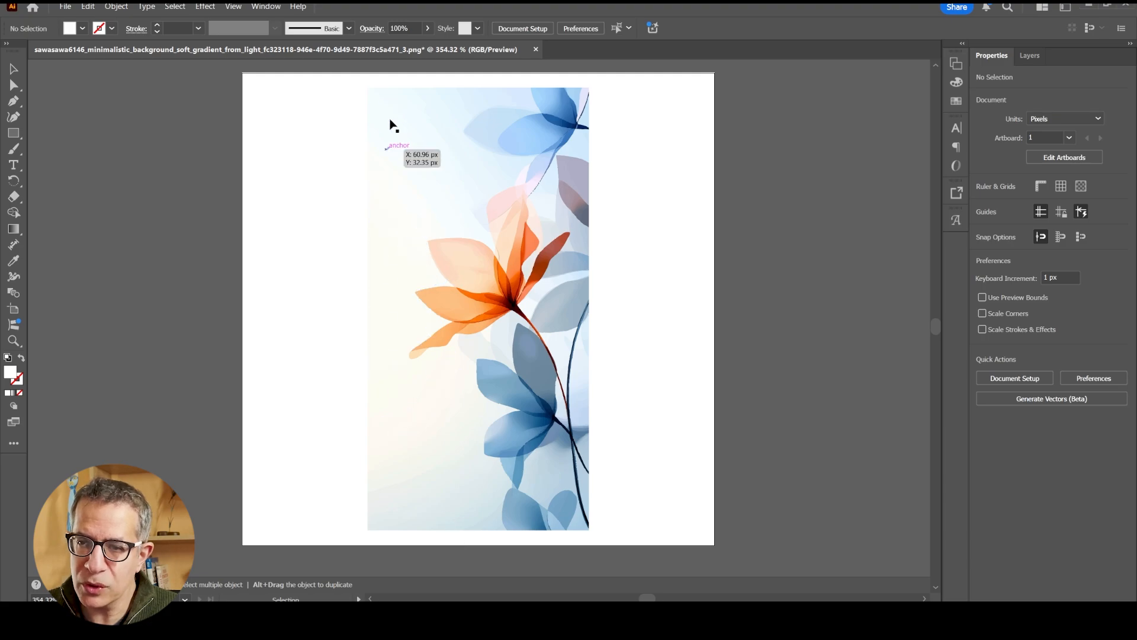
{"action": "mouse_move", "coordinate": [410, 560]}
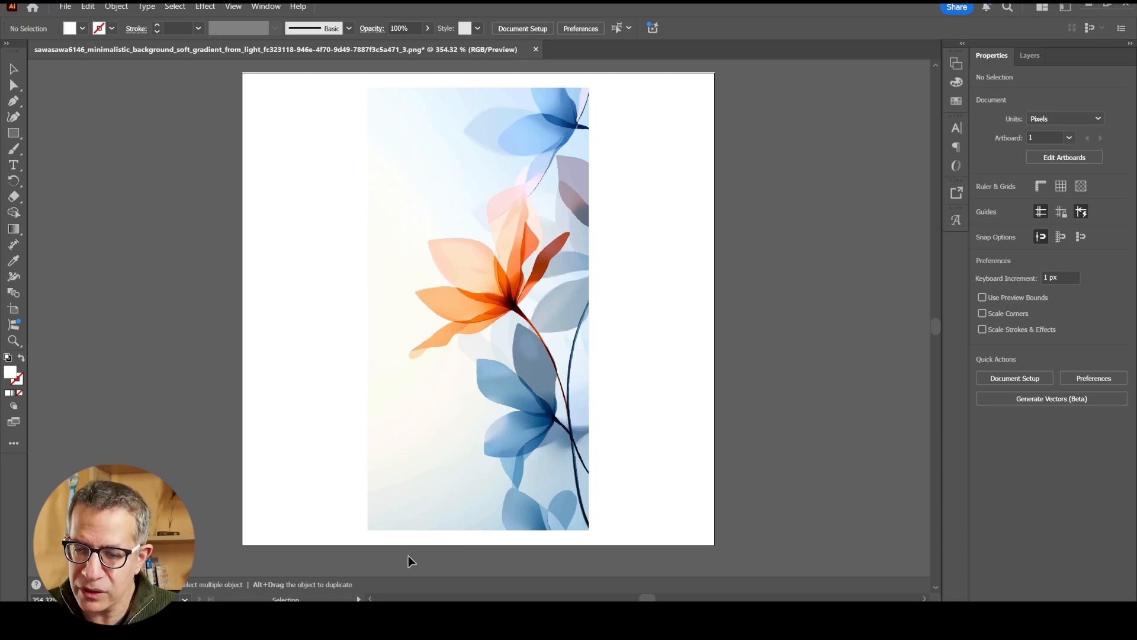
{"action": "mouse_move", "coordinate": [552, 320]}
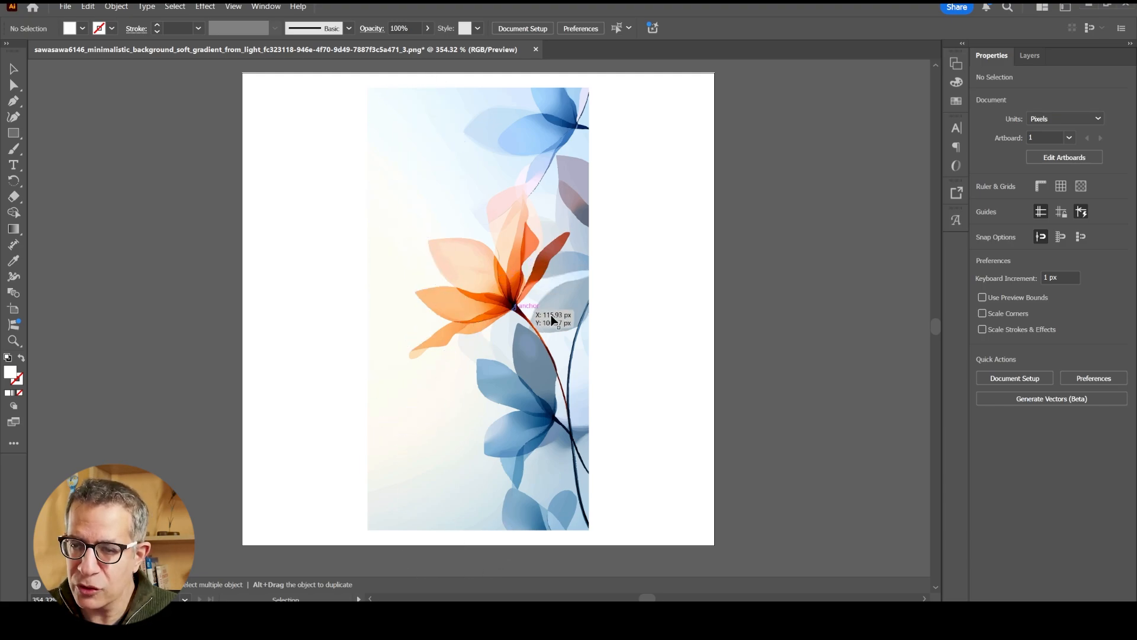
{"action": "mouse_move", "coordinate": [701, 307]}
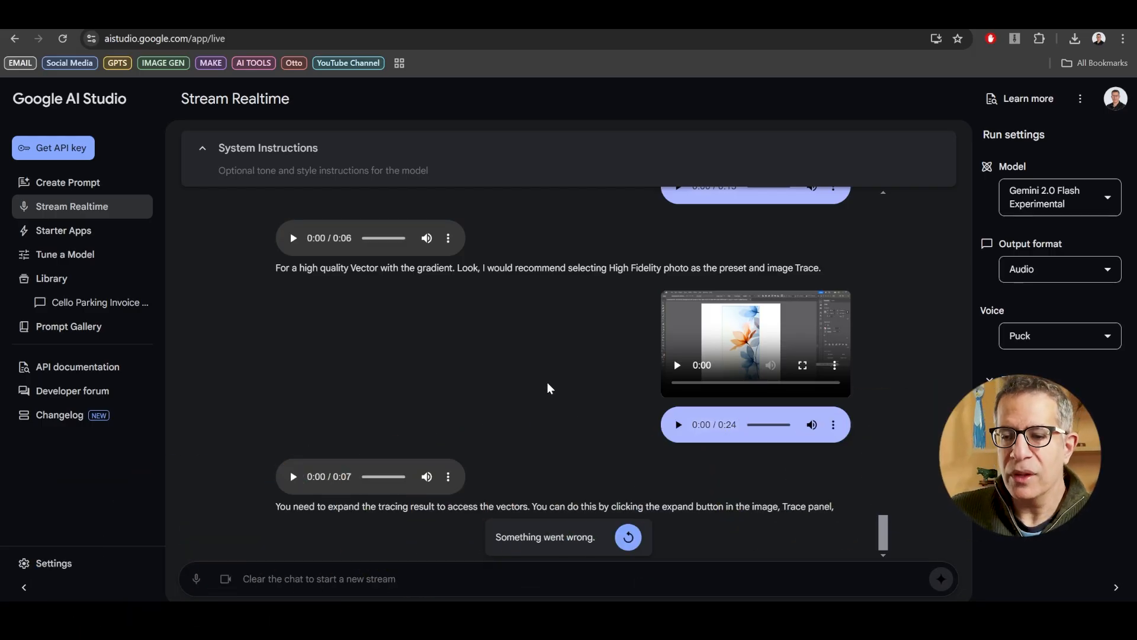
{"action": "mouse_move", "coordinate": [597, 501]}
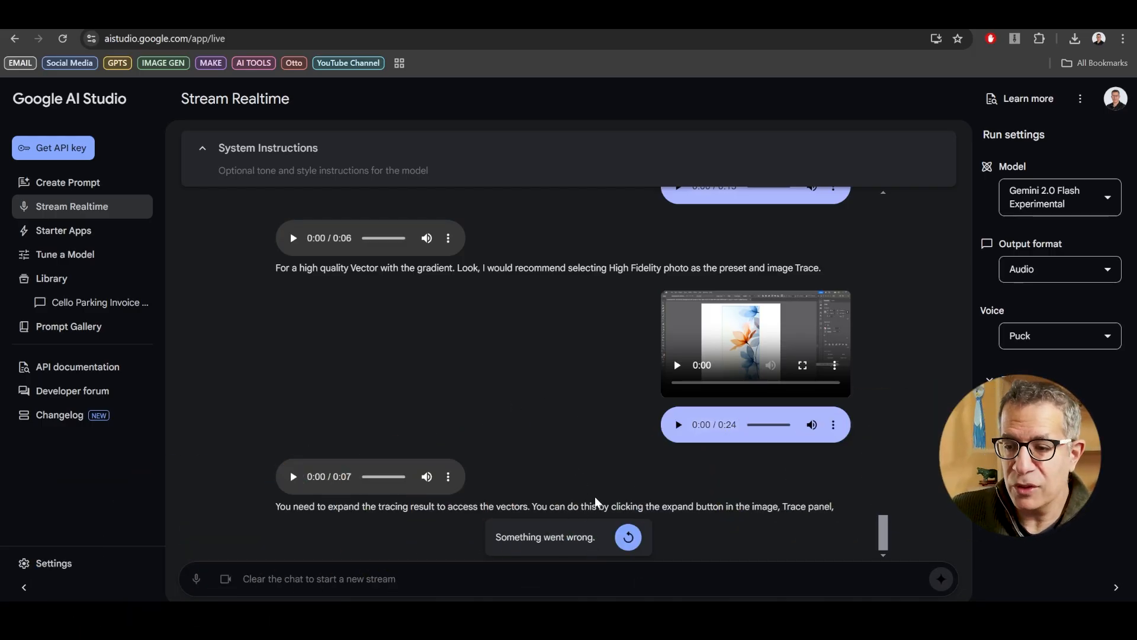
{"action": "mouse_move", "coordinate": [539, 414]}
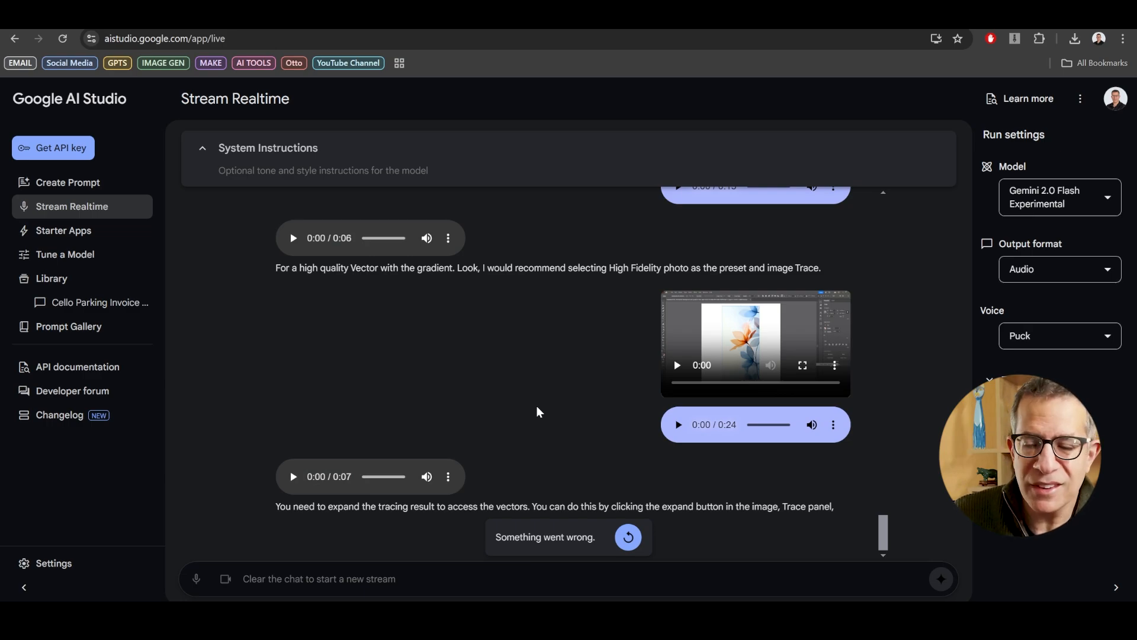
{"action": "mouse_move", "coordinate": [553, 450]}
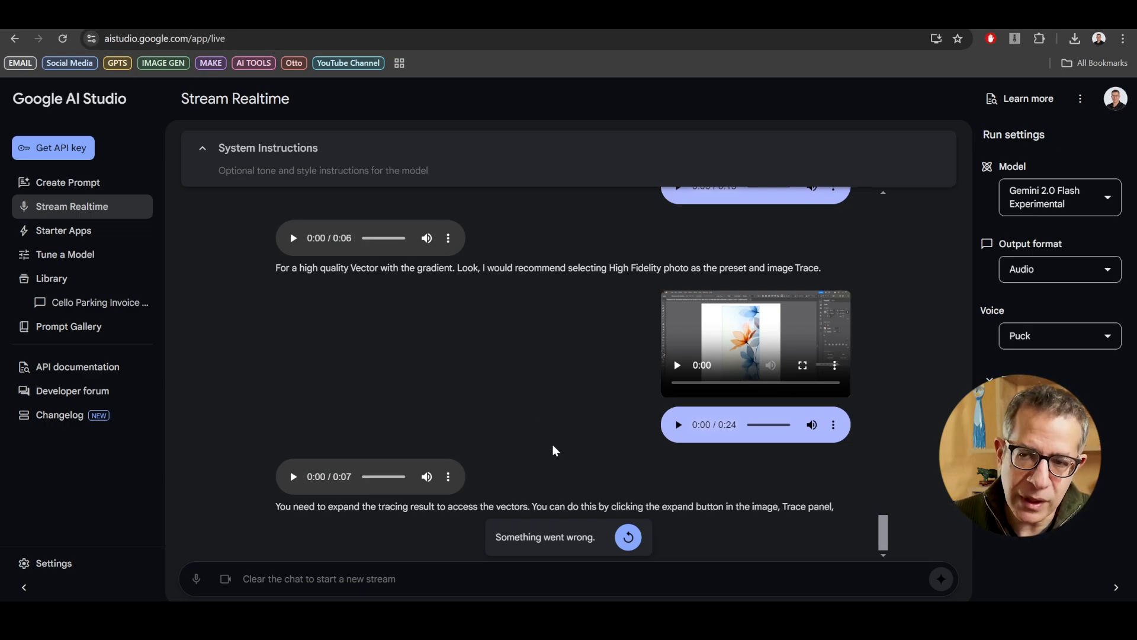
{"action": "mouse_move", "coordinate": [536, 443]}
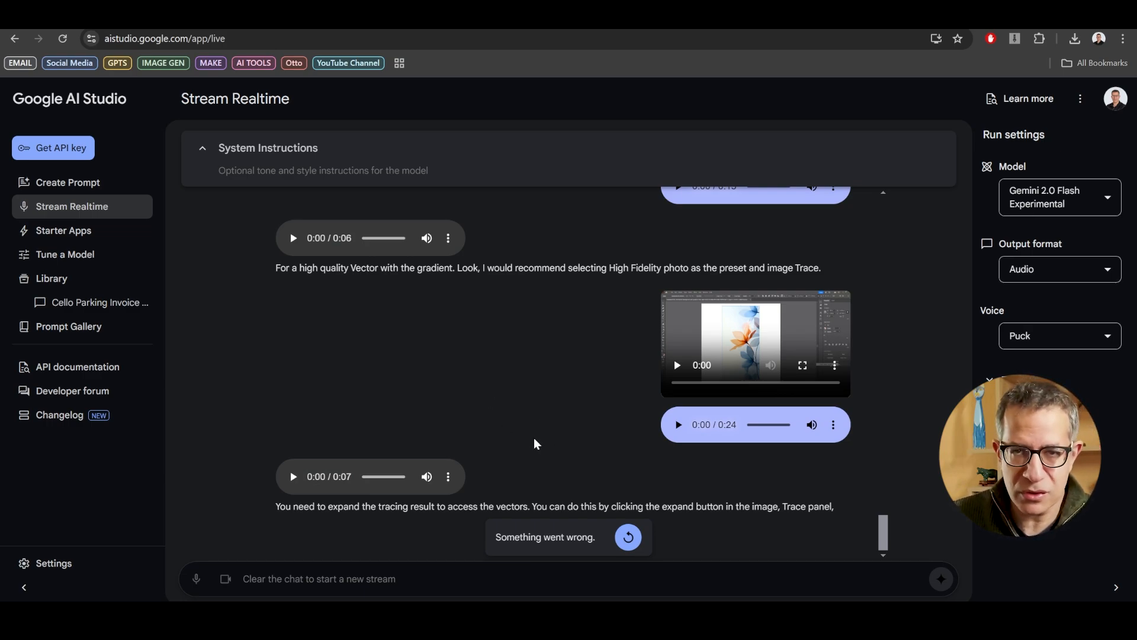
{"action": "mouse_move", "coordinate": [547, 412]}
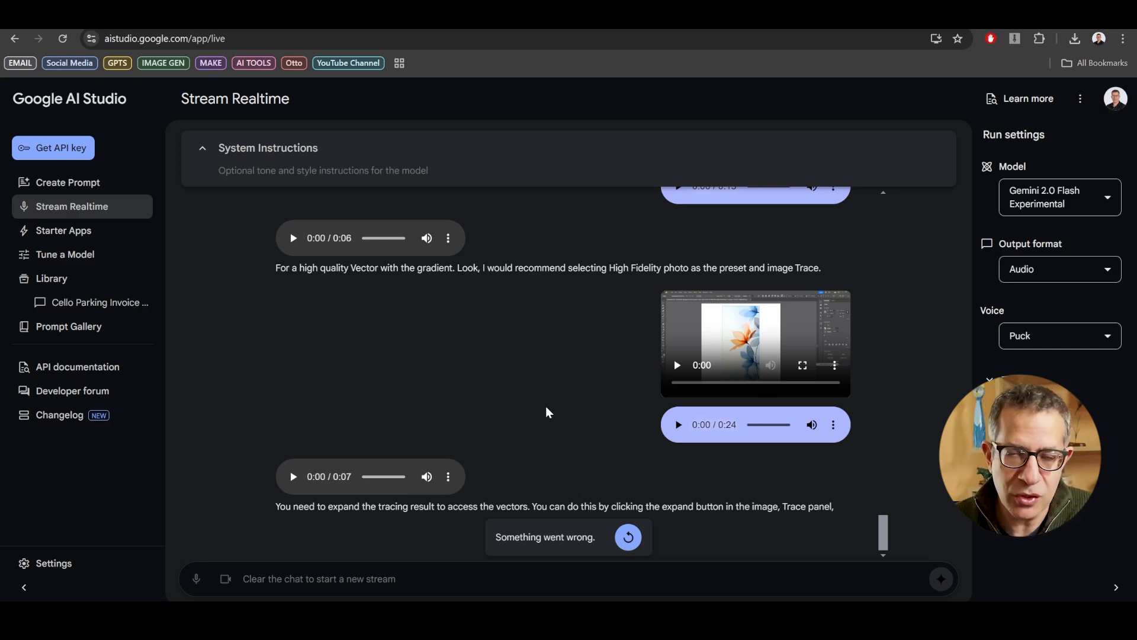
{"action": "mouse_move", "coordinate": [490, 423]}
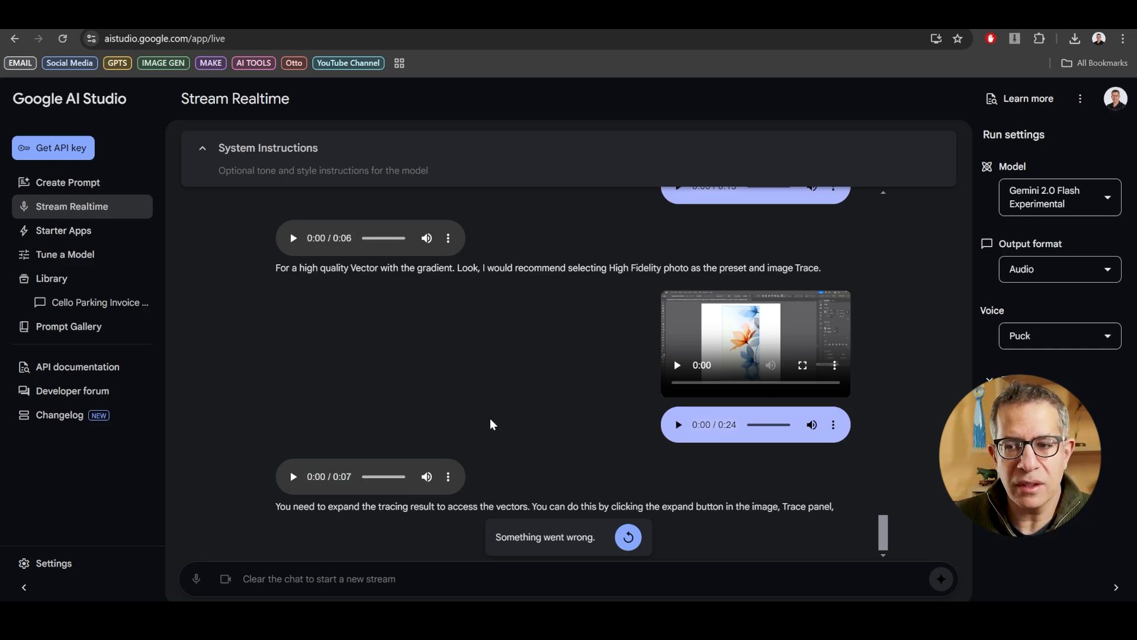
{"action": "mouse_move", "coordinate": [506, 423]}
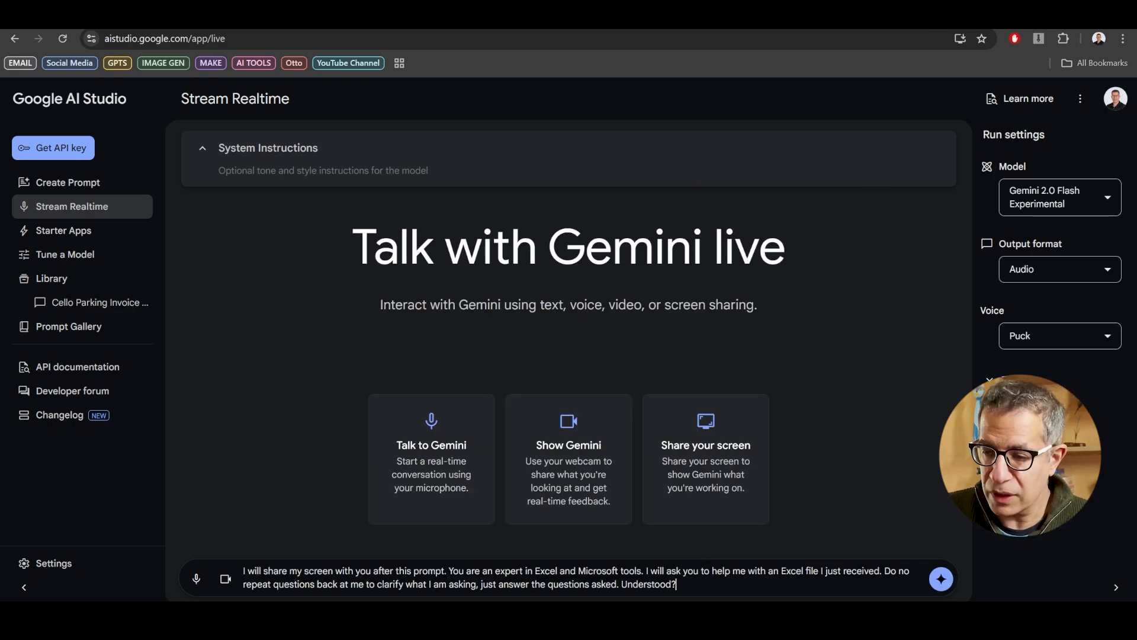
{"action": "mouse_move", "coordinate": [401, 520]}
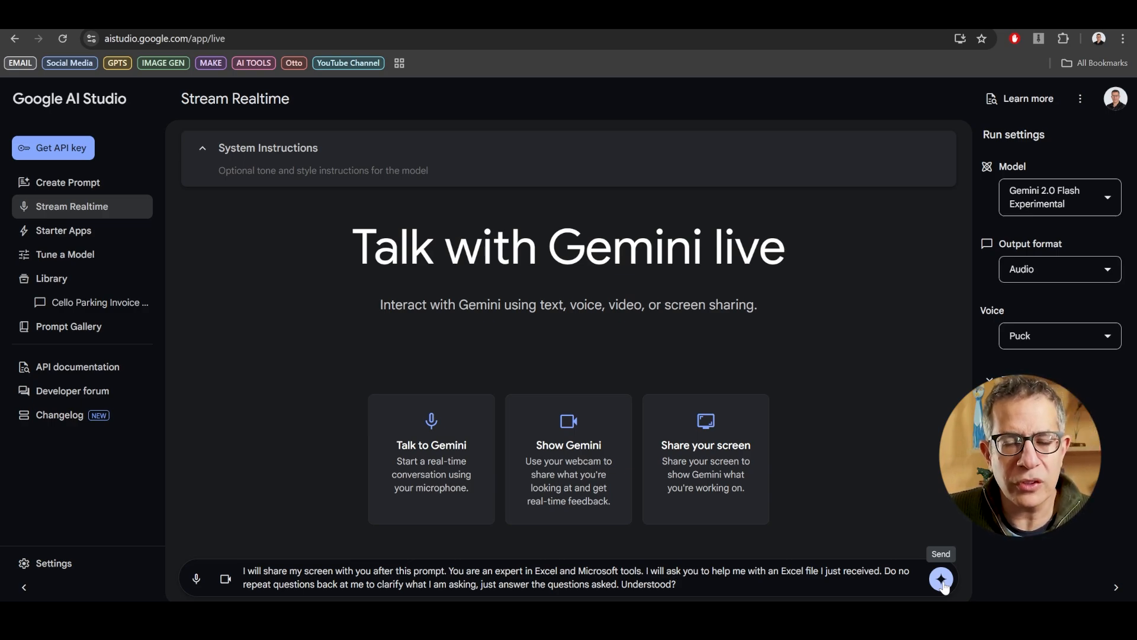
- Send Gemini the prompt asking it to act as an Excel expert
{"action": "left_click", "coordinate": [941, 579]}
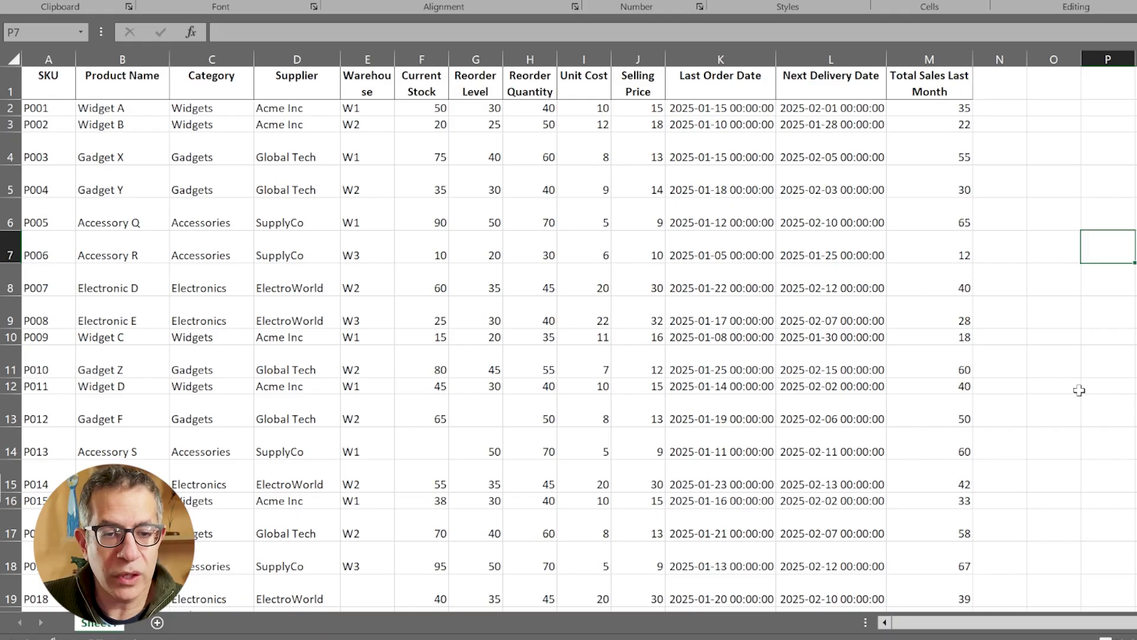
{"action": "mouse_move", "coordinate": [1090, 374]}
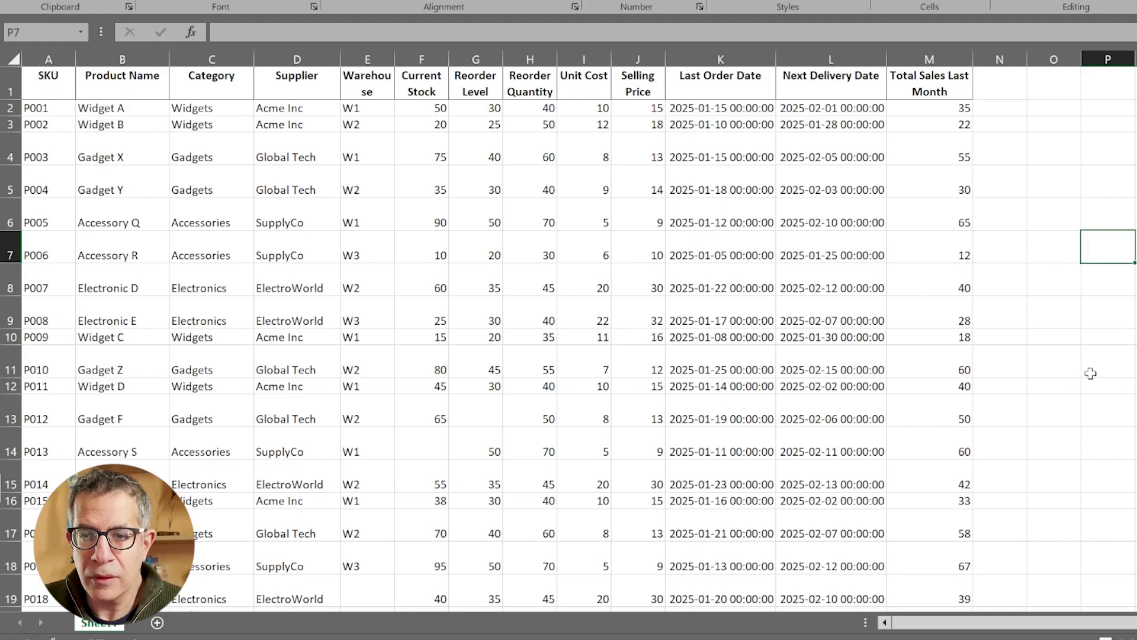
- Widen column E to fit the Warehouse header, select a Warehouse cell, and show the Data tools
{"action": "left_click_drag", "start_coordinate": [395, 59], "coordinate": [395, 59]}
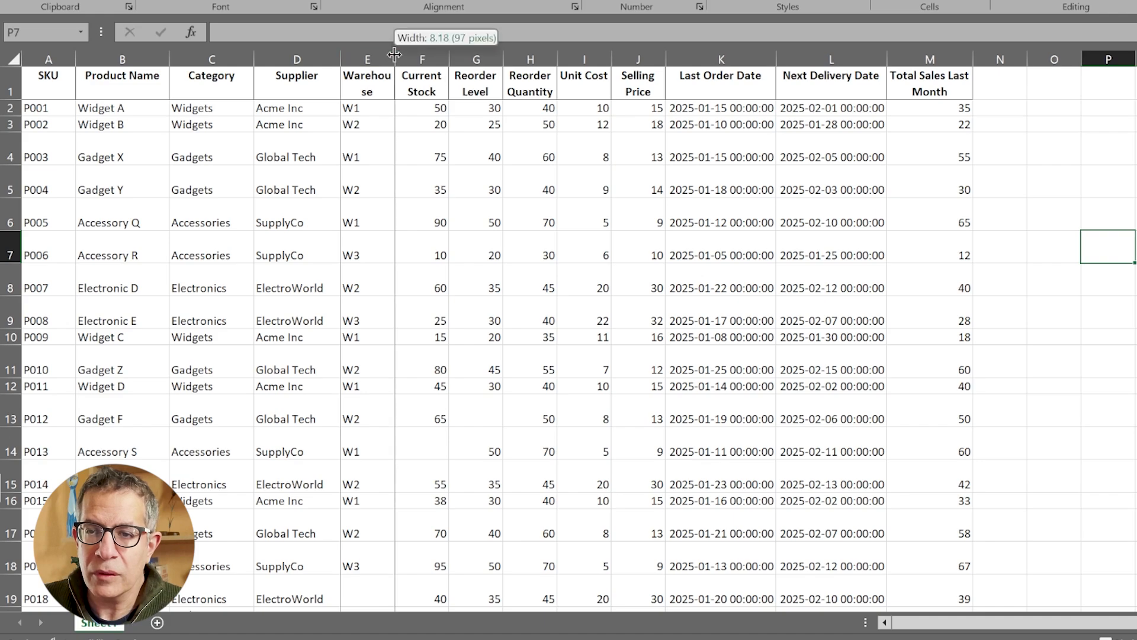
{"action": "left_click_drag", "start_coordinate": [395, 55], "coordinate": [339, 55]}
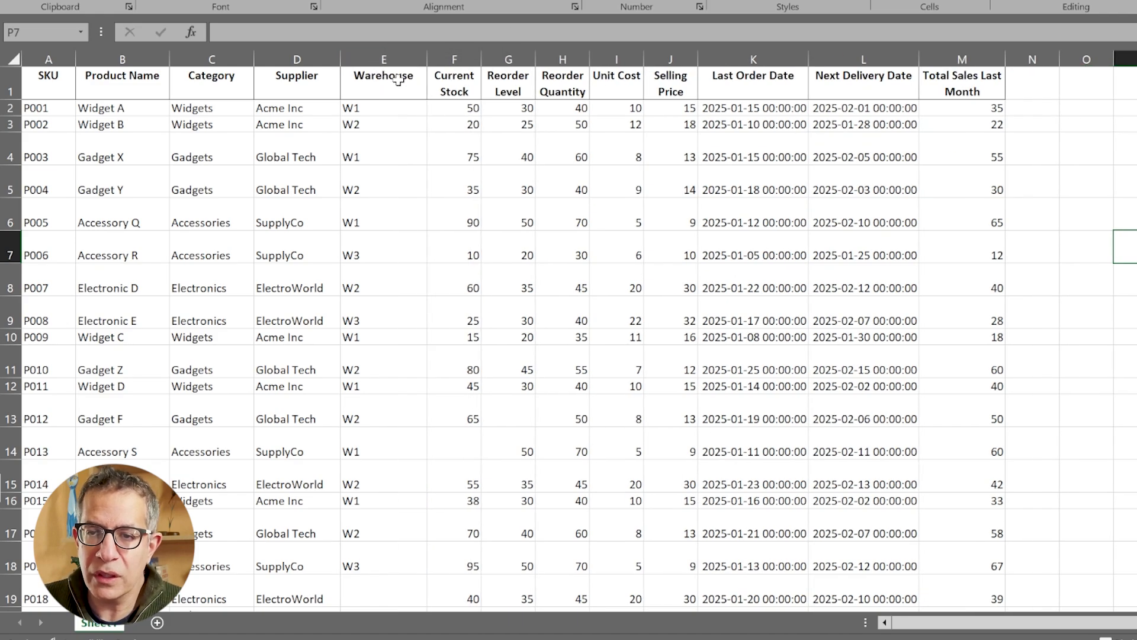
{"action": "mouse_move", "coordinate": [398, 484]}
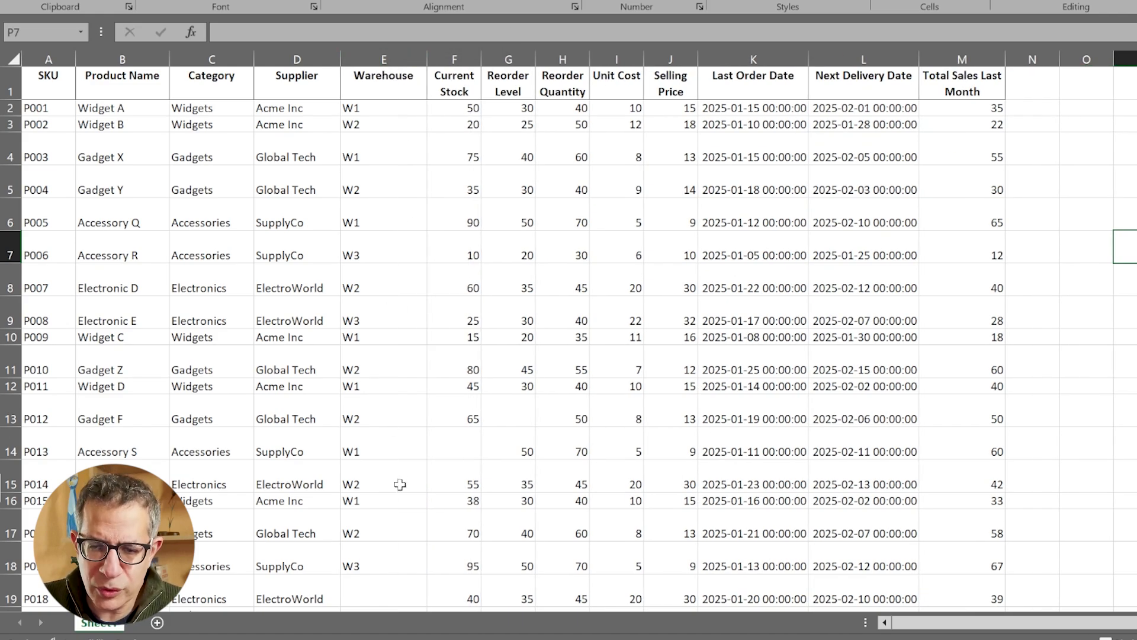
{"action": "scroll", "scroll_direction": "down", "scroll_amount": 3}
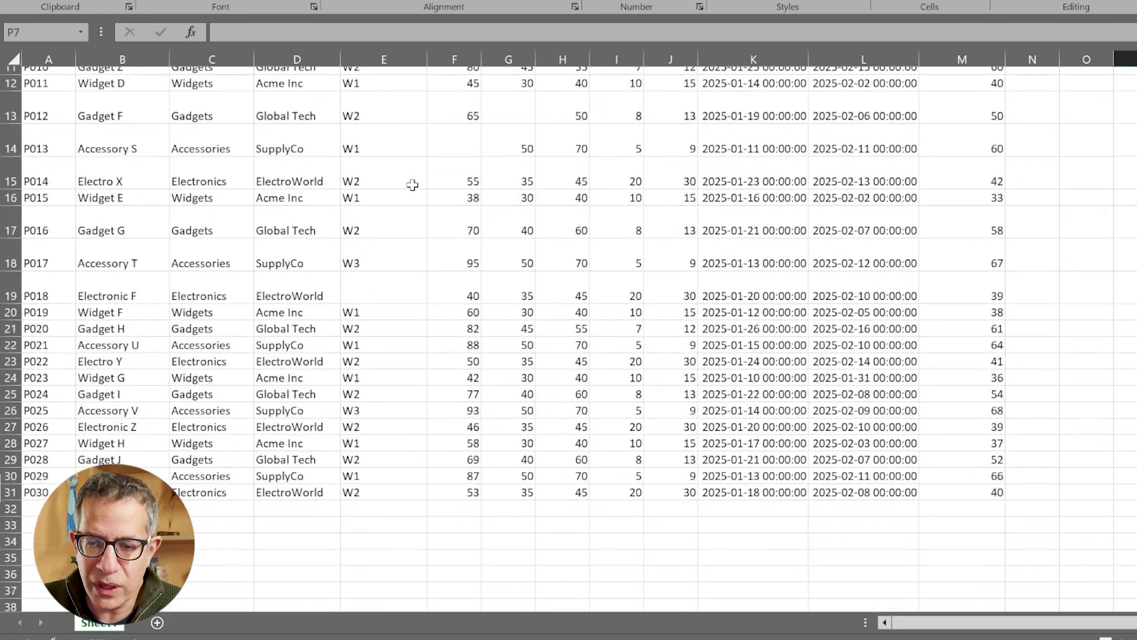
{"action": "scroll", "scroll_direction": "down", "scroll_amount": 3}
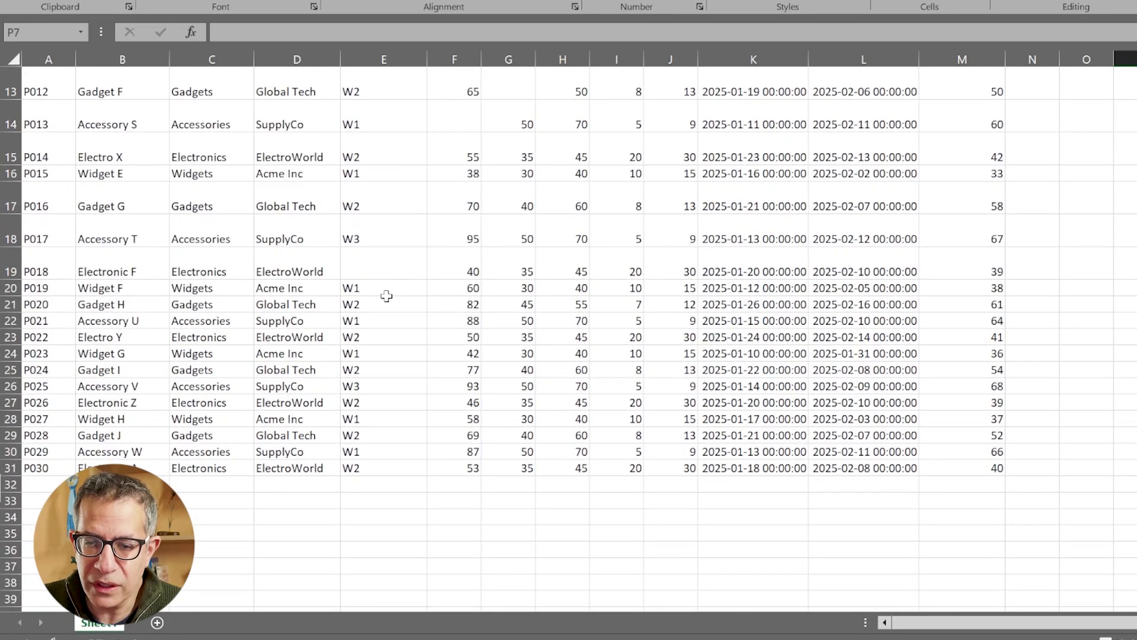
{"action": "scroll", "scroll_direction": "up", "scroll_amount": 3}
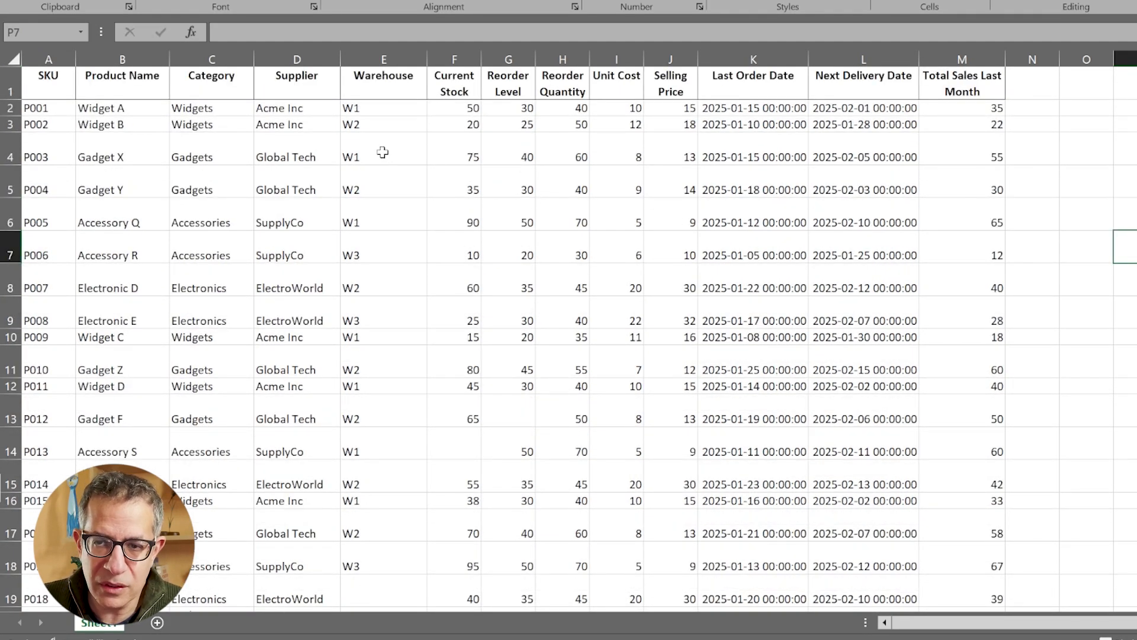
{"action": "mouse_move", "coordinate": [408, 391]}
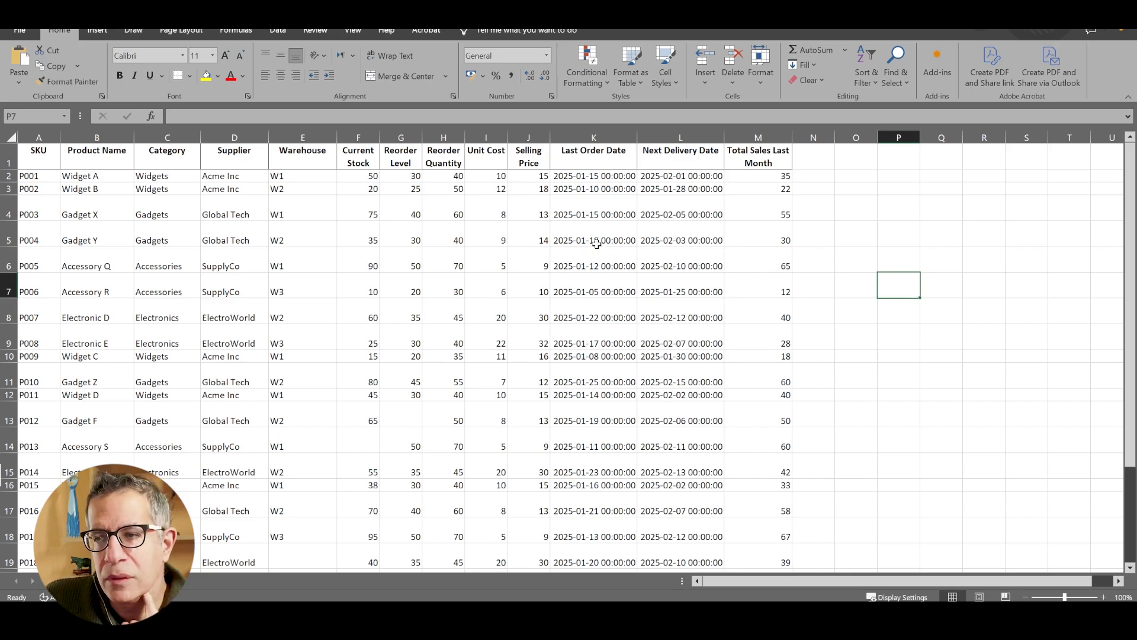
{"action": "mouse_move", "coordinate": [857, 182]}
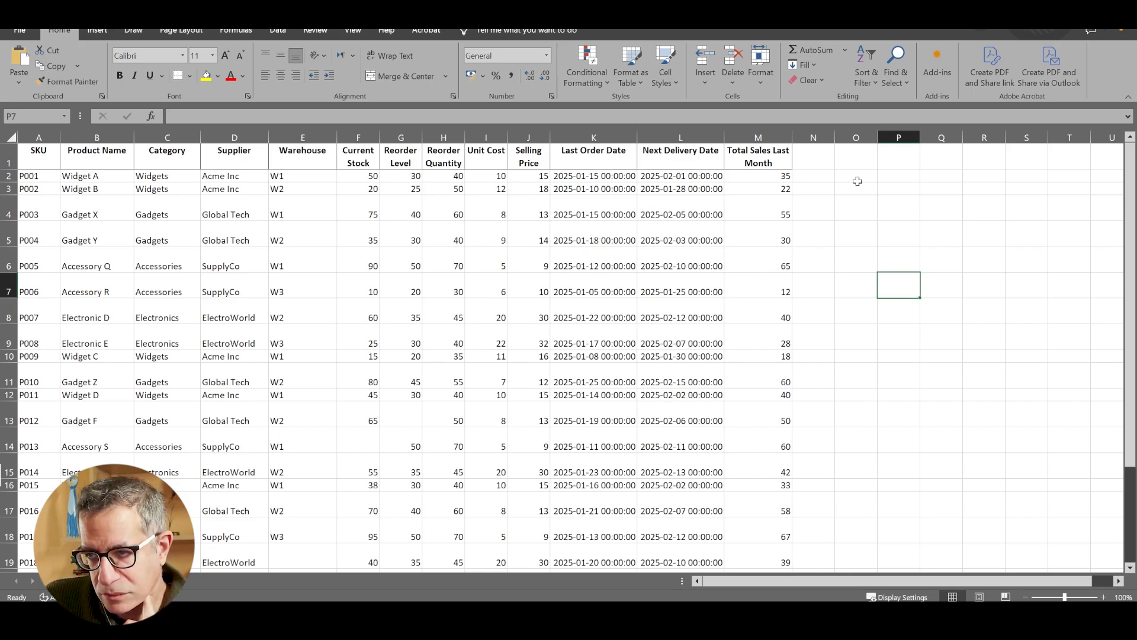
{"action": "mouse_move", "coordinate": [827, 187]}
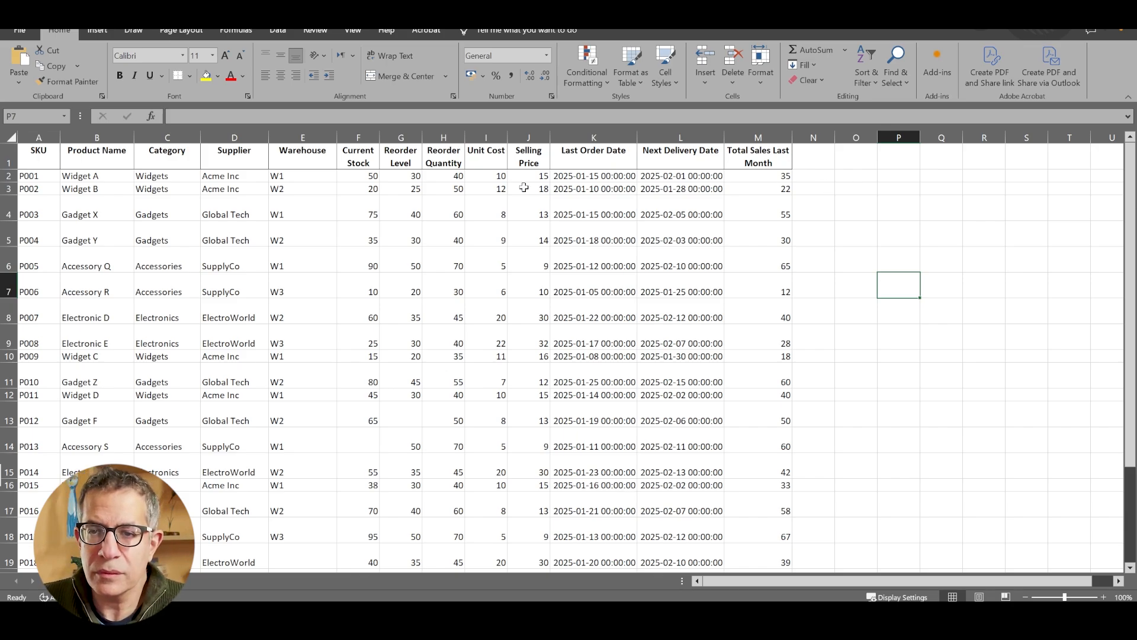
{"action": "left_click", "coordinate": [302, 138]}
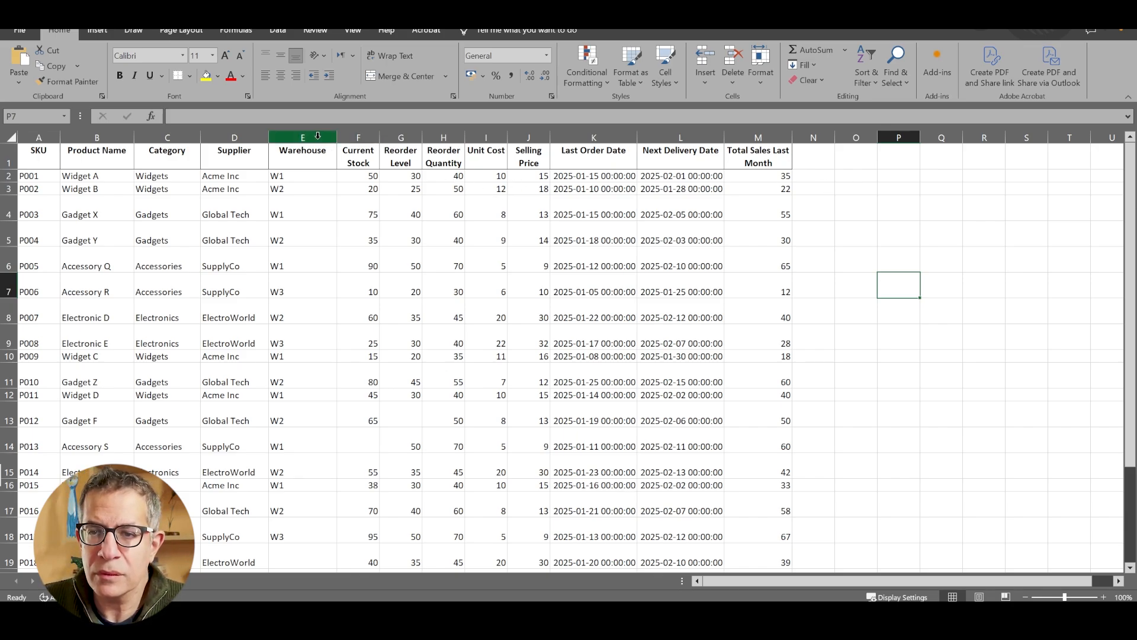
{"action": "left_click", "coordinate": [303, 176]}
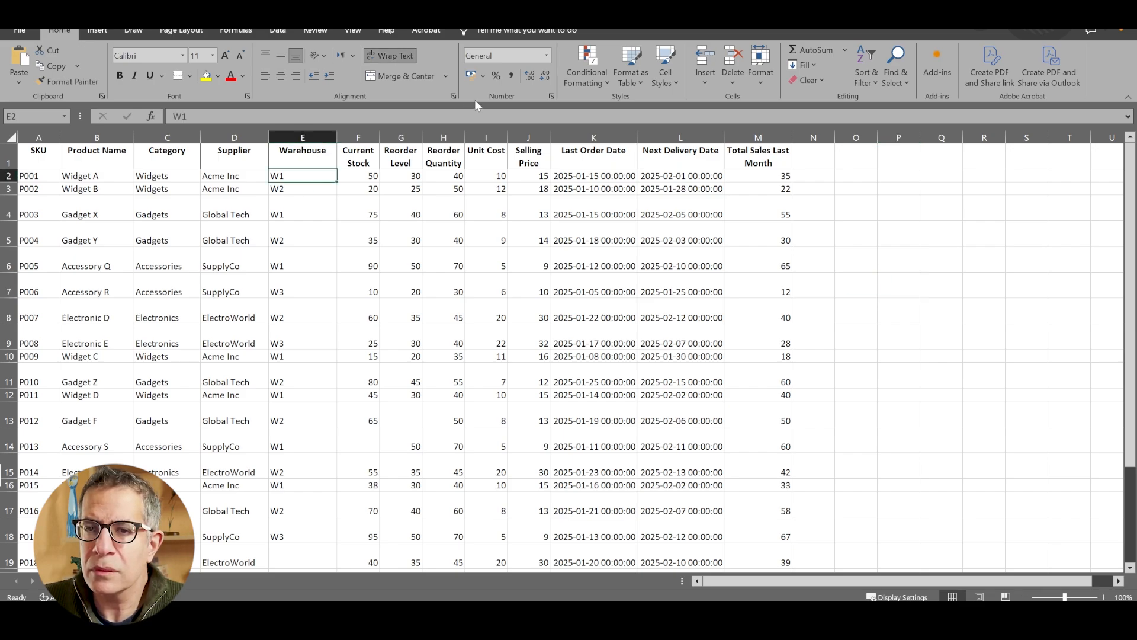
{"action": "mouse_move", "coordinate": [592, 141]}
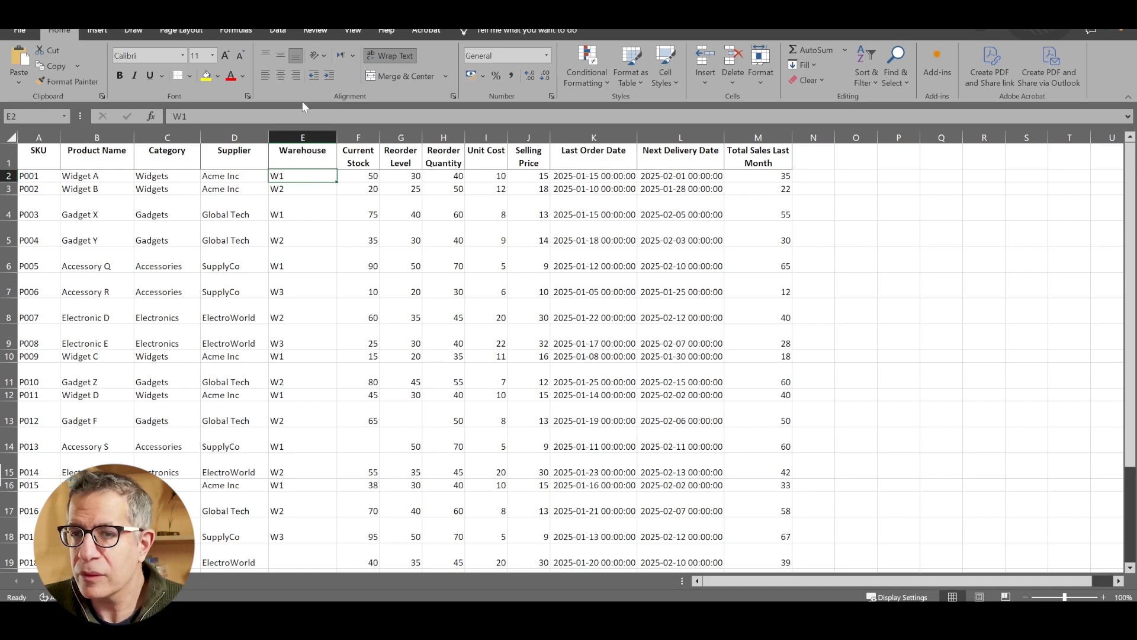
{"action": "left_click", "coordinate": [277, 30]}
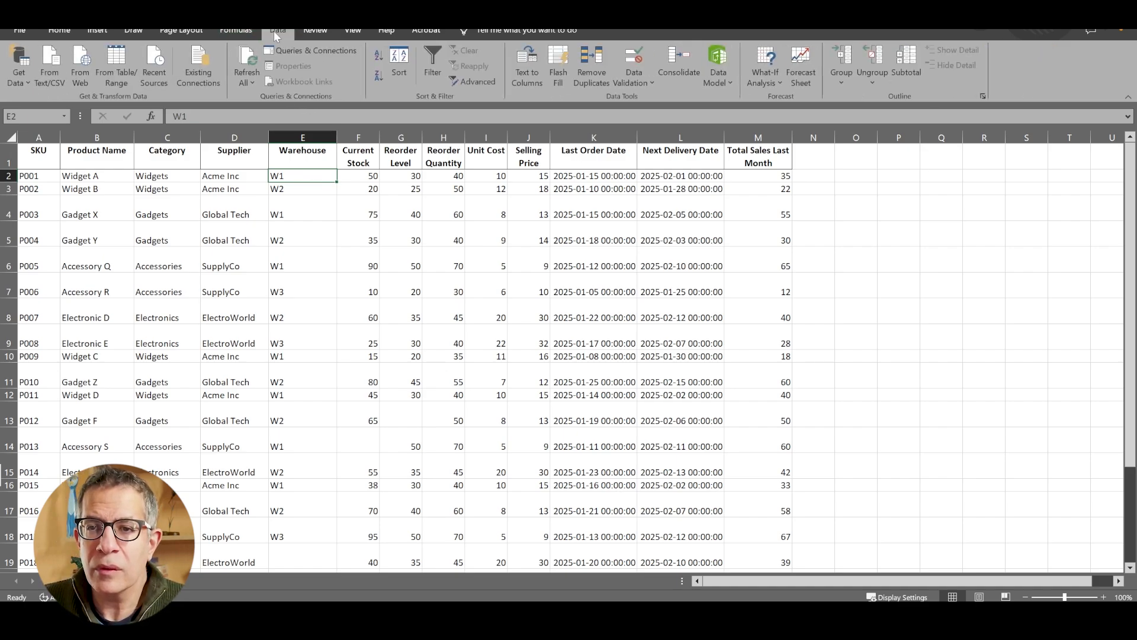
{"action": "mouse_move", "coordinate": [398, 65]}
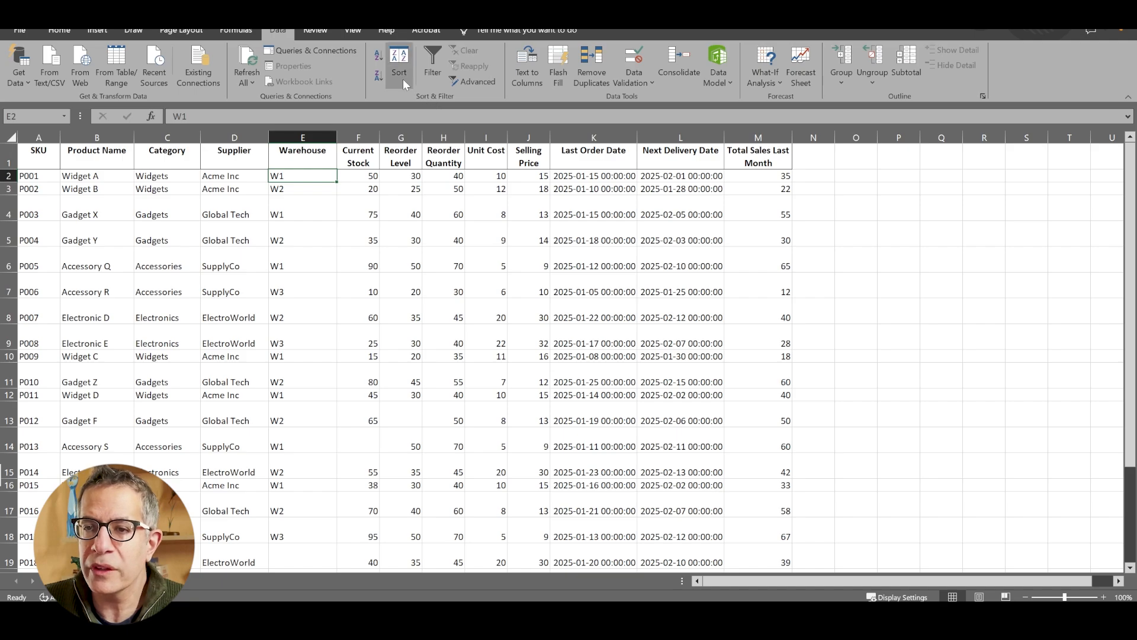
- Custom-sort the table by the Warehouse column on Cell Values, A to Z
{"action": "left_click", "coordinate": [398, 64]}
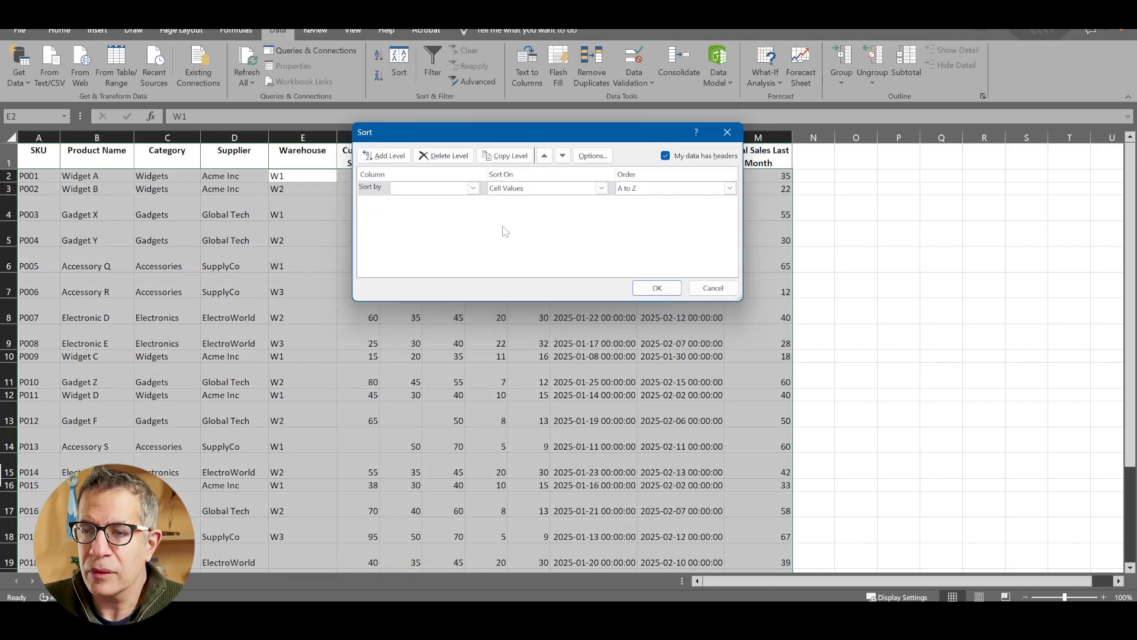
{"action": "left_click", "coordinate": [471, 187]}
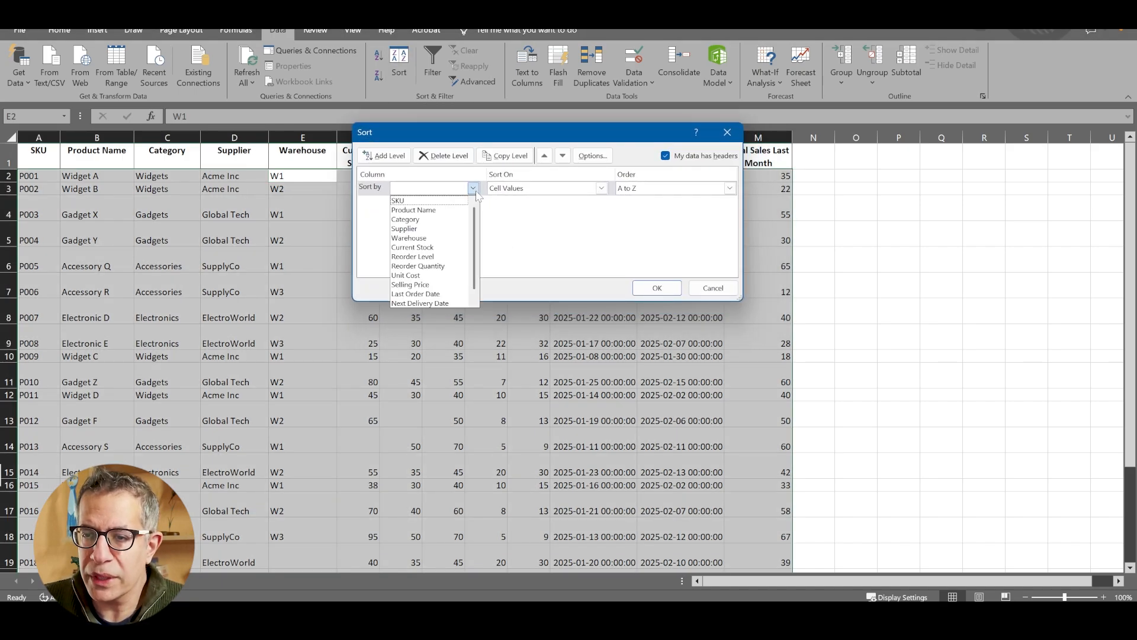
{"action": "left_click", "coordinate": [408, 238]}
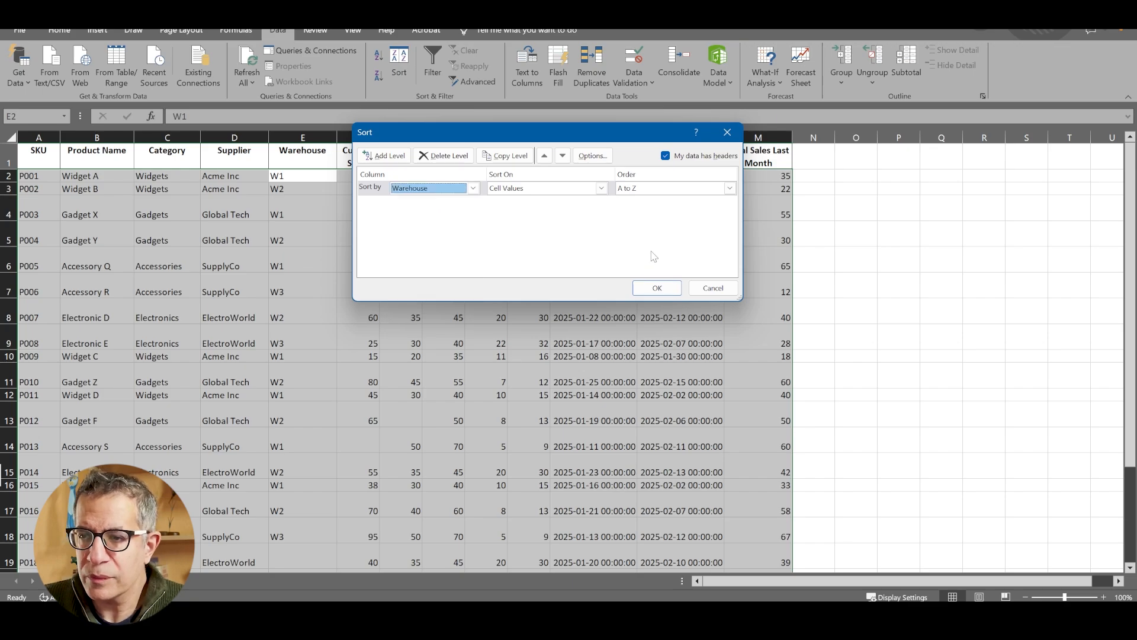
{"action": "left_click", "coordinate": [540, 188]}
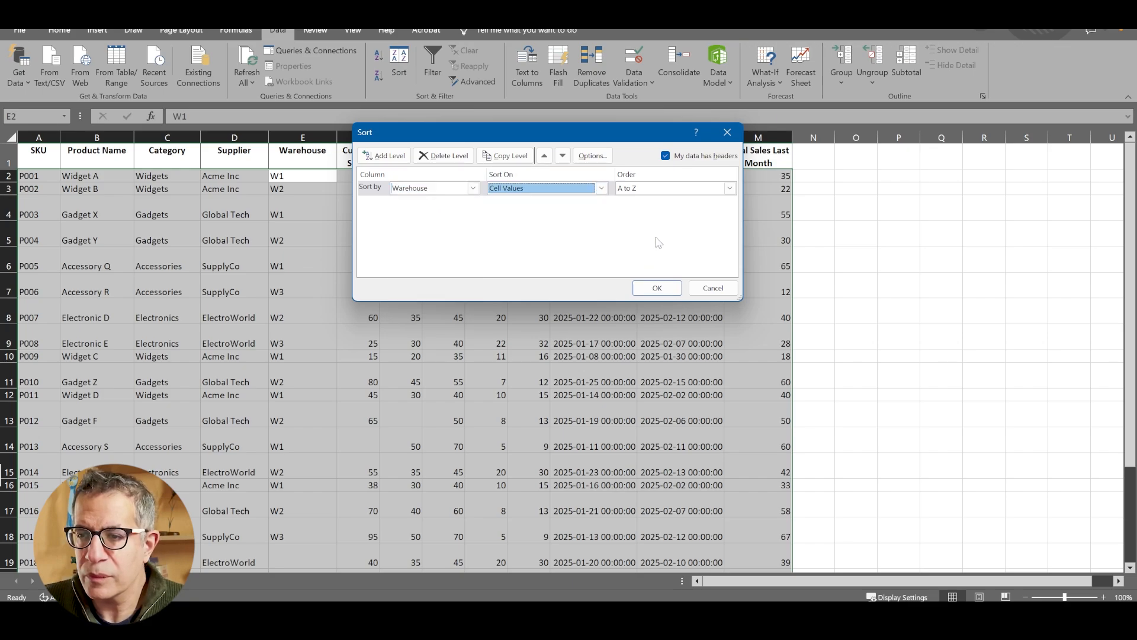
{"action": "left_click", "coordinate": [656, 288]}
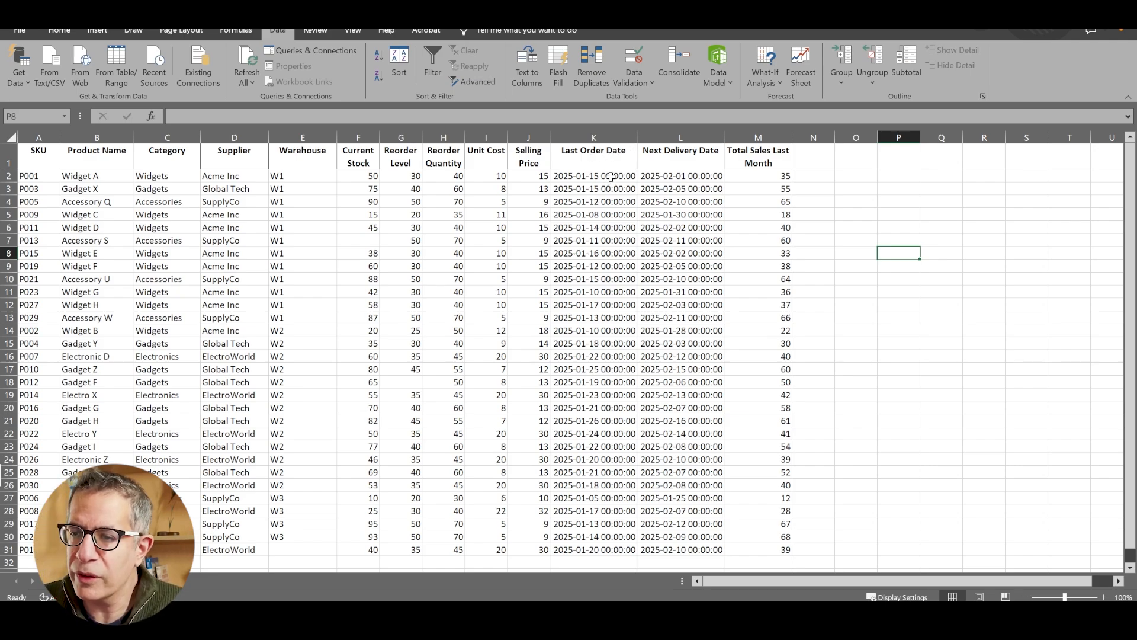
{"action": "mouse_move", "coordinate": [626, 227]}
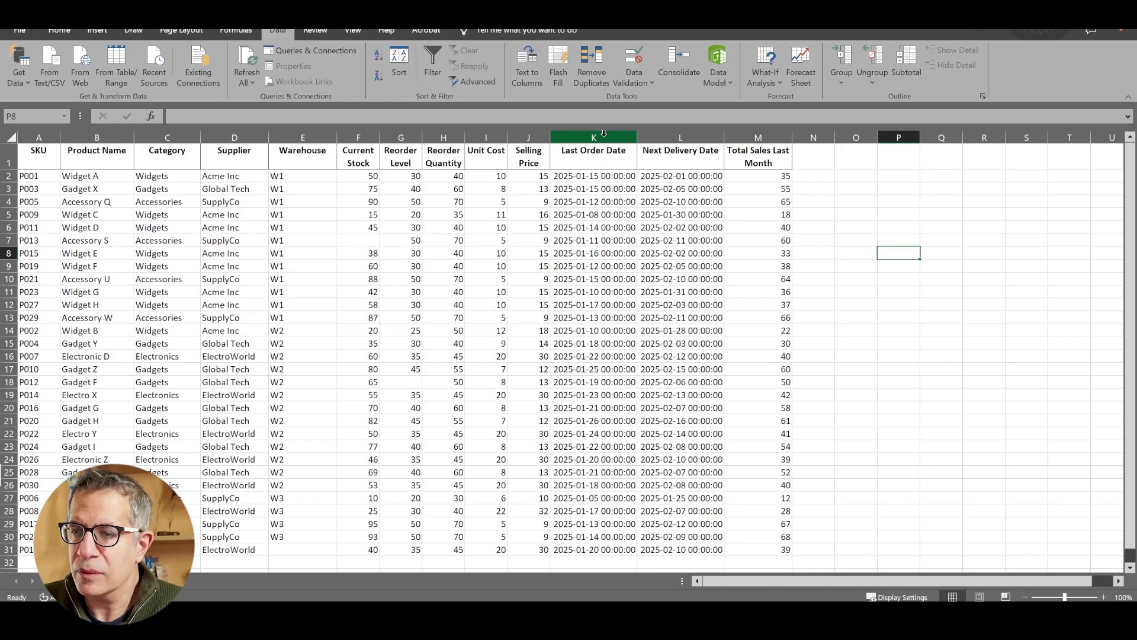
- Select the Last Order Date column K and bring up the Home number format options
{"action": "left_click", "coordinate": [594, 138]}
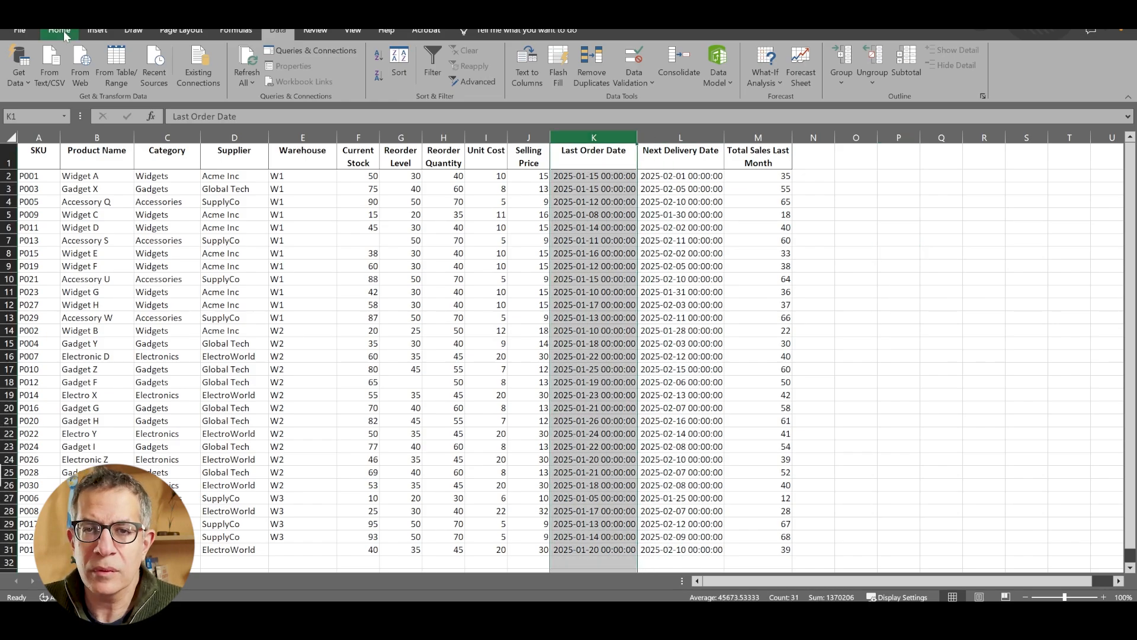
{"action": "left_click", "coordinate": [58, 29]}
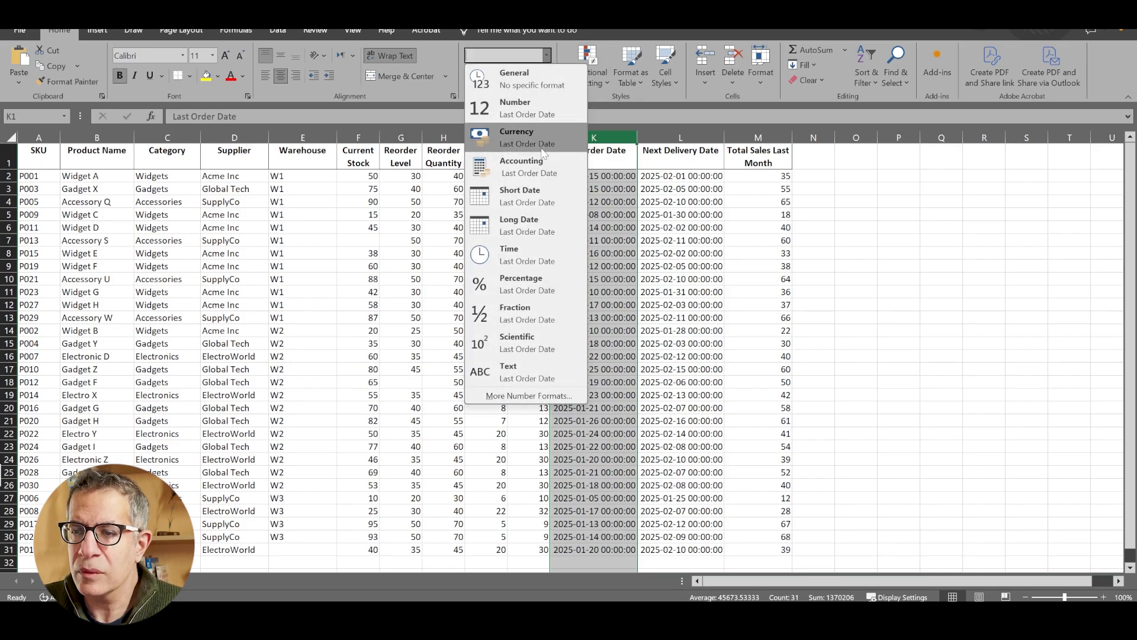
{"action": "mouse_move", "coordinate": [537, 201]}
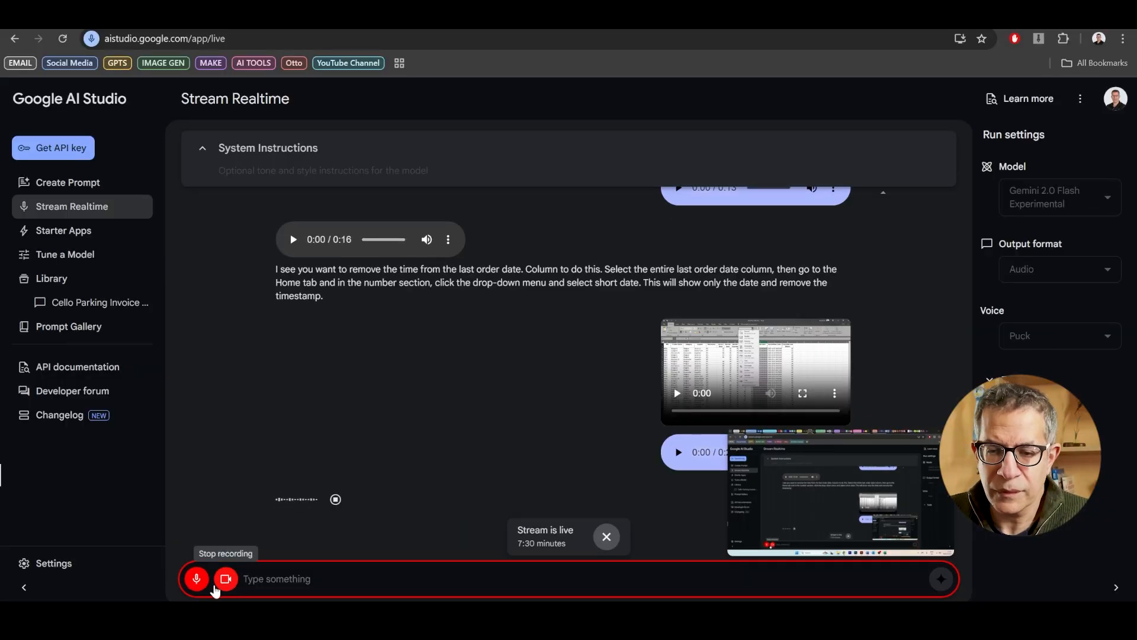
- Stop the Stream Realtime recording to end the live session
{"action": "left_click", "coordinate": [197, 578]}
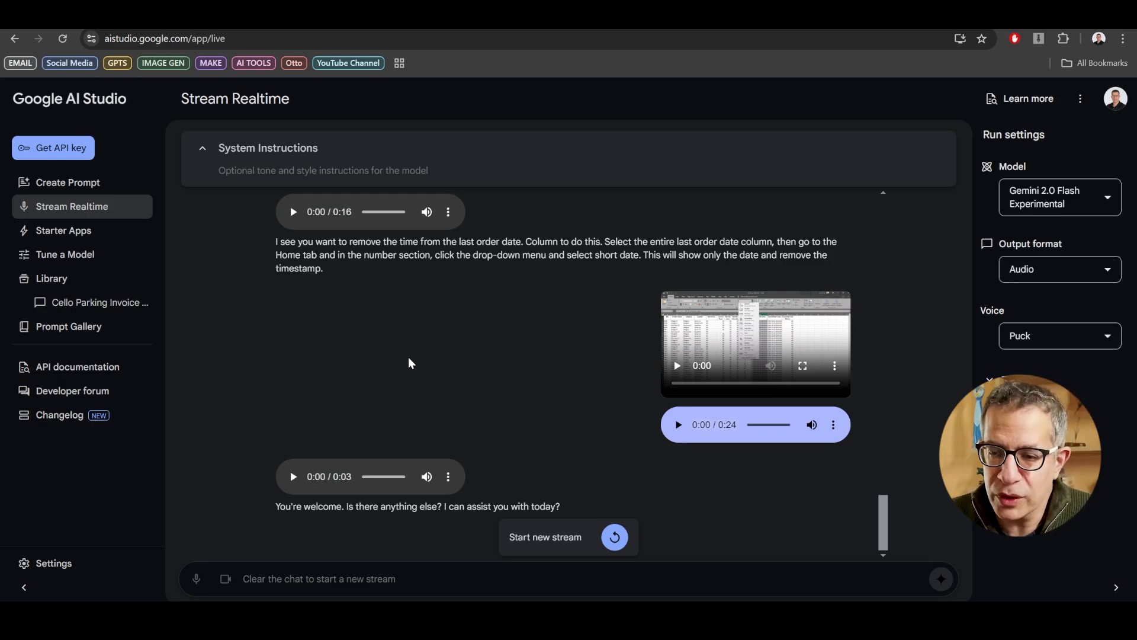
{"action": "mouse_move", "coordinate": [426, 378]}
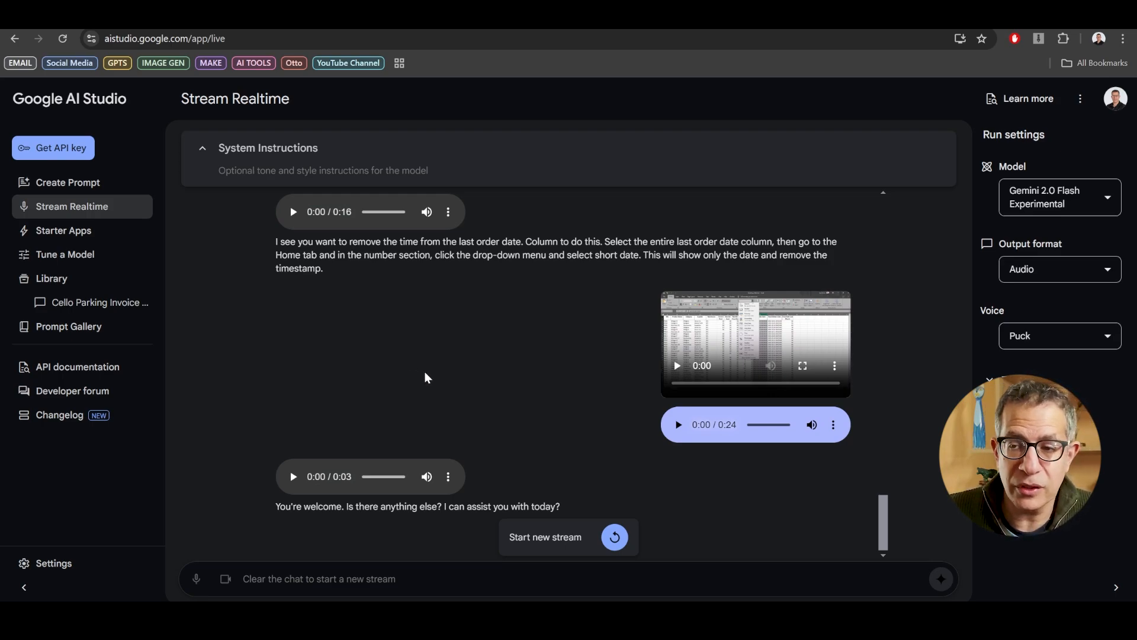